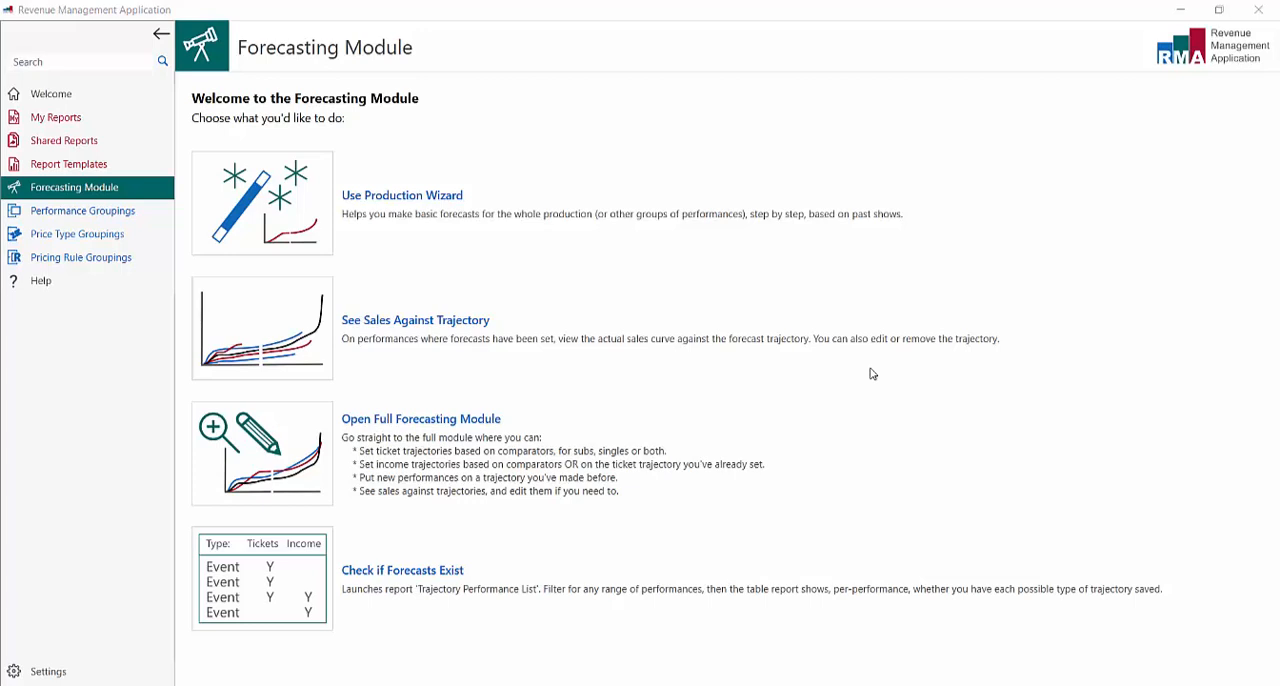
mouse_move(465, 328)
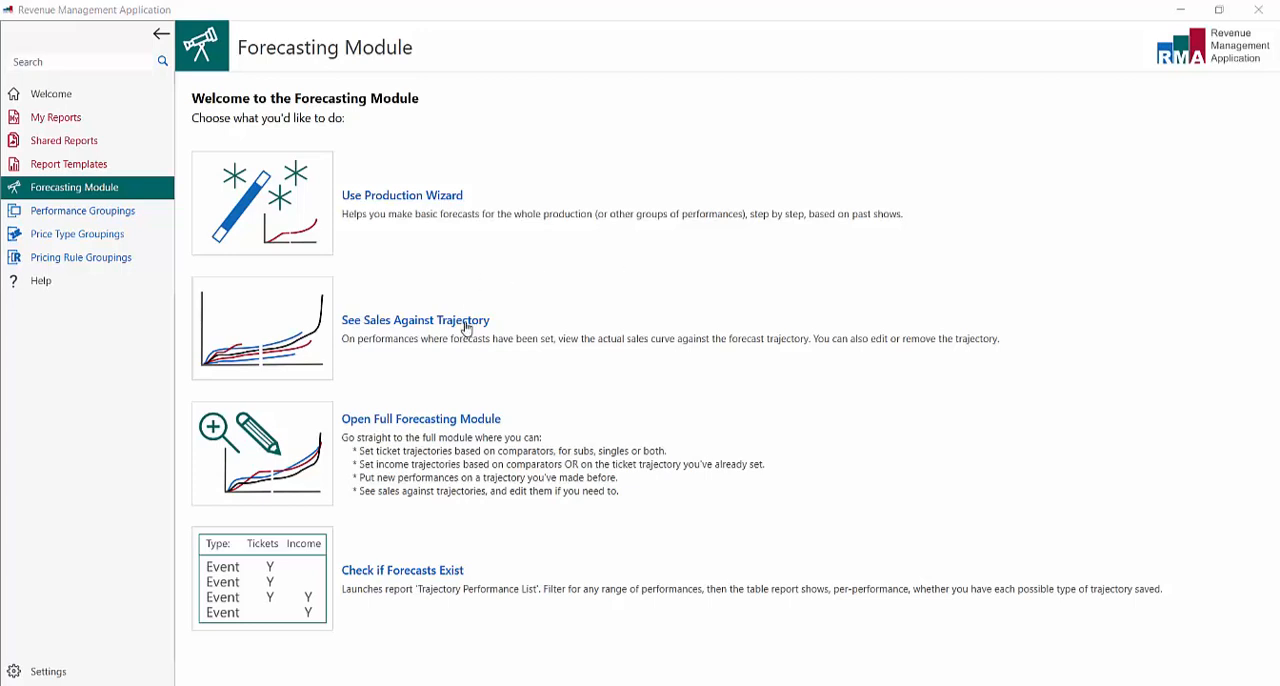
mouse_move(294, 318)
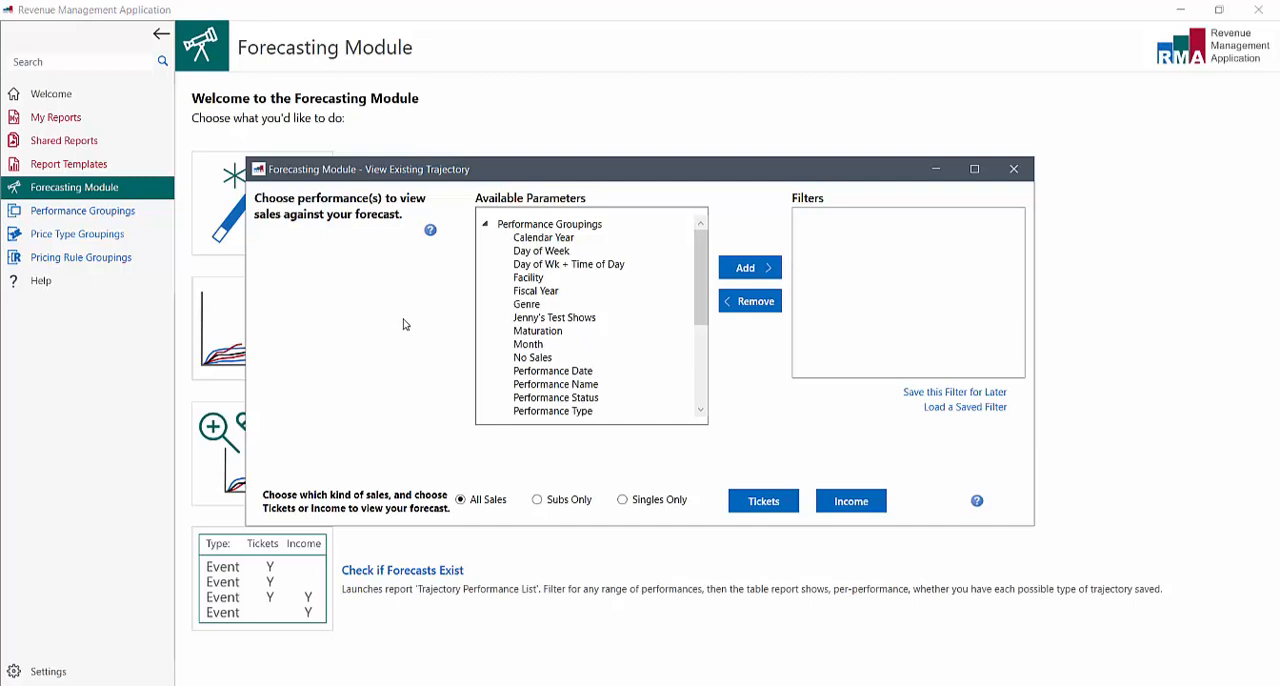
mouse_move(584, 291)
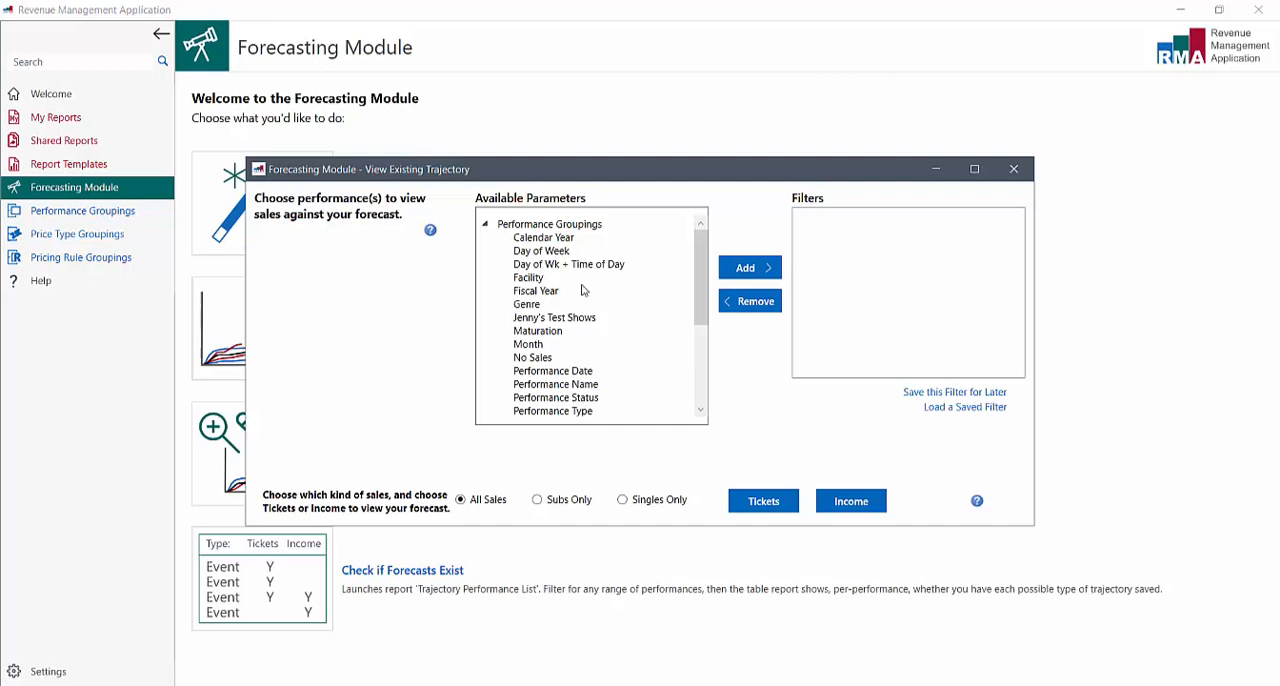
Step: Add a Production Season filter, searching 'conf' and keeping only Confetti selected
scroll("down", 3)
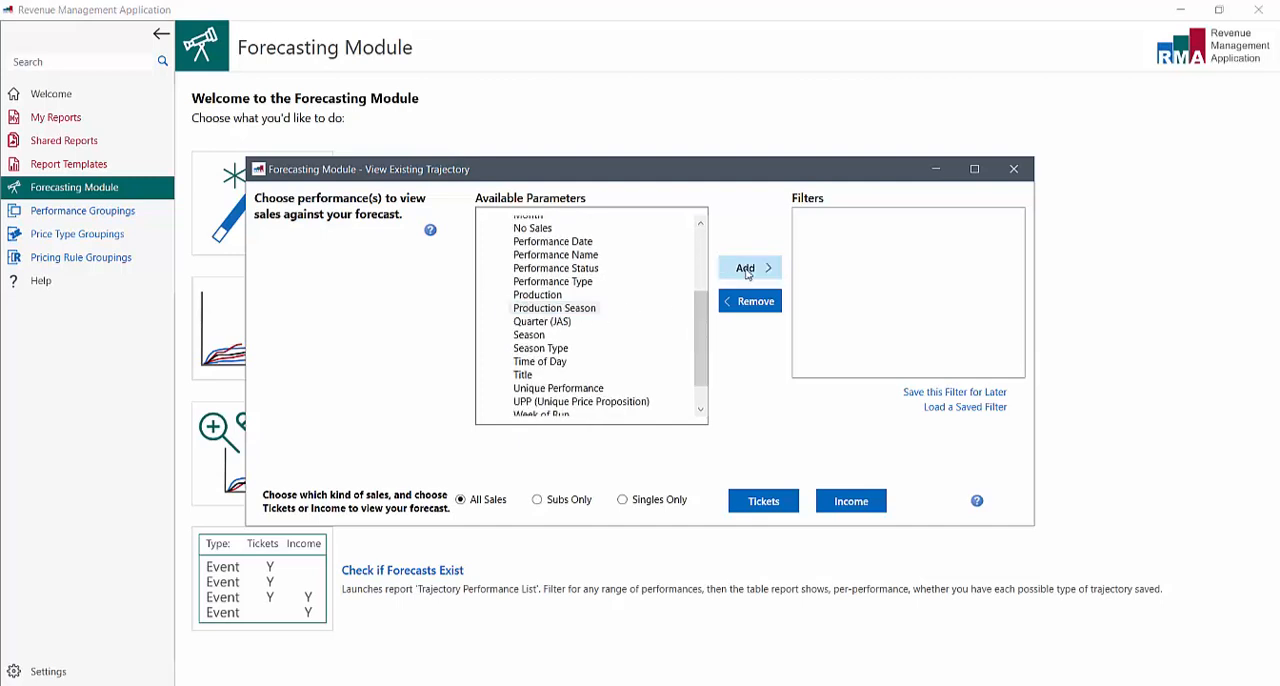
left_click(746, 267)
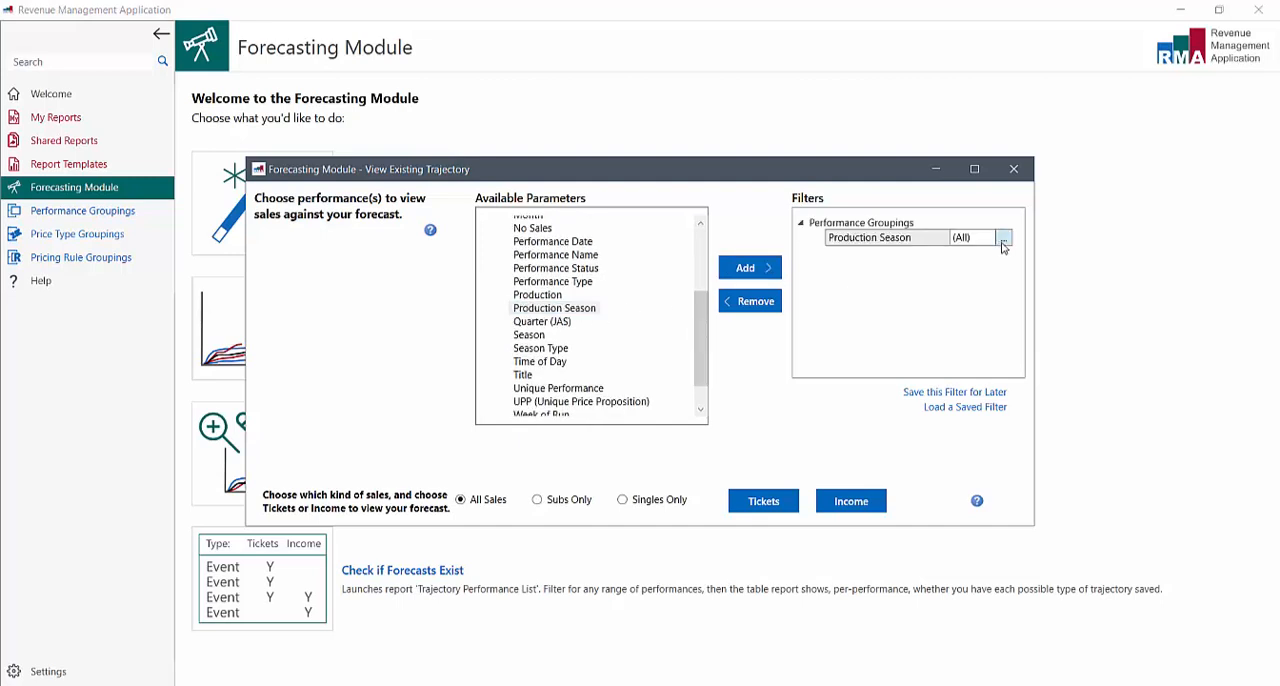
left_click(1003, 237)
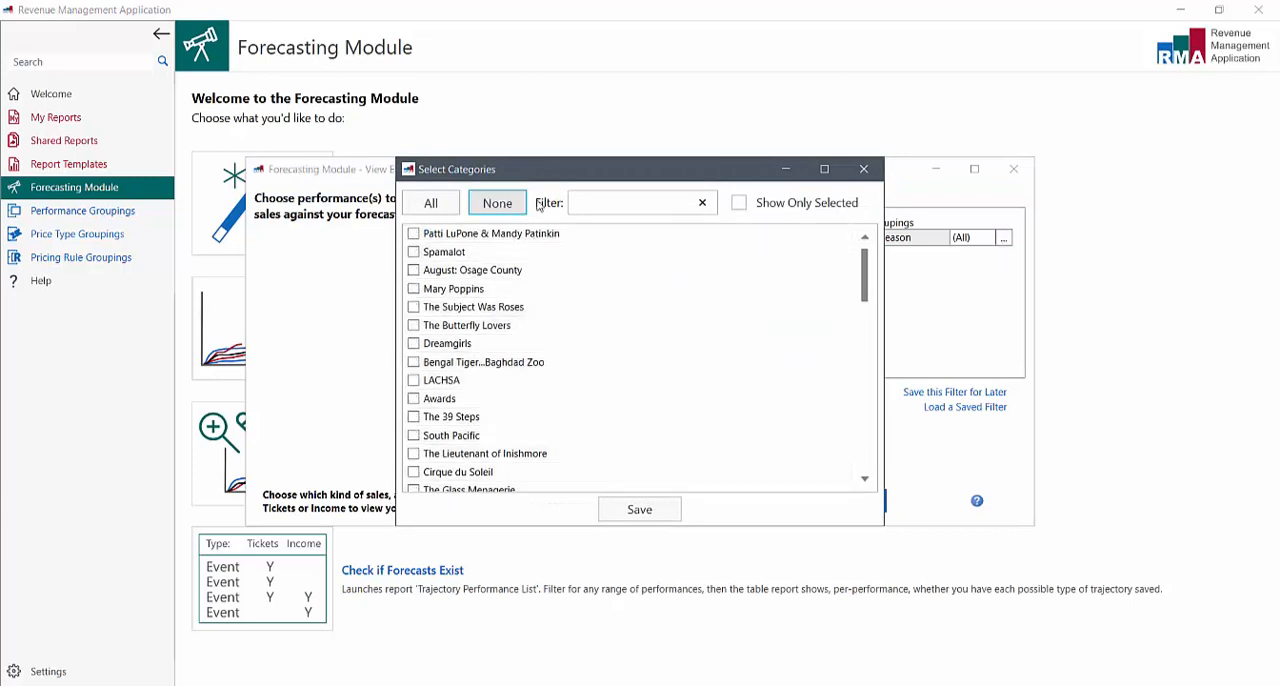
type("c")
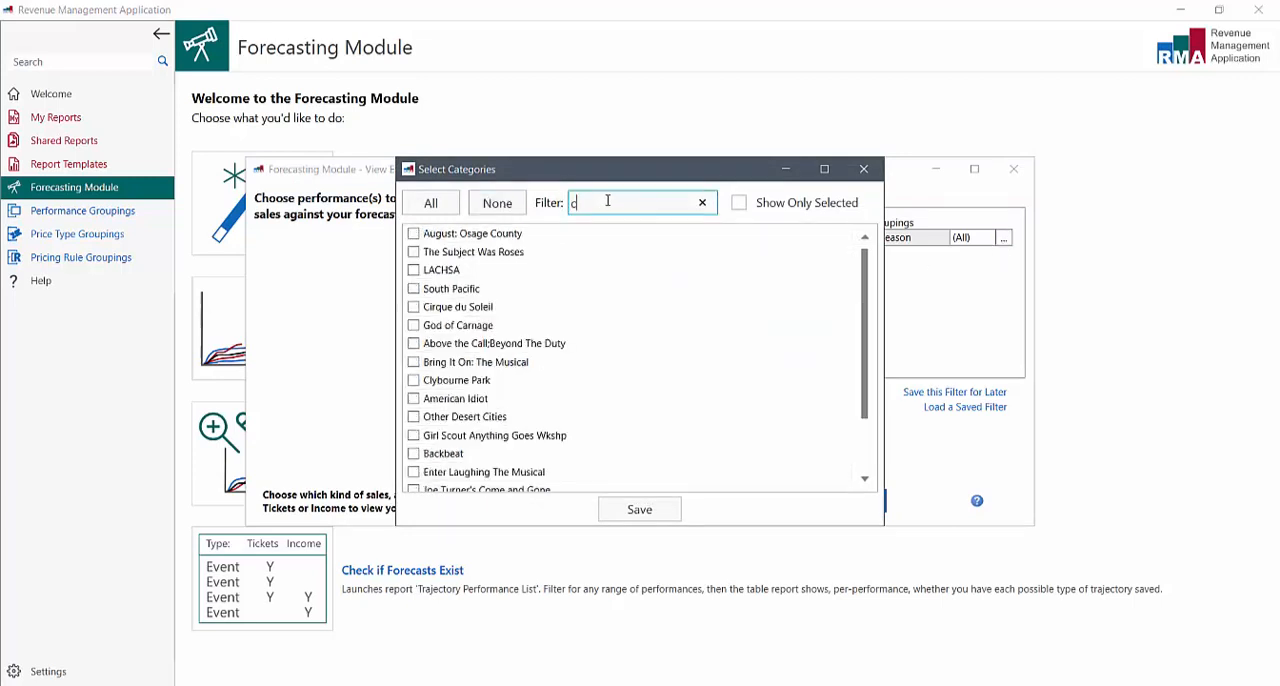
type("onf")
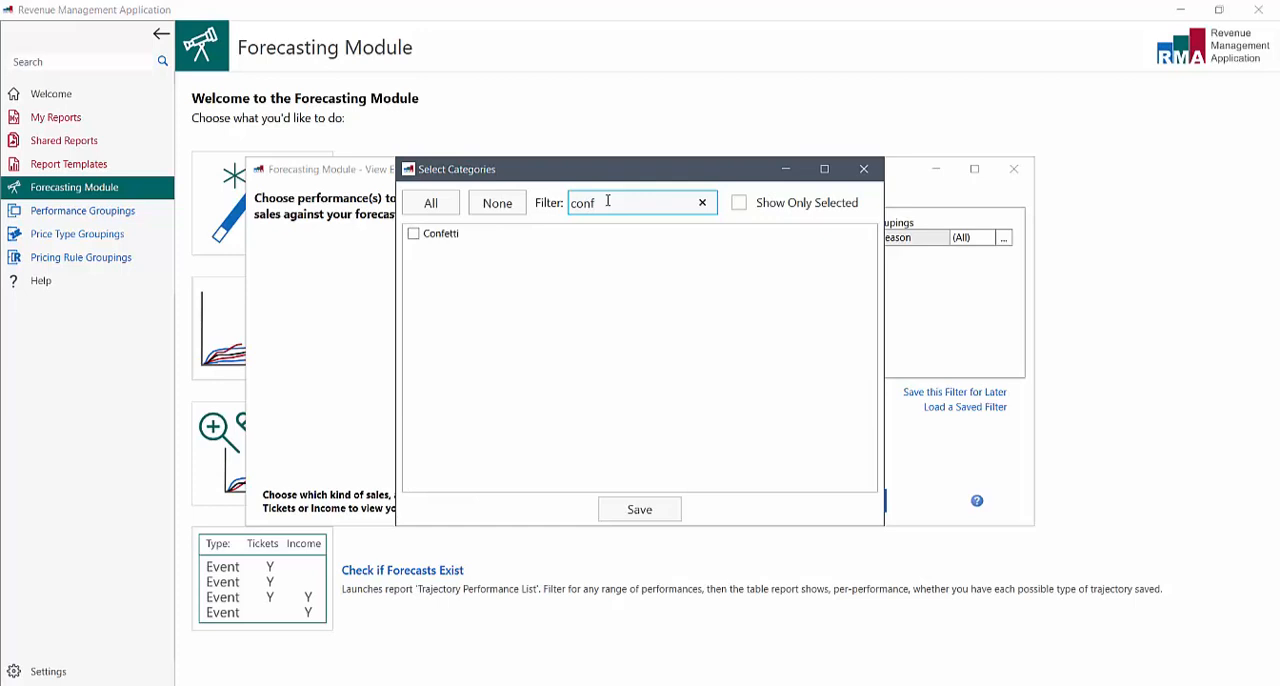
left_click(413, 233)
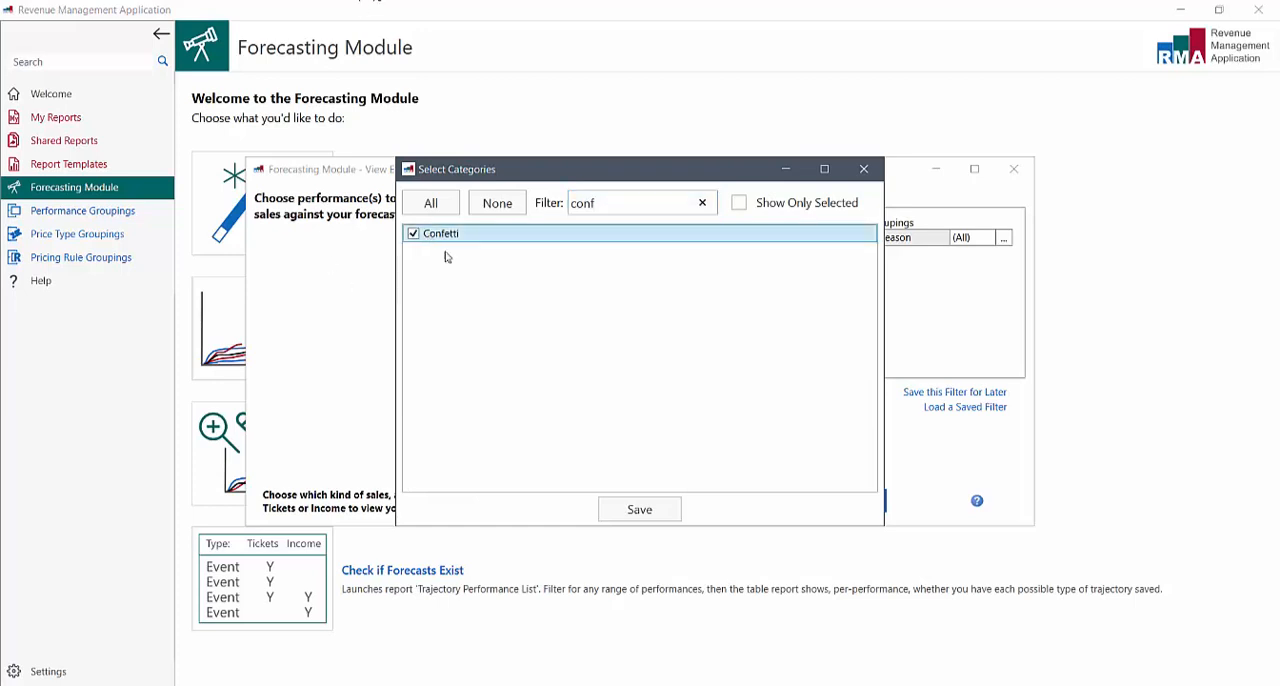
left_click(638, 509)
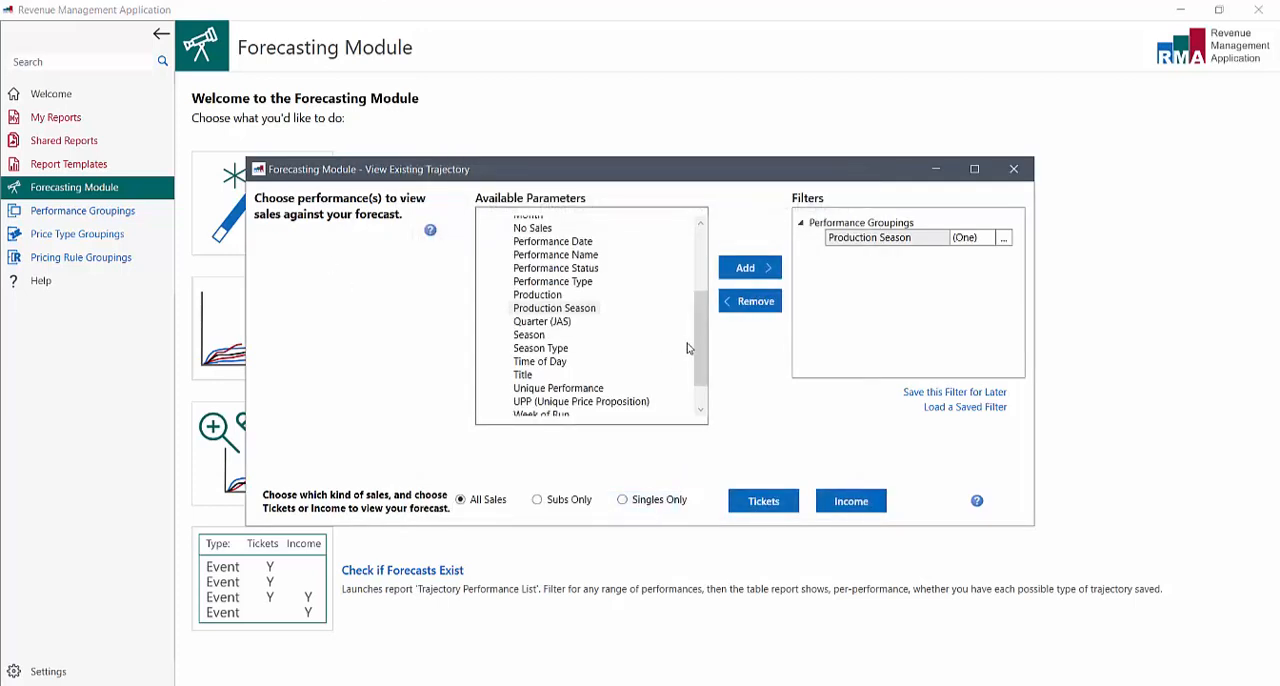
scroll("up", 3)
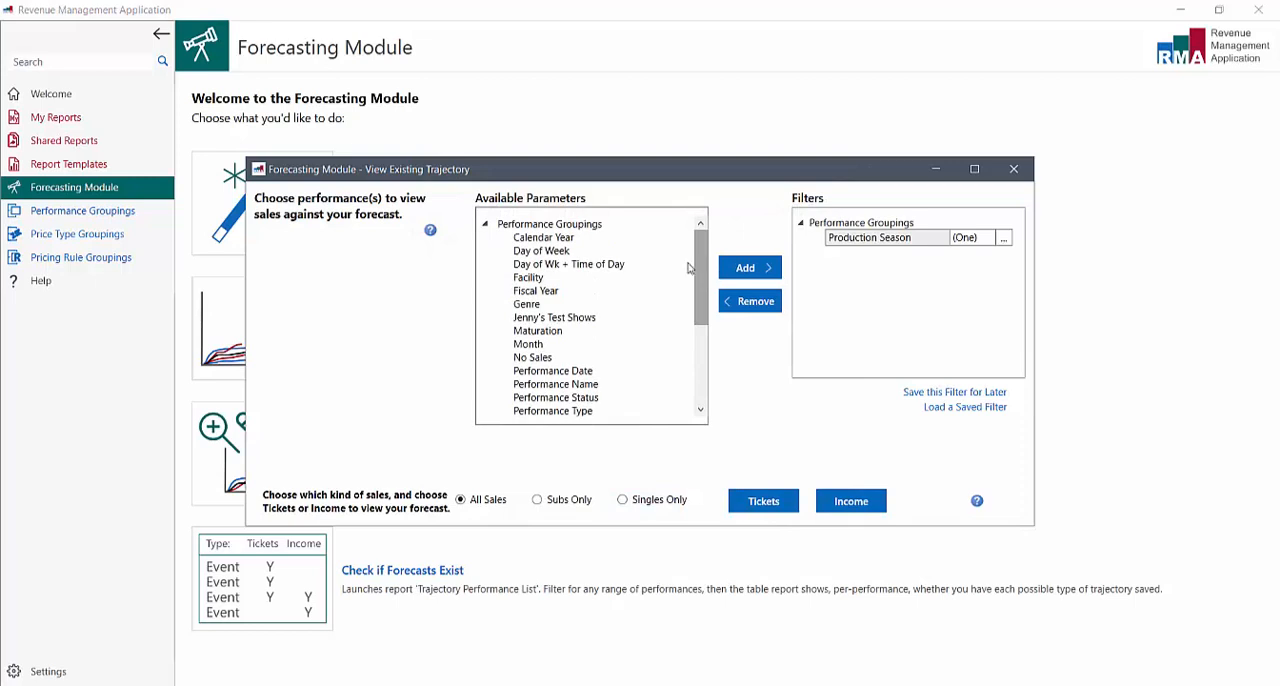
Step: Try Subs Only and Singles Only, settle on All Sales, and request ticket trajectories
left_click(568, 264)
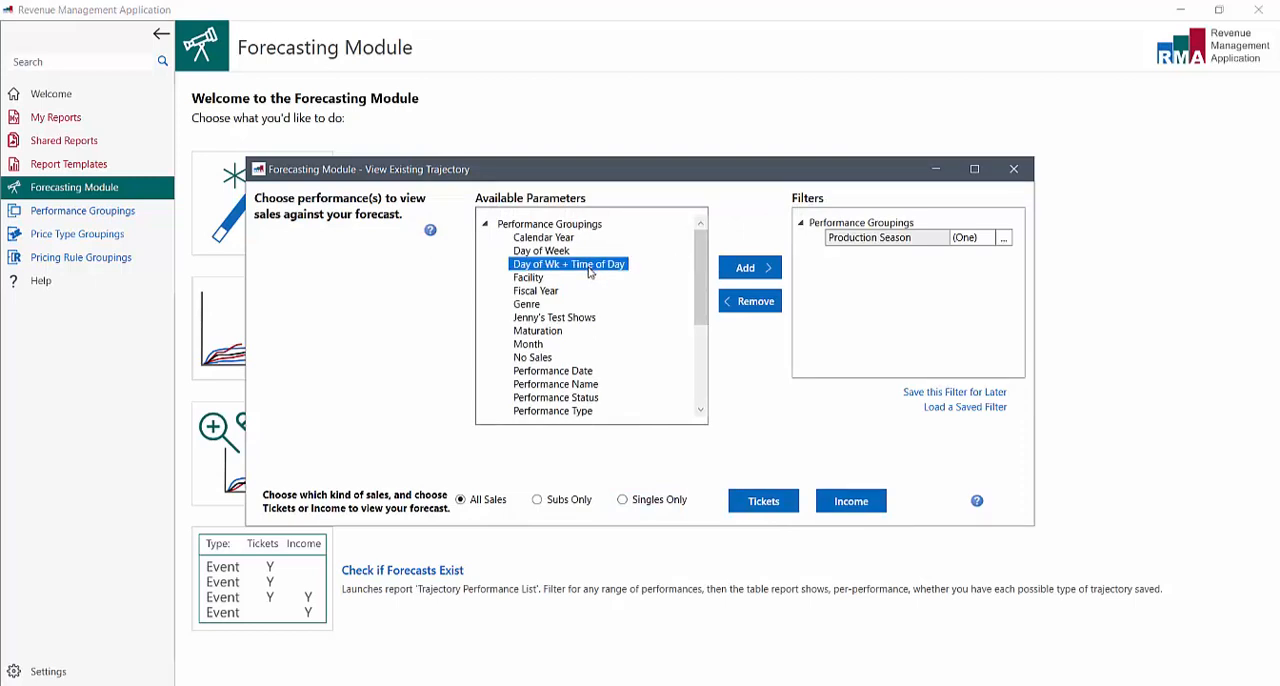
mouse_move(680, 271)
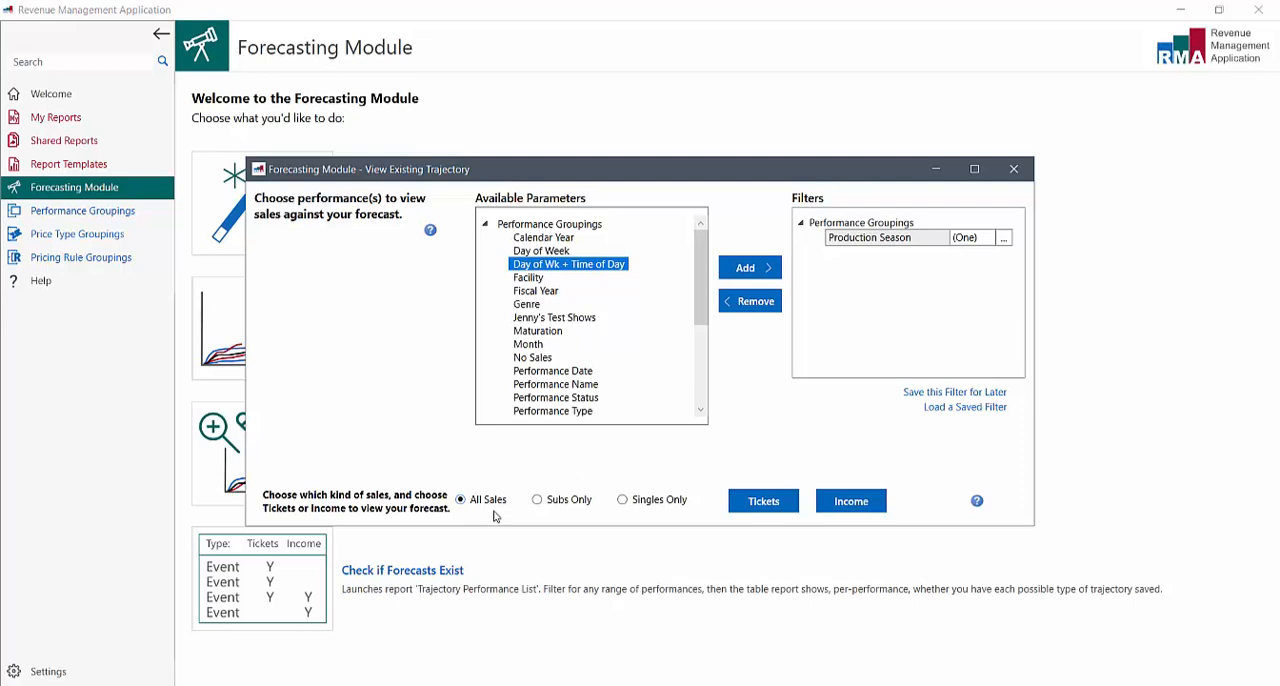
mouse_move(574, 521)
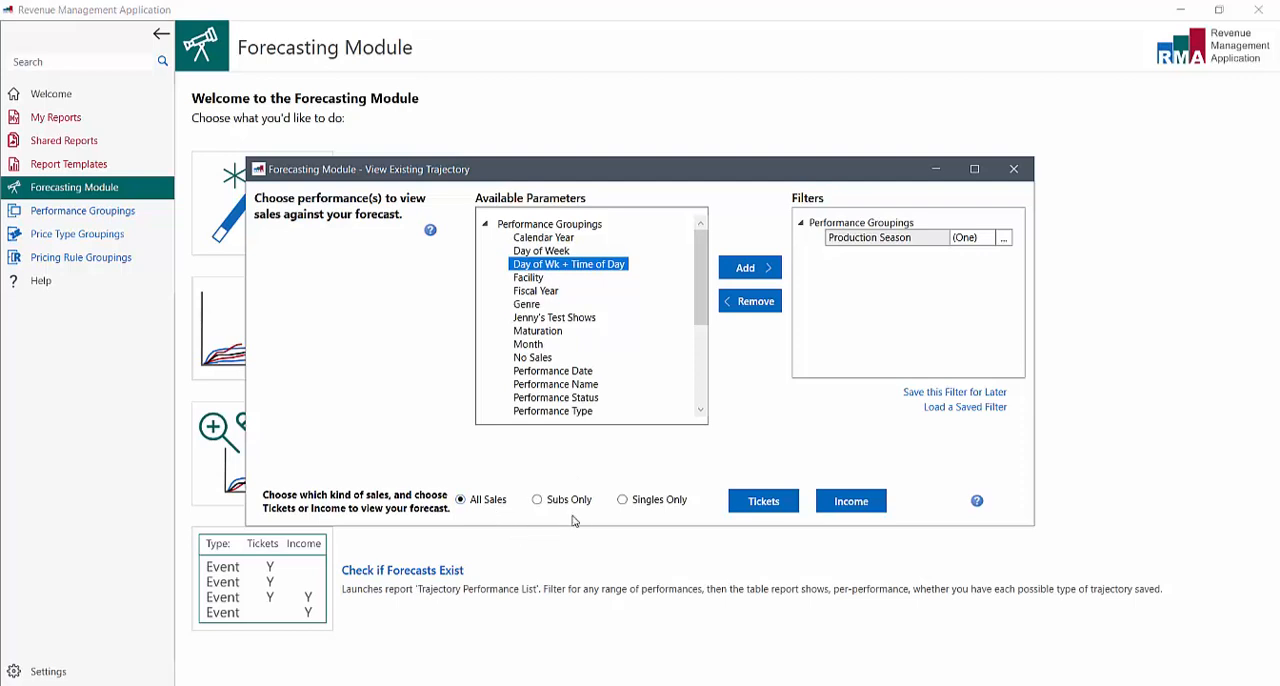
left_click(537, 499)
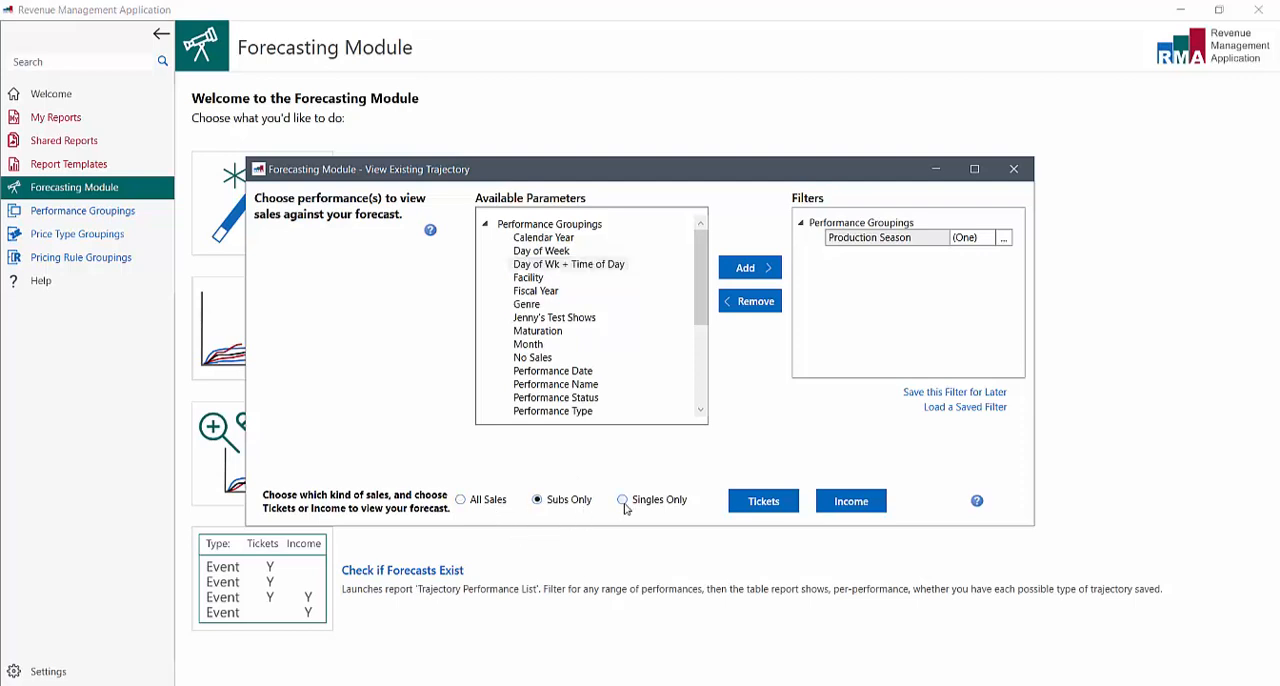
left_click(622, 500)
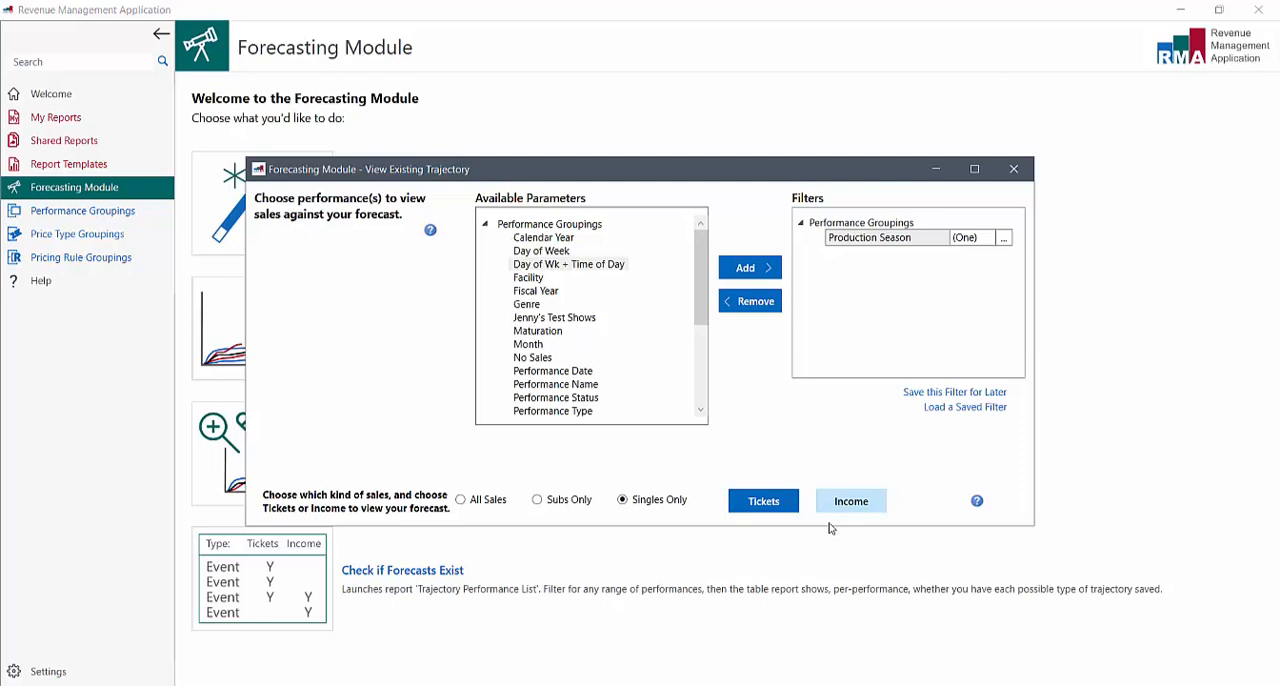
left_click(460, 499)
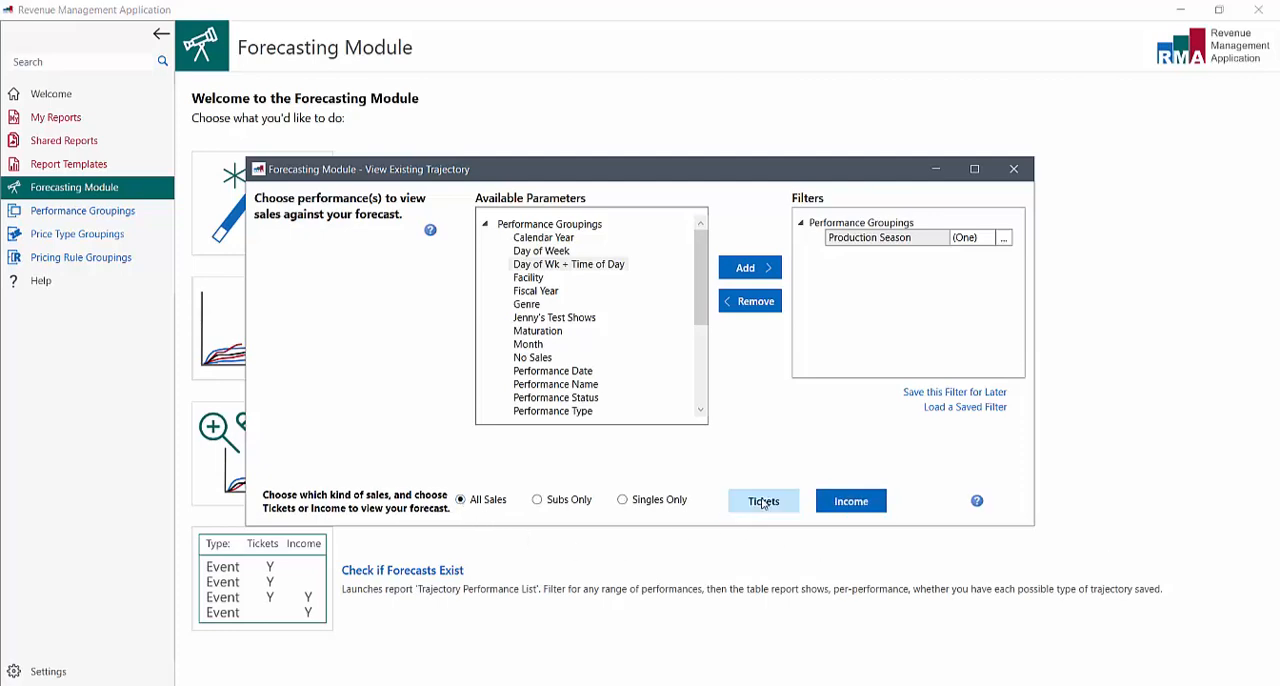
left_click(1013, 168)
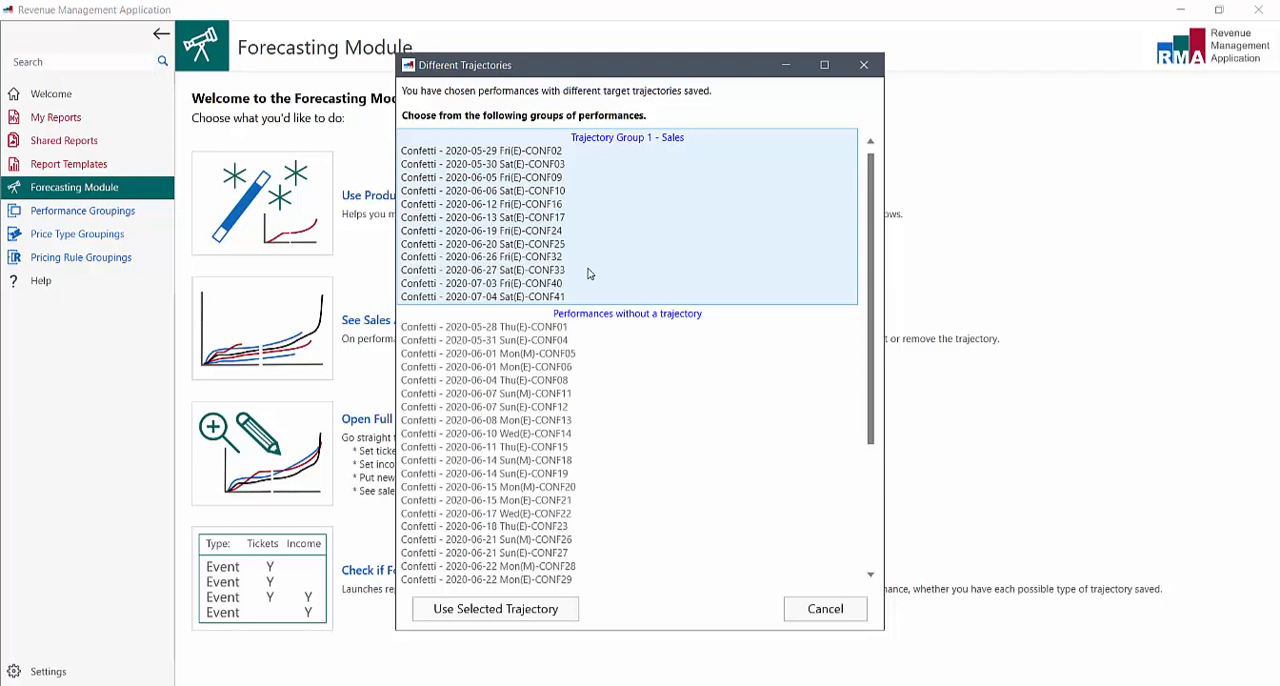
mouse_move(573, 518)
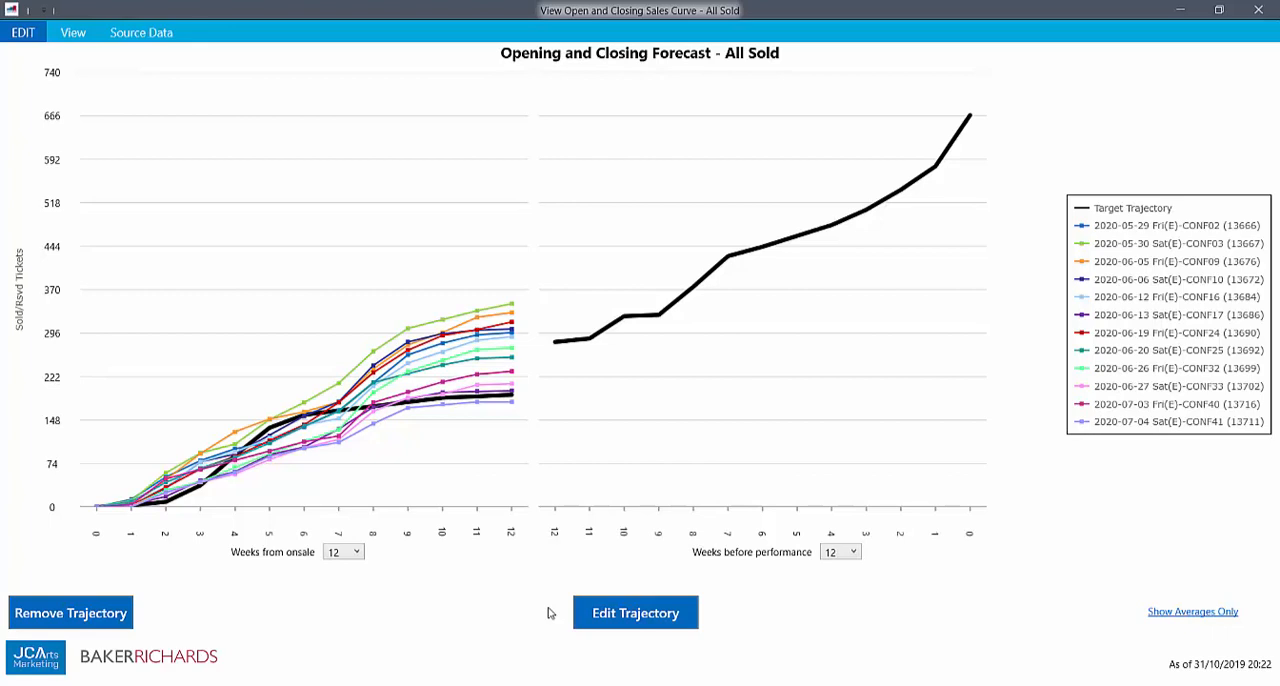
mouse_move(722, 270)
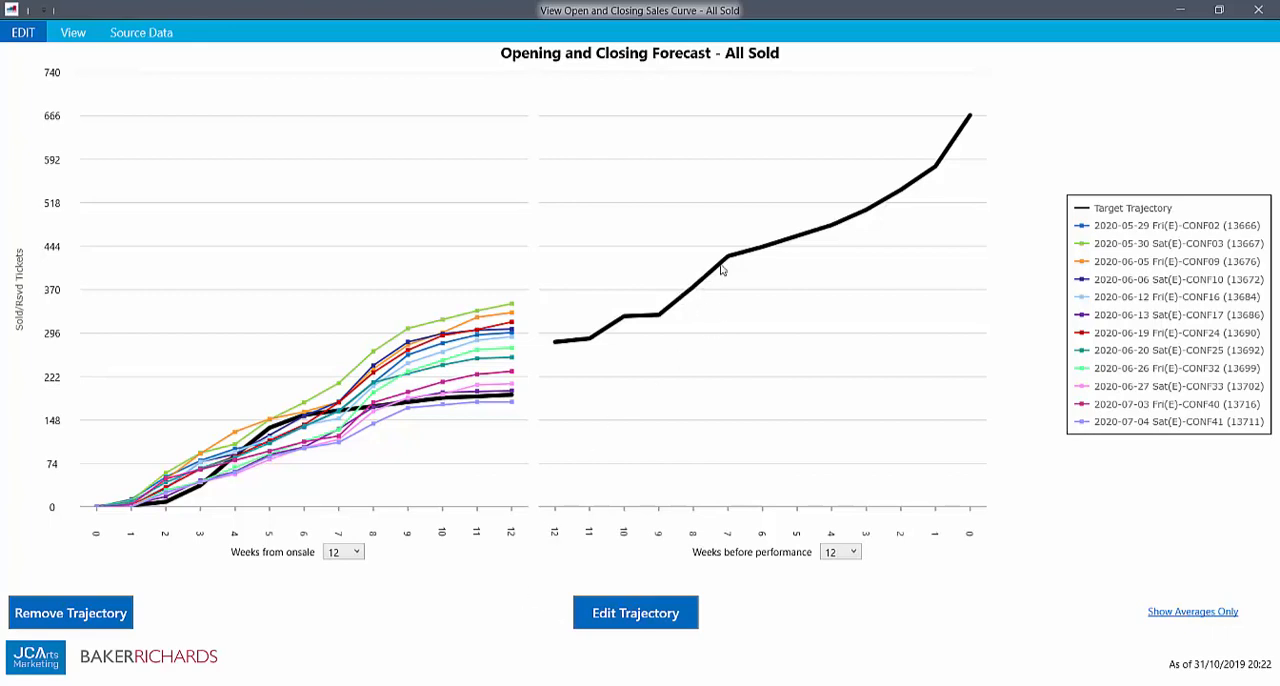
mouse_move(793, 245)
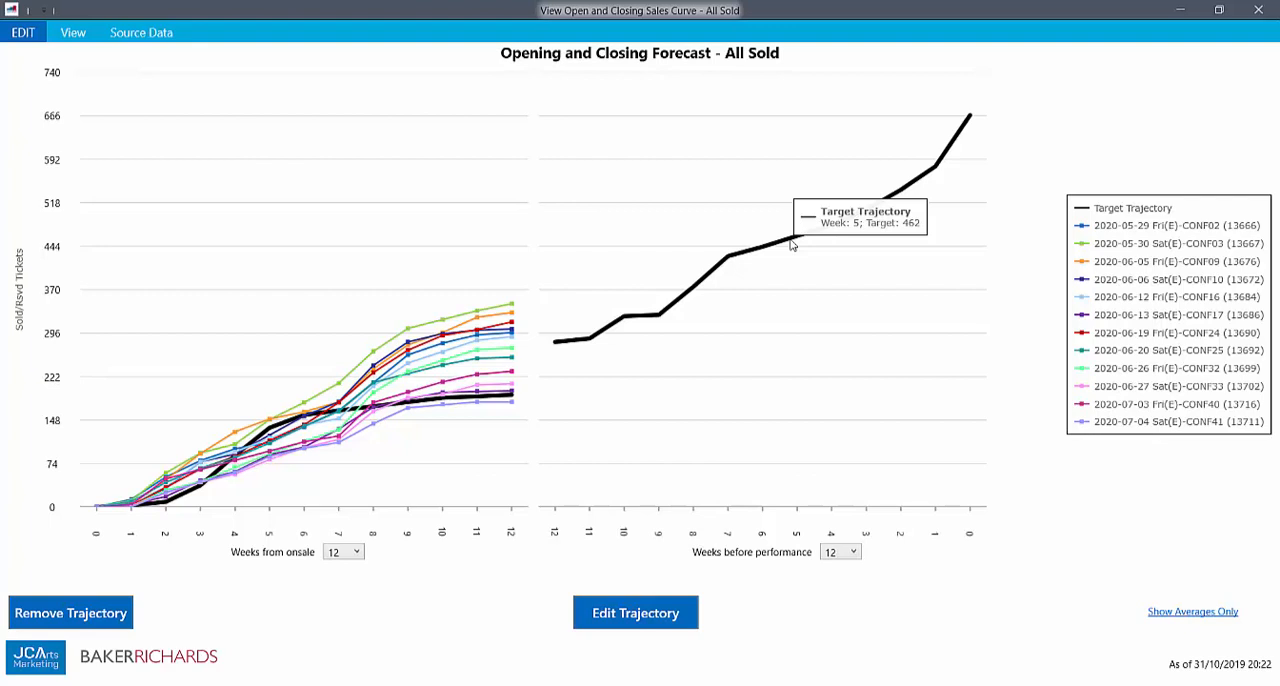
mouse_move(473, 477)
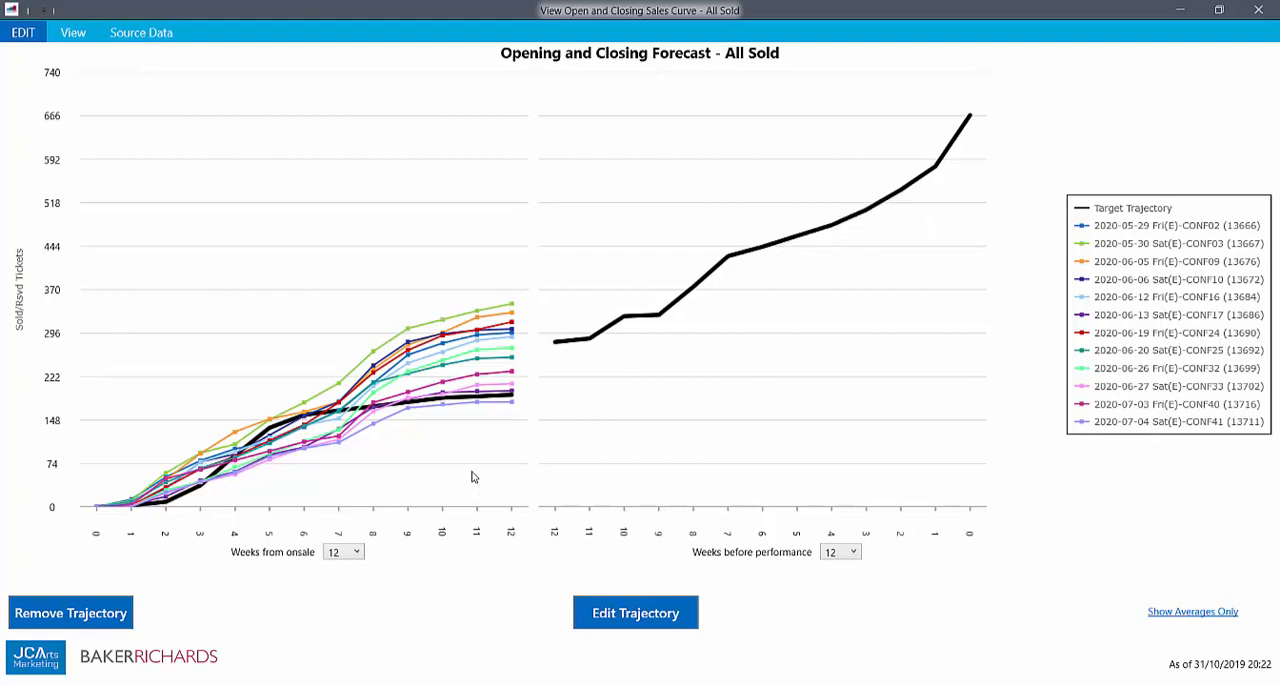
mouse_move(428, 477)
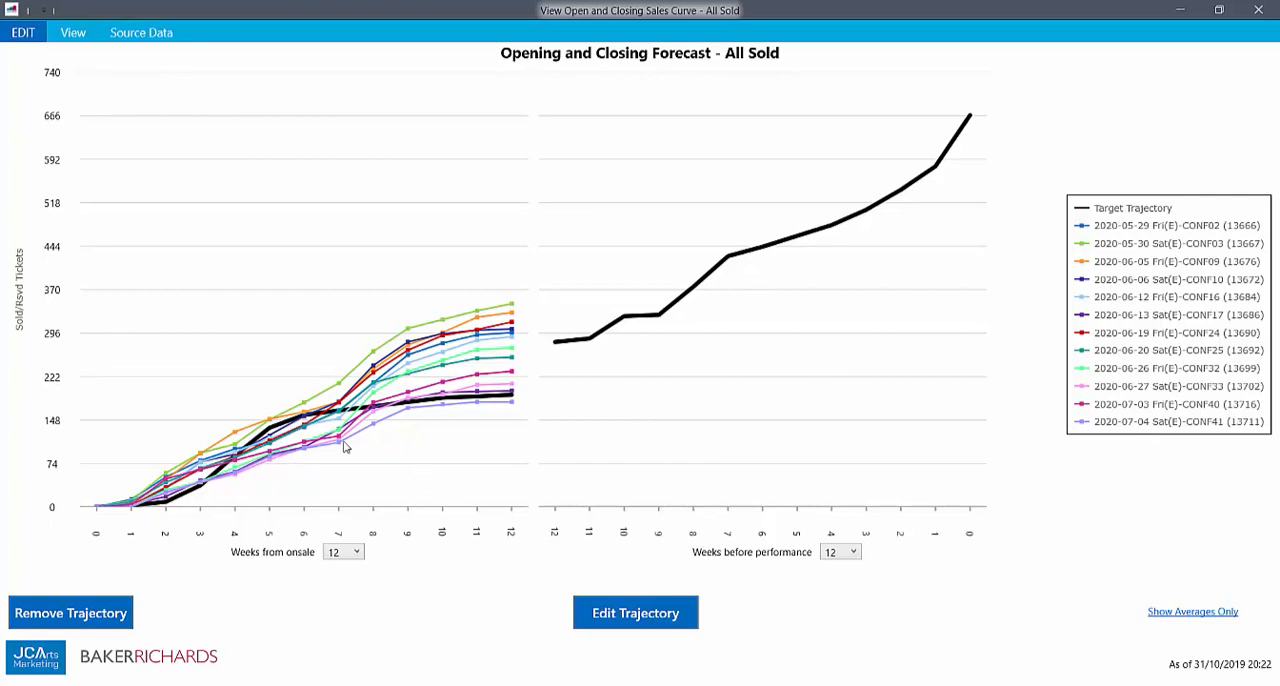
mouse_move(440, 410)
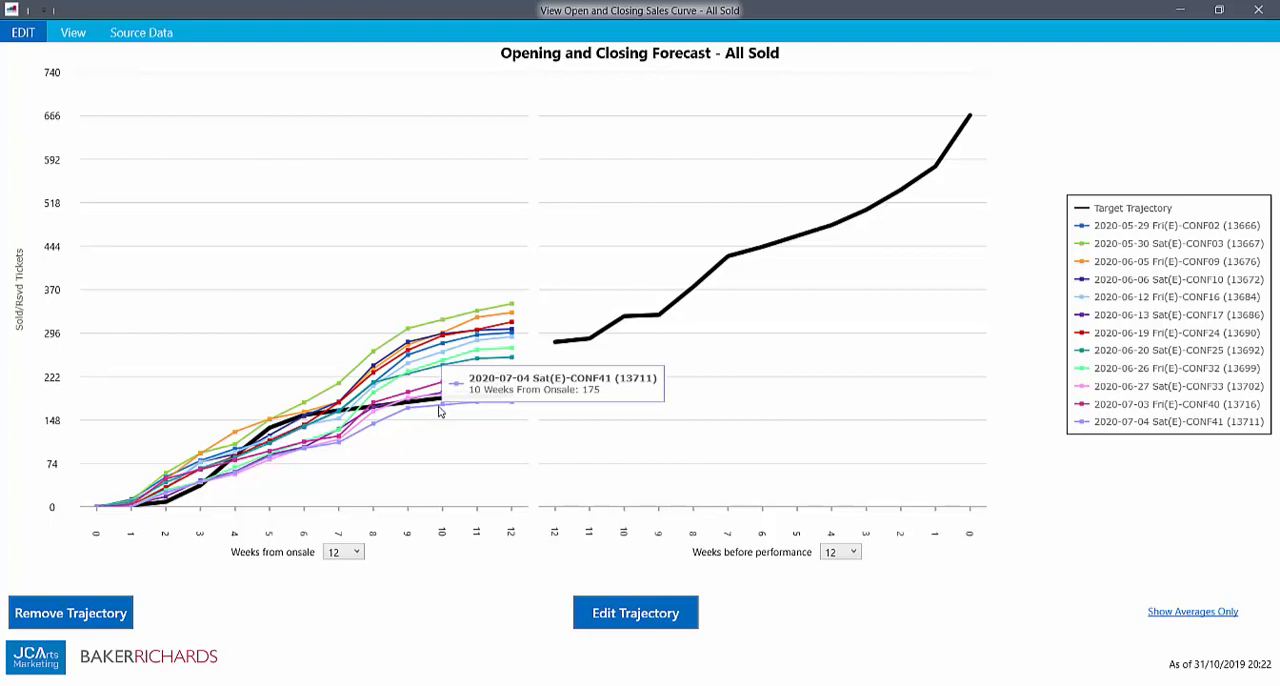
mouse_move(629, 492)
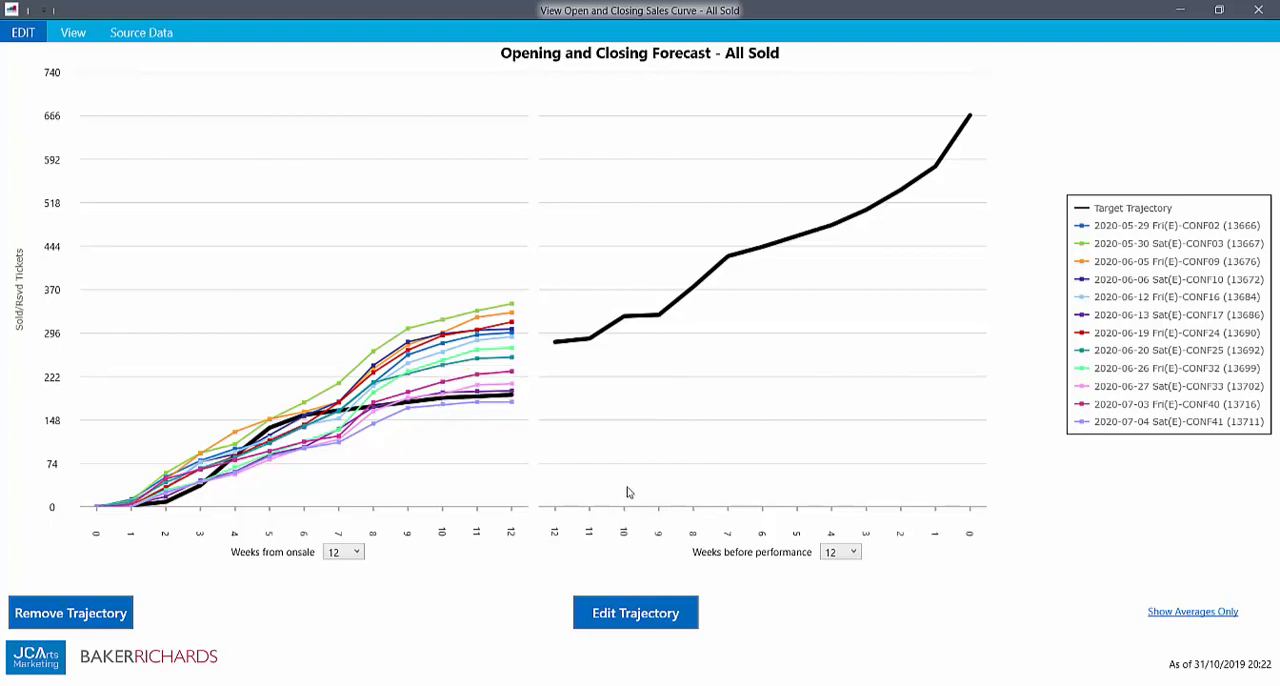
mouse_move(502, 349)
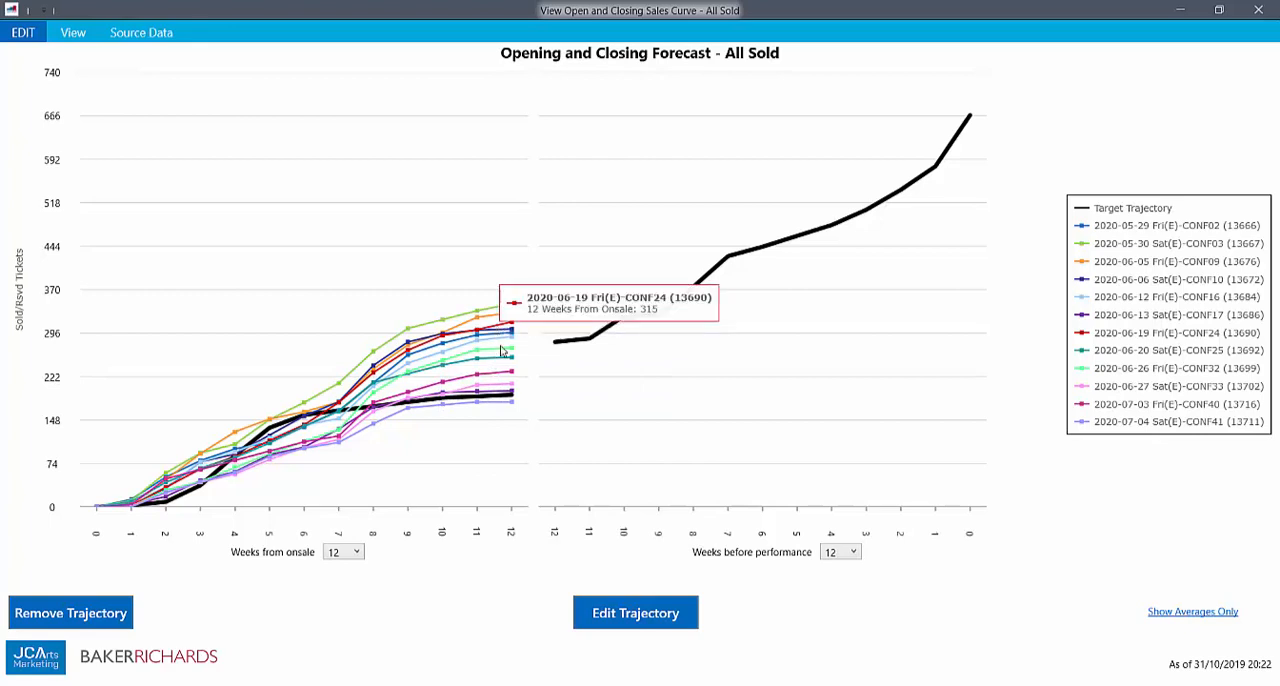
left_click(1192, 611)
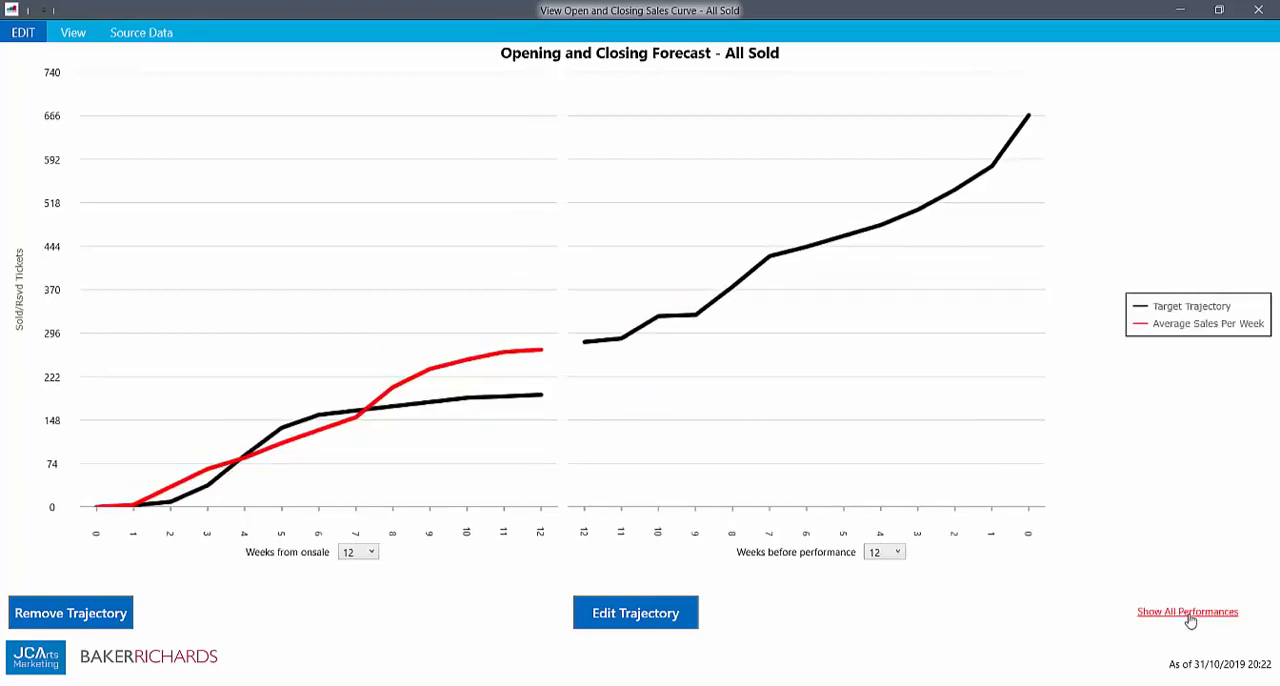
left_click(1188, 611)
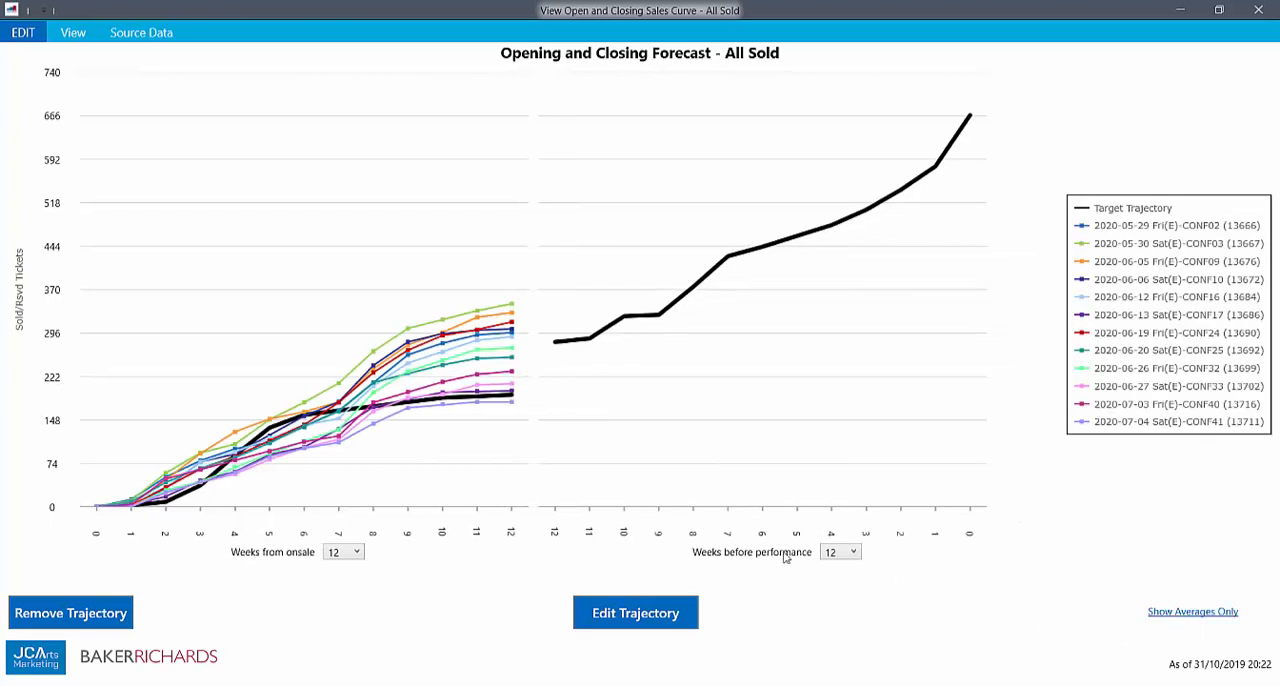
mouse_move(464, 538)
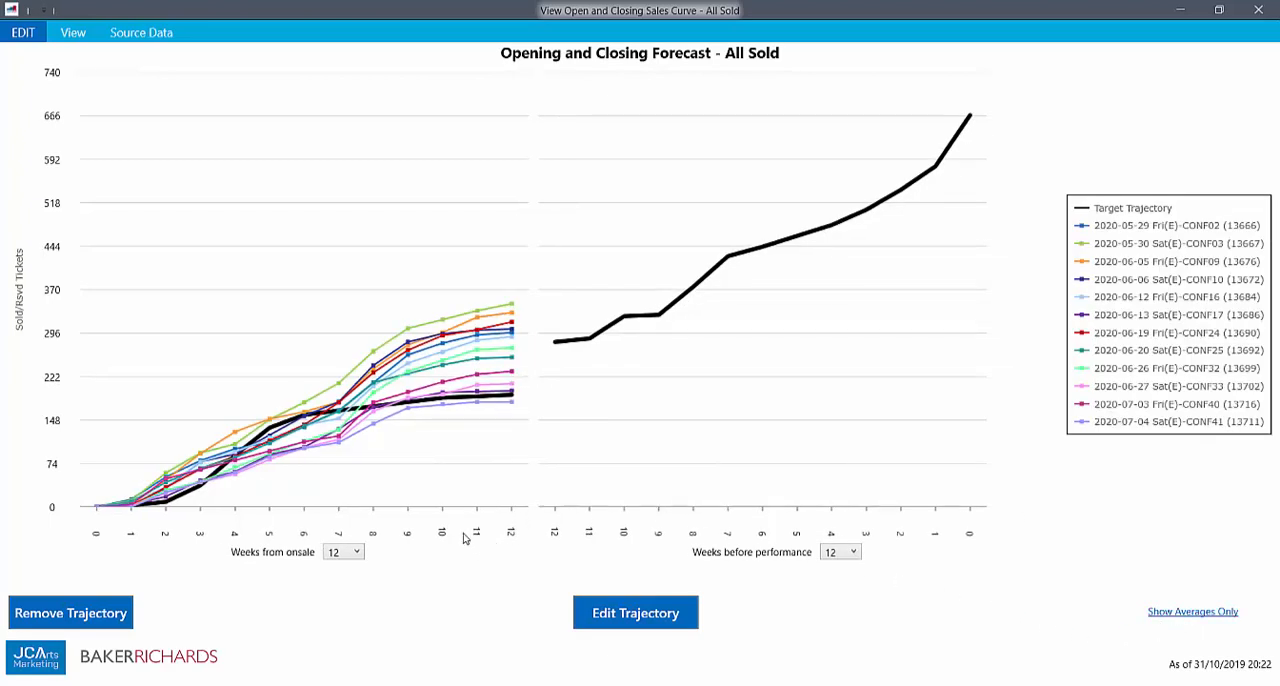
mouse_move(828, 545)
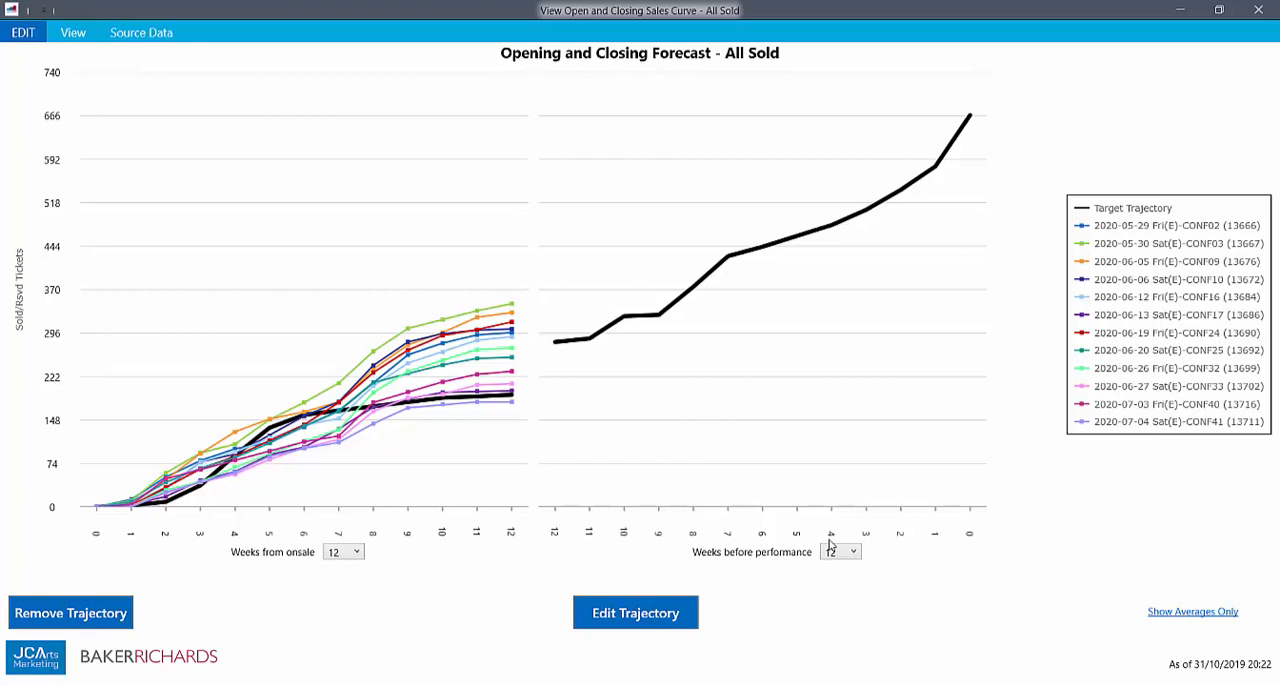
mouse_move(910, 532)
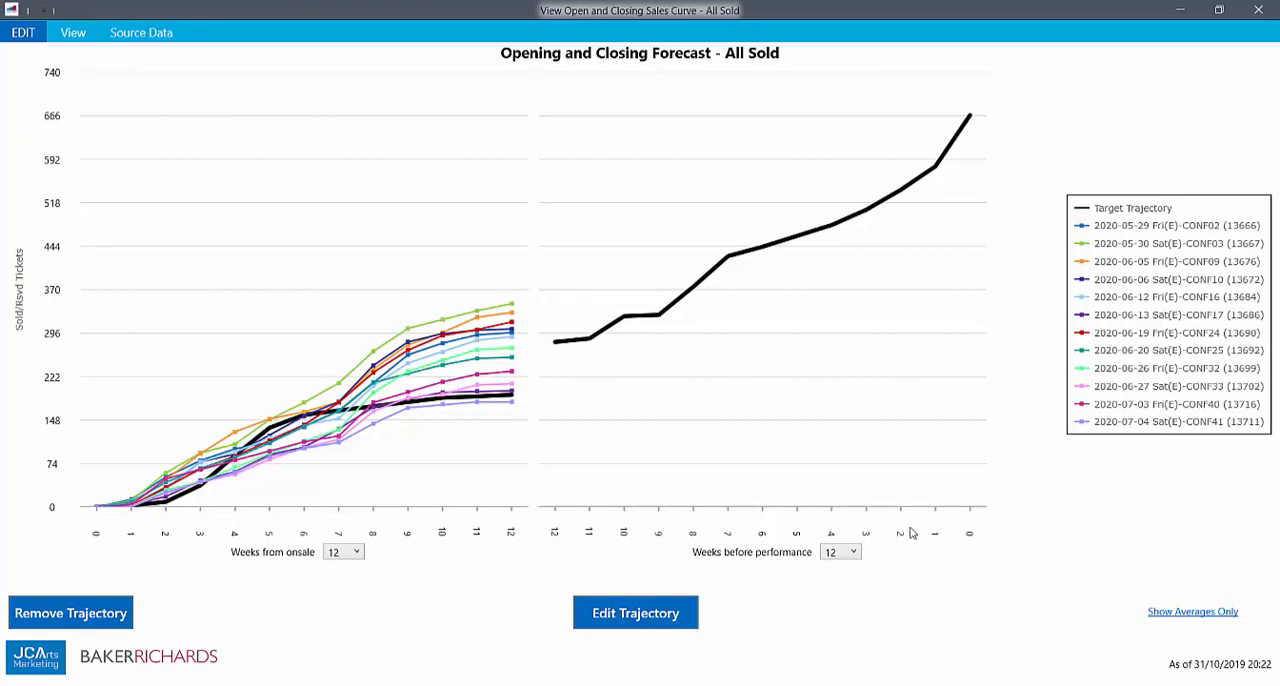
Step: Set the Weeks before performance and Weeks from onsale dropdowns both to 25
left_click(852, 552)
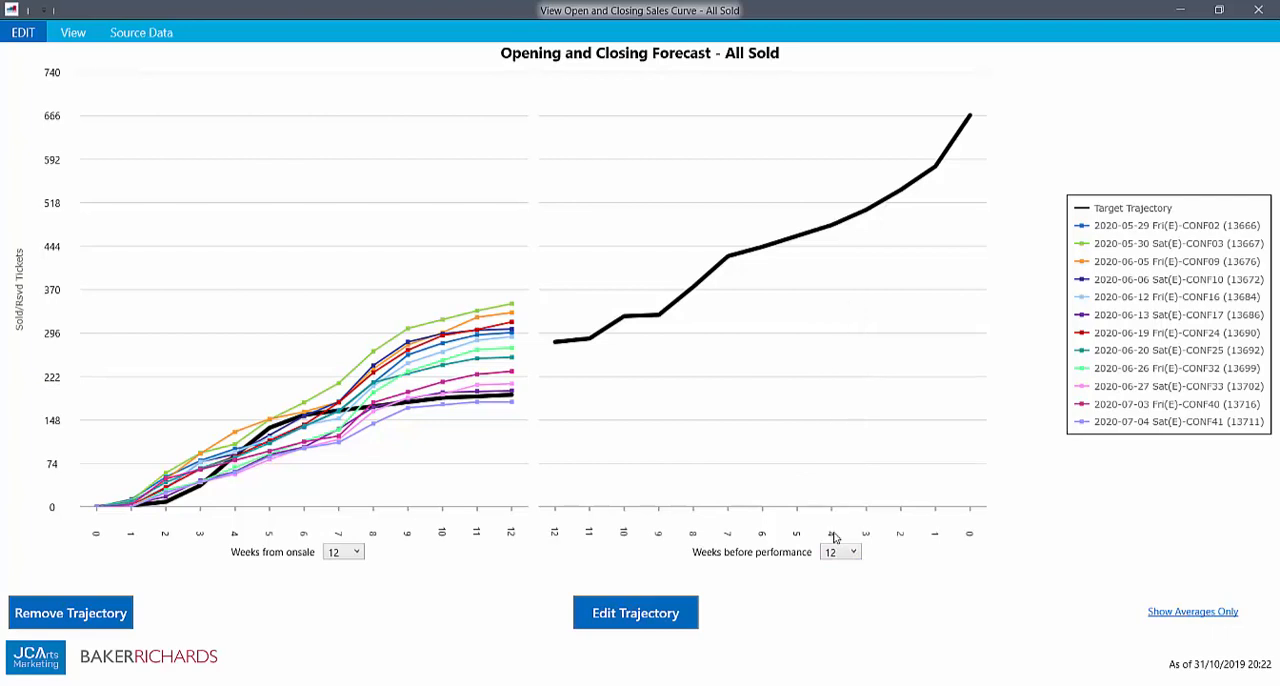
left_click(853, 552)
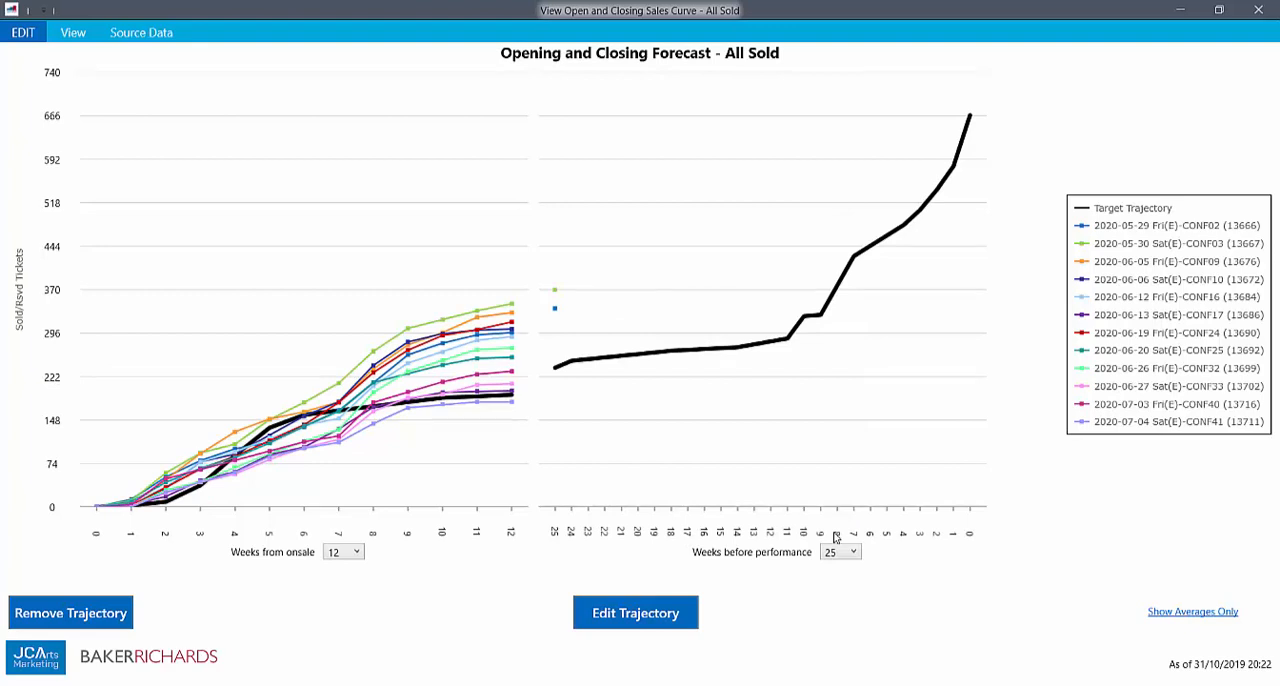
mouse_move(705, 551)
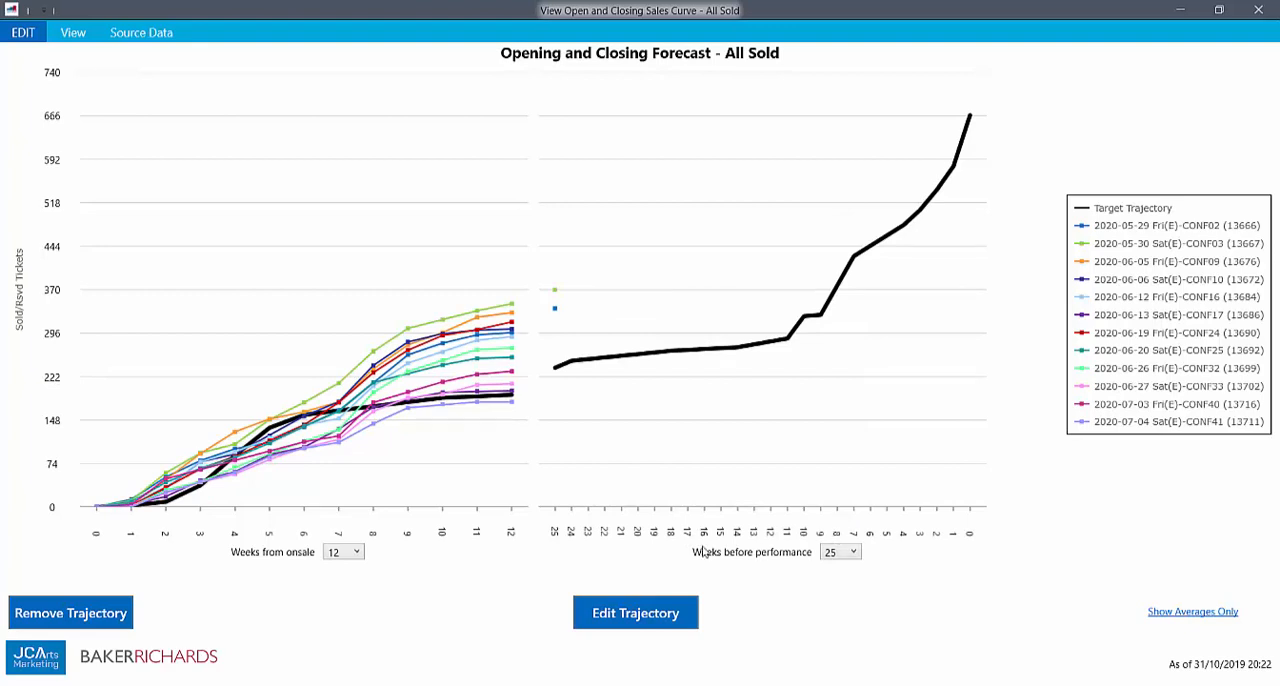
left_click(354, 552)
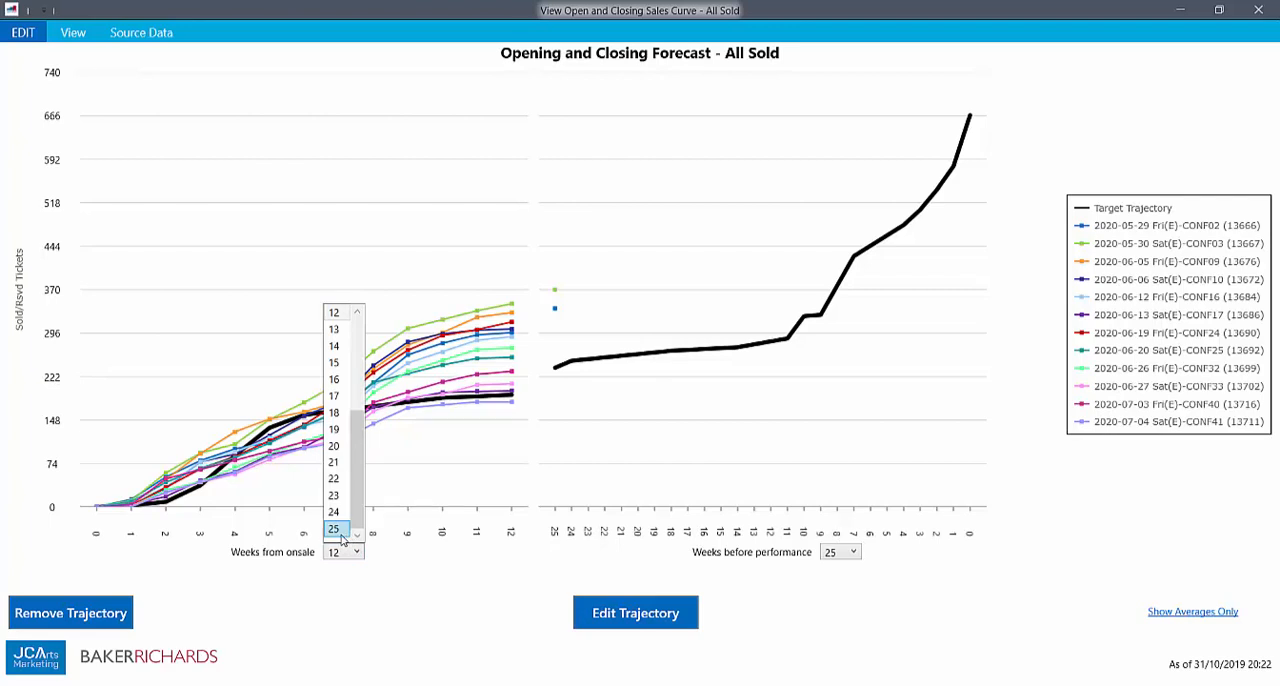
left_click(333, 528)
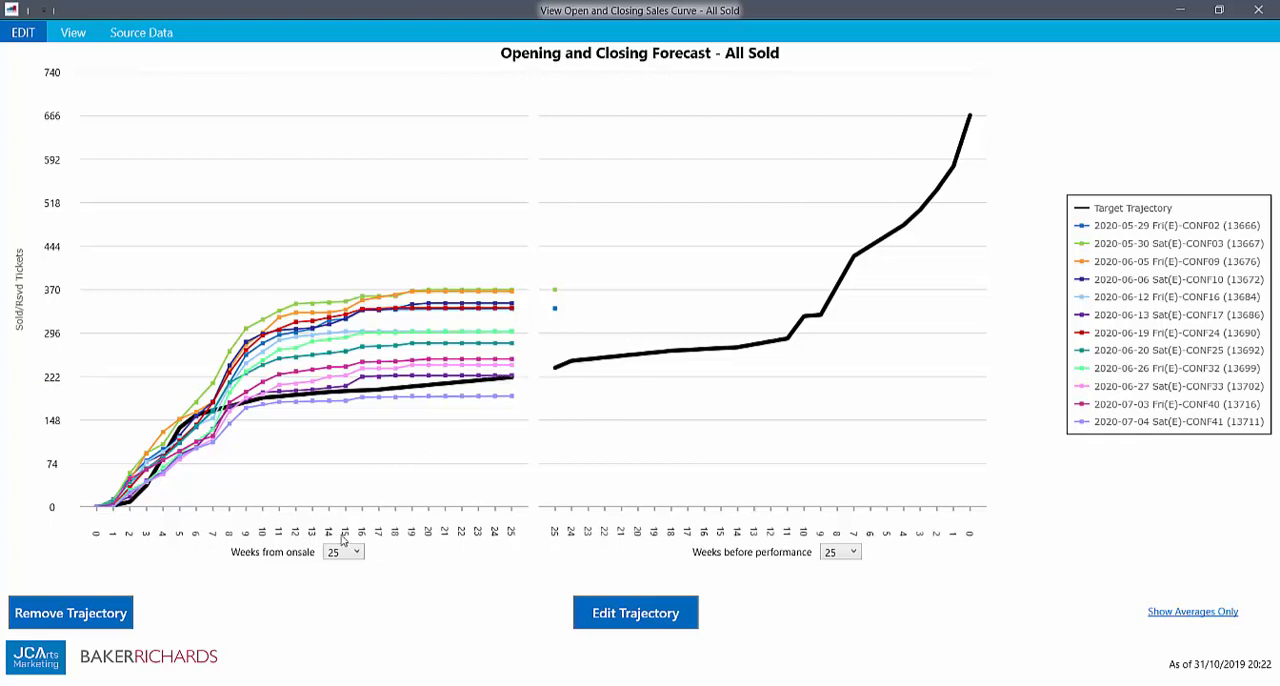
mouse_move(475, 408)
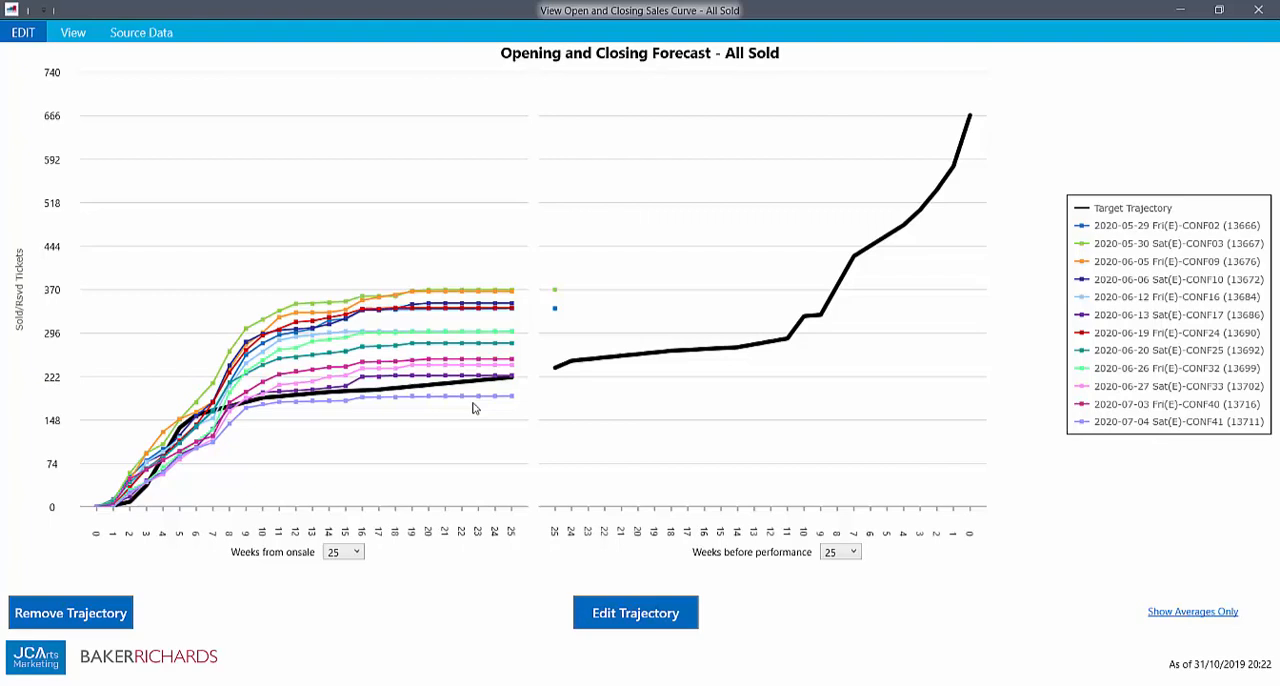
mouse_move(503, 403)
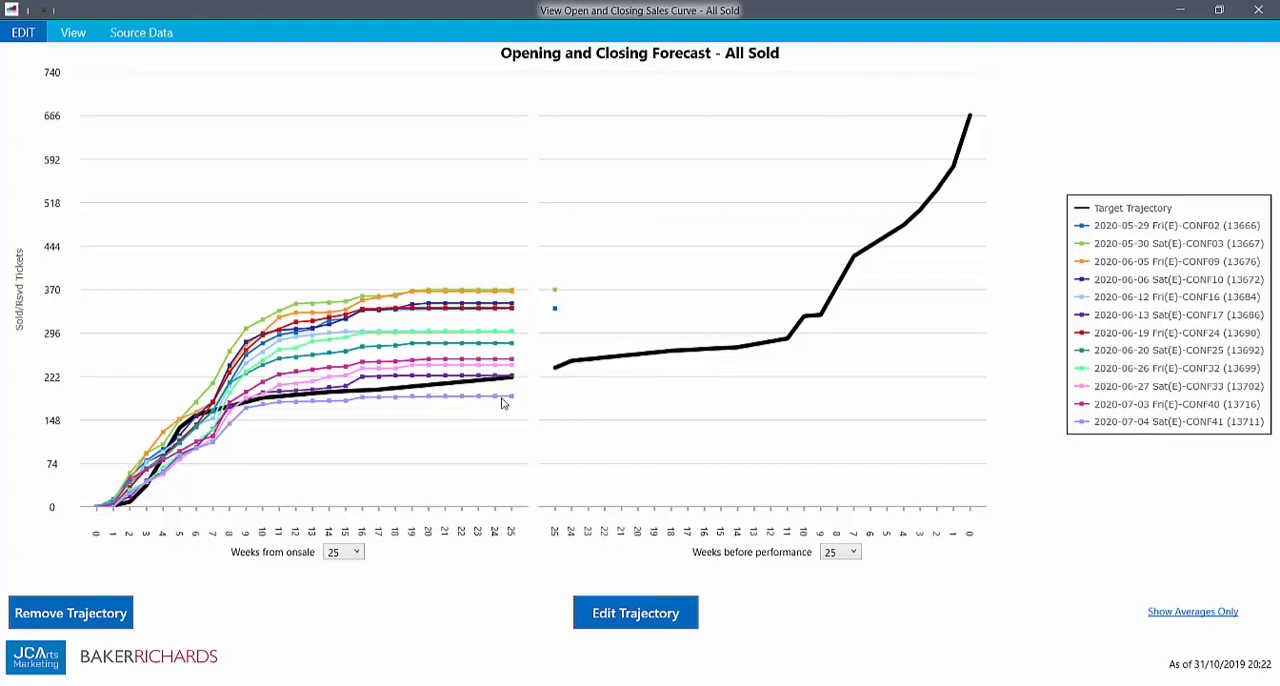
mouse_move(519, 466)
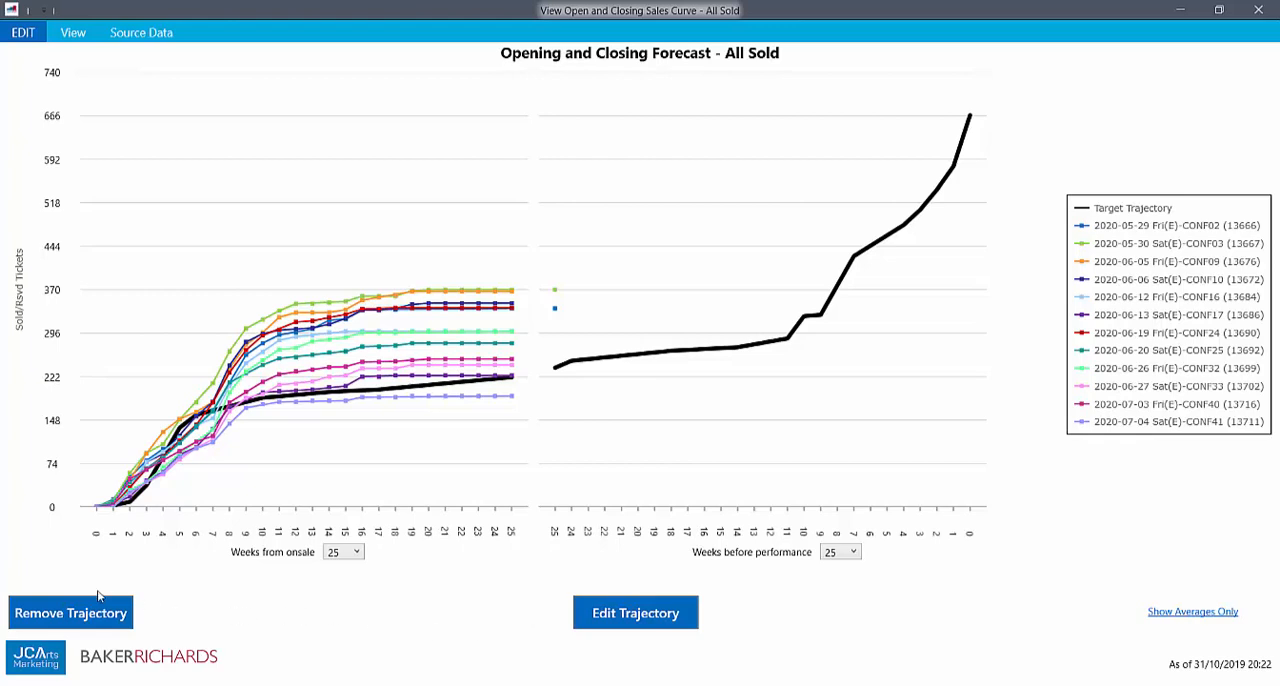
mouse_move(206, 620)
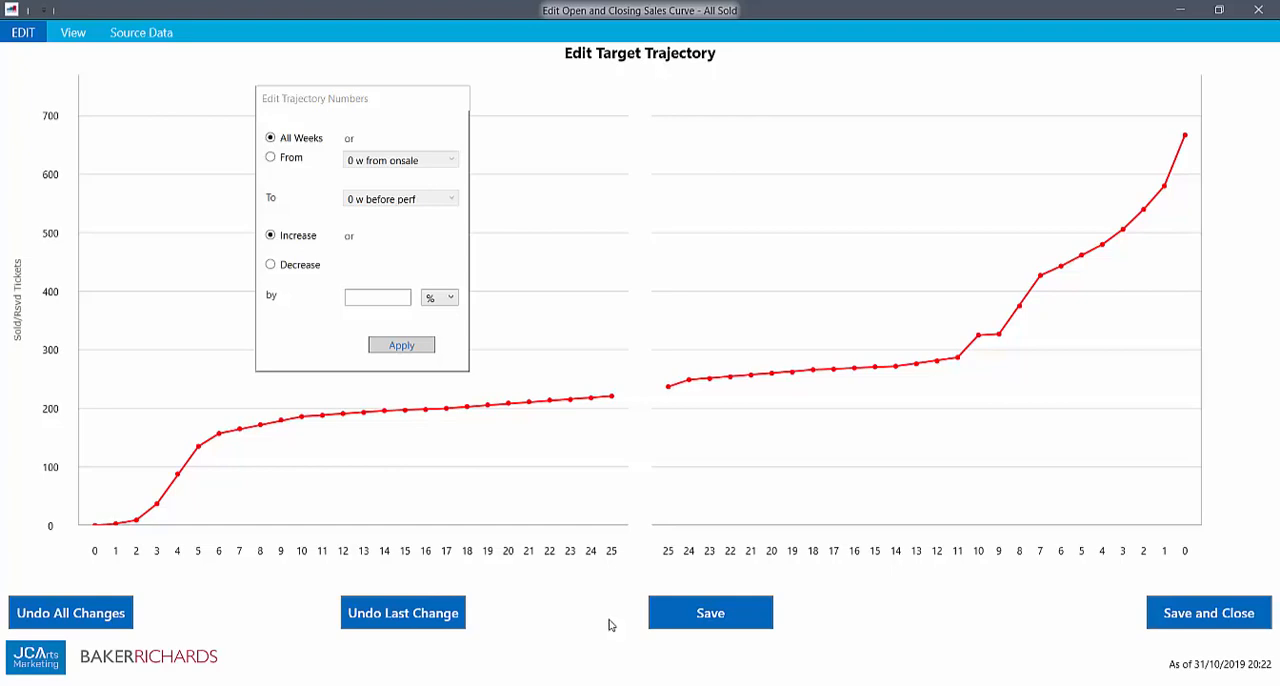
mouse_move(616, 576)
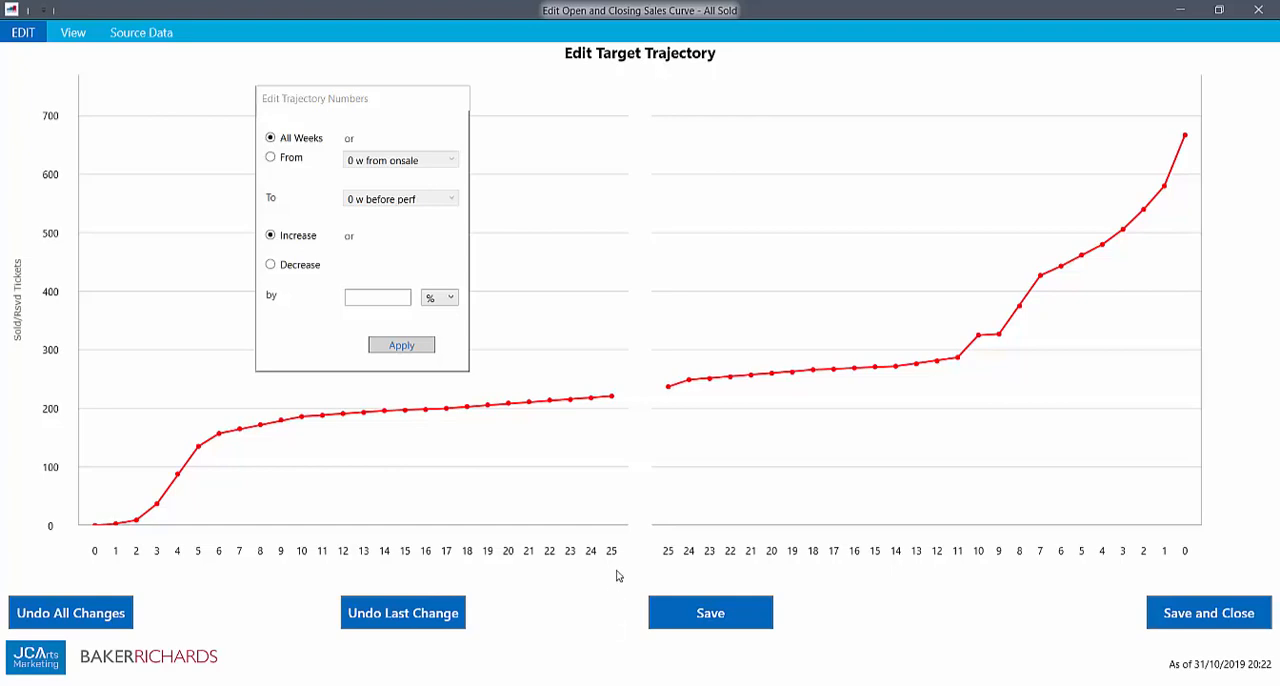
mouse_move(896, 374)
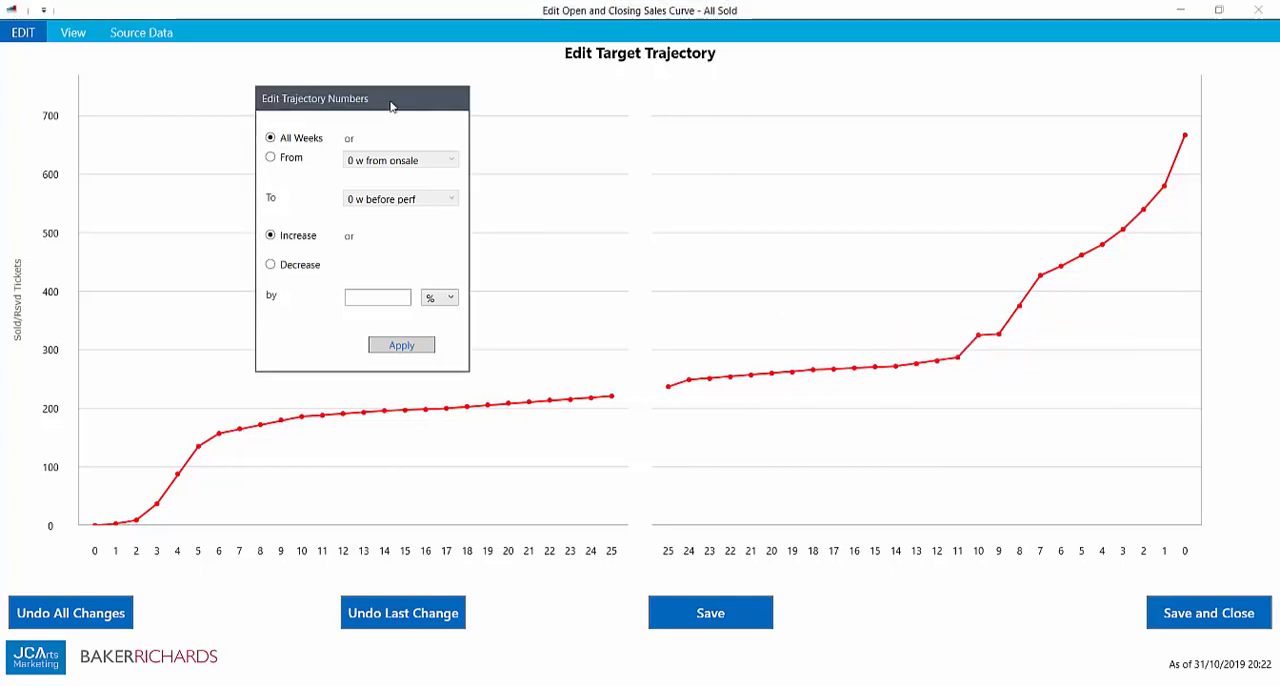
mouse_move(883, 375)
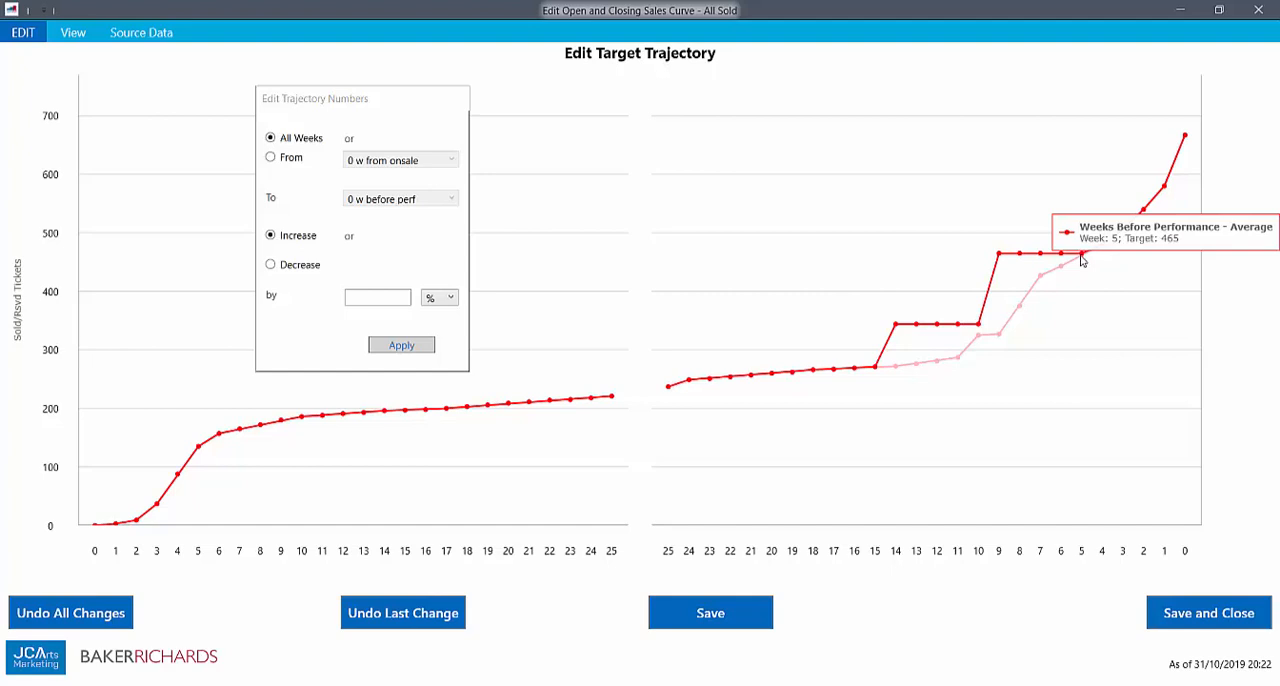
mouse_move(948, 336)
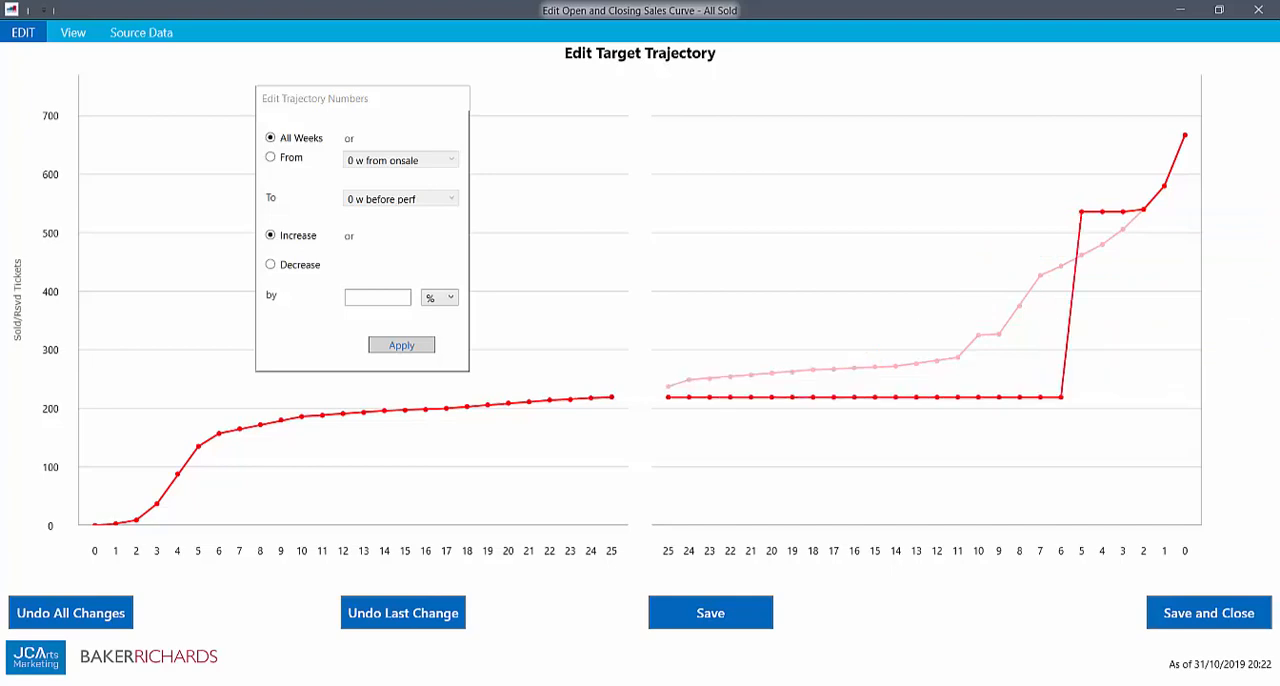
mouse_move(1040, 445)
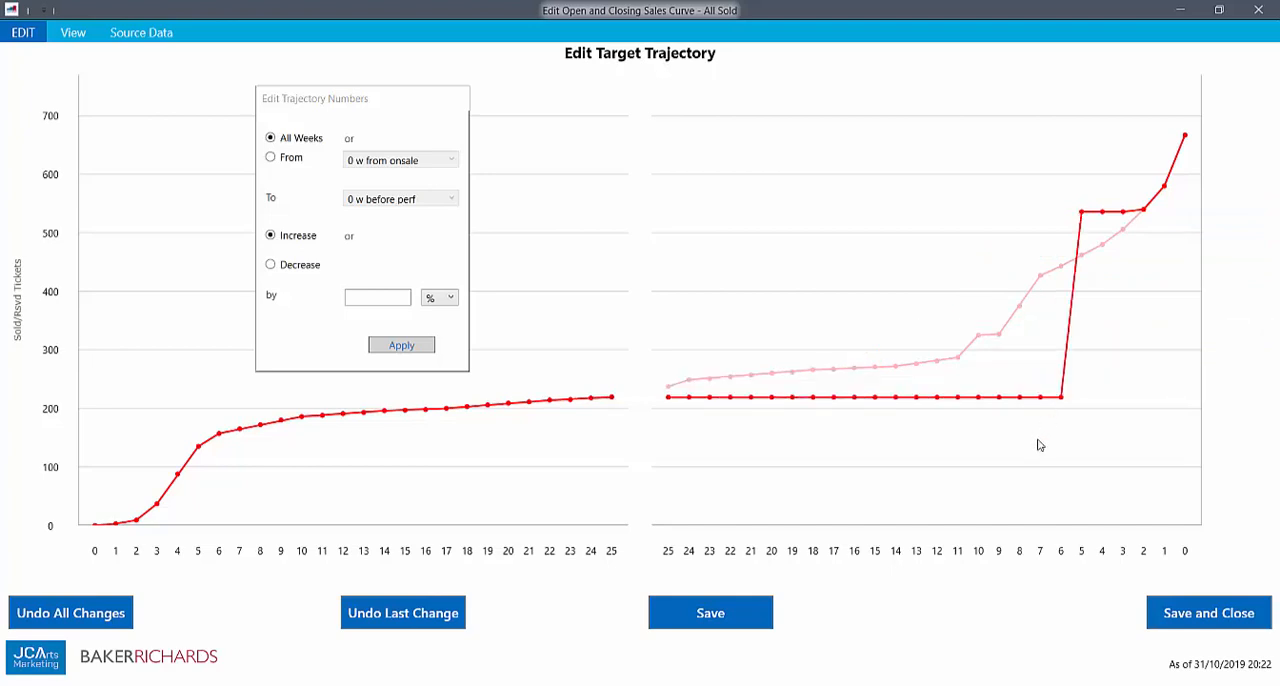
mouse_move(979, 474)
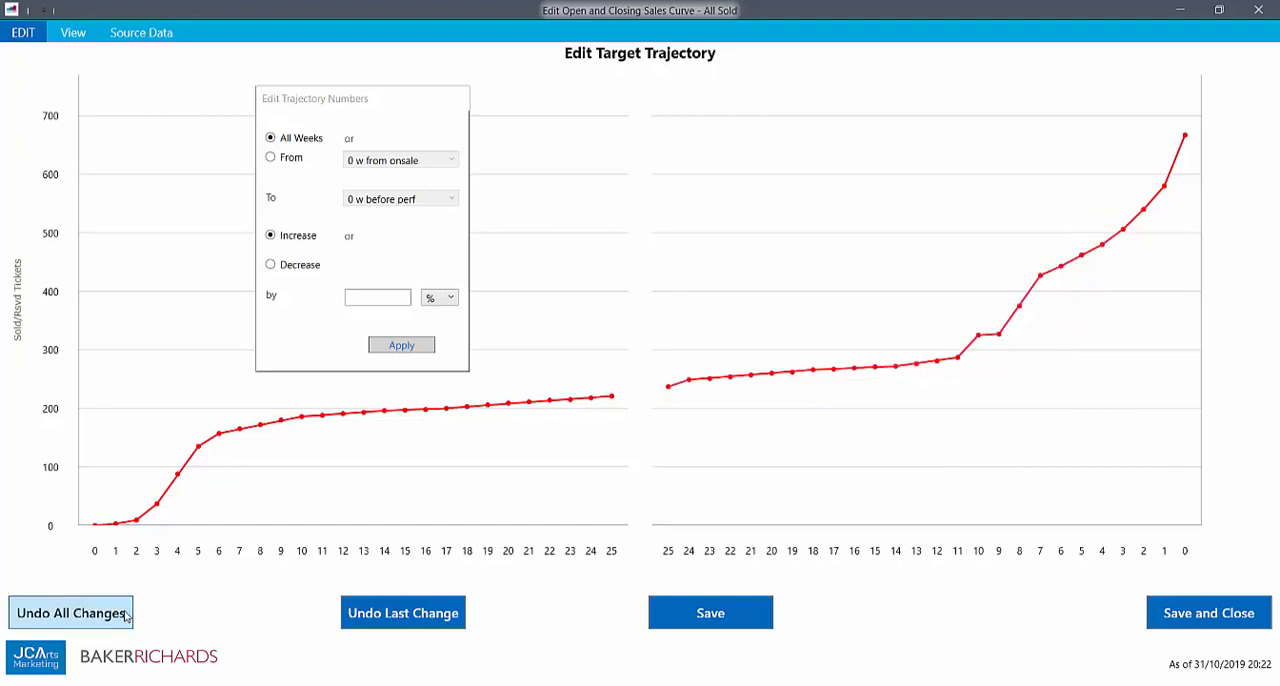
mouse_move(685, 324)
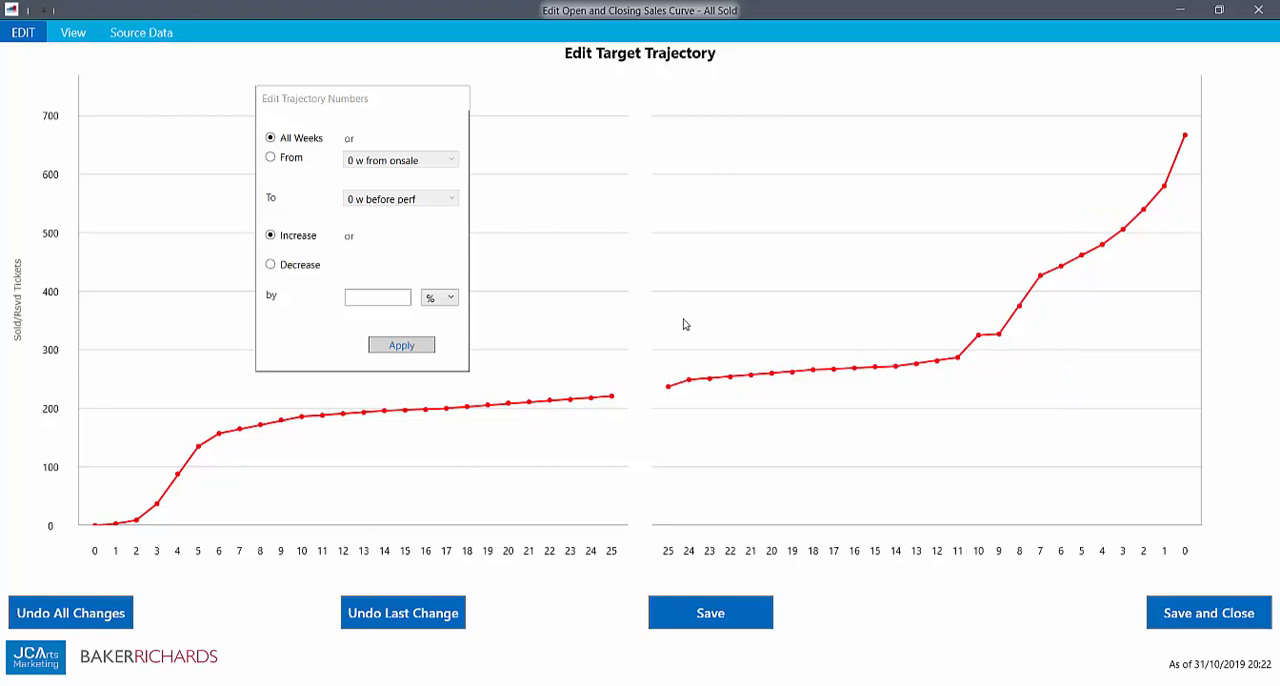
mouse_move(387, 133)
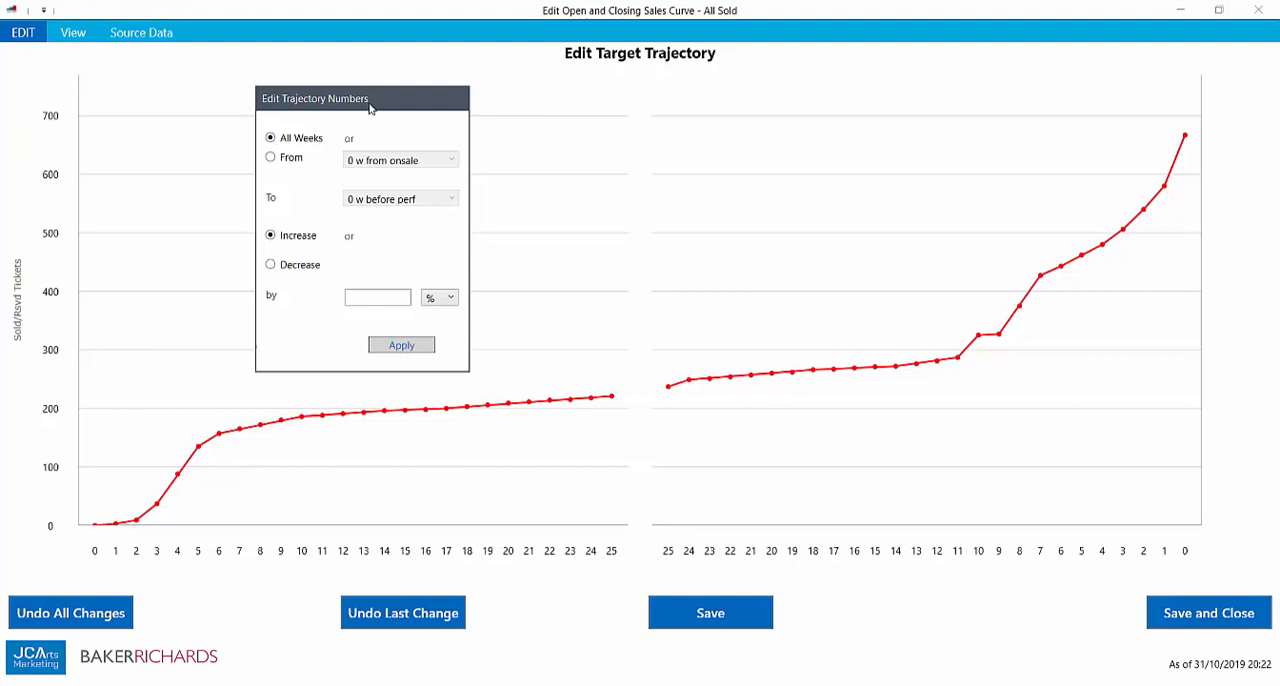
mouse_move(311, 146)
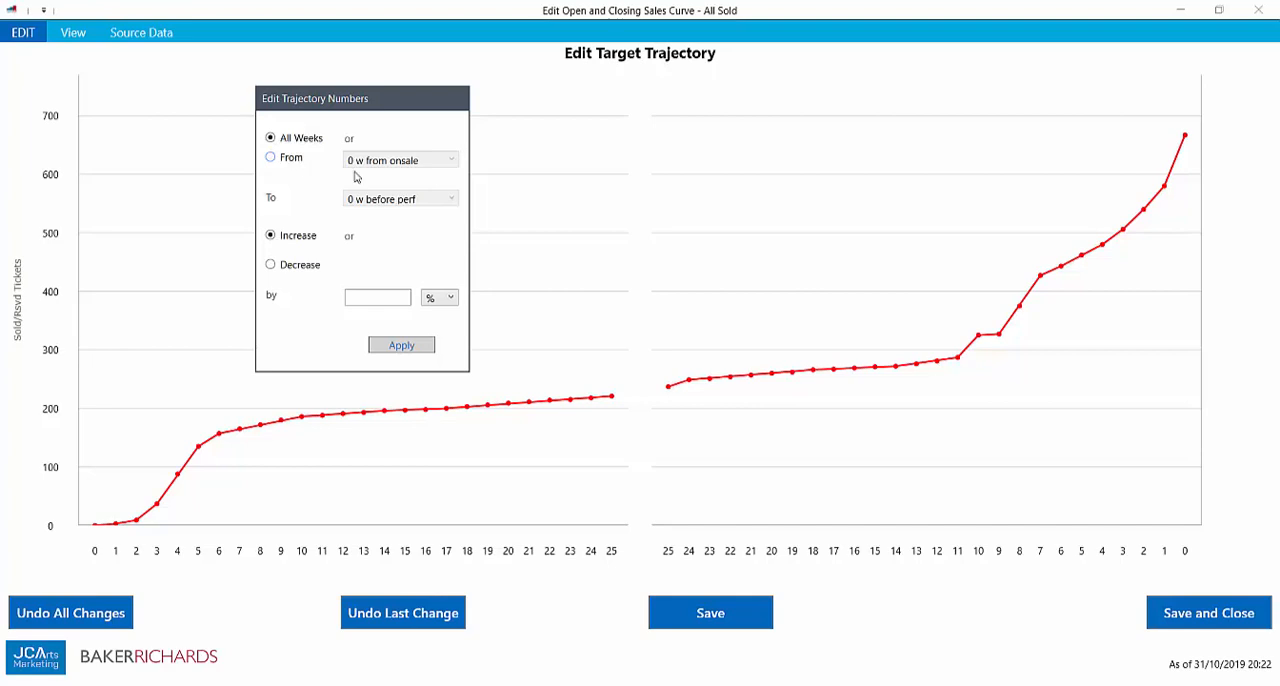
mouse_move(452, 164)
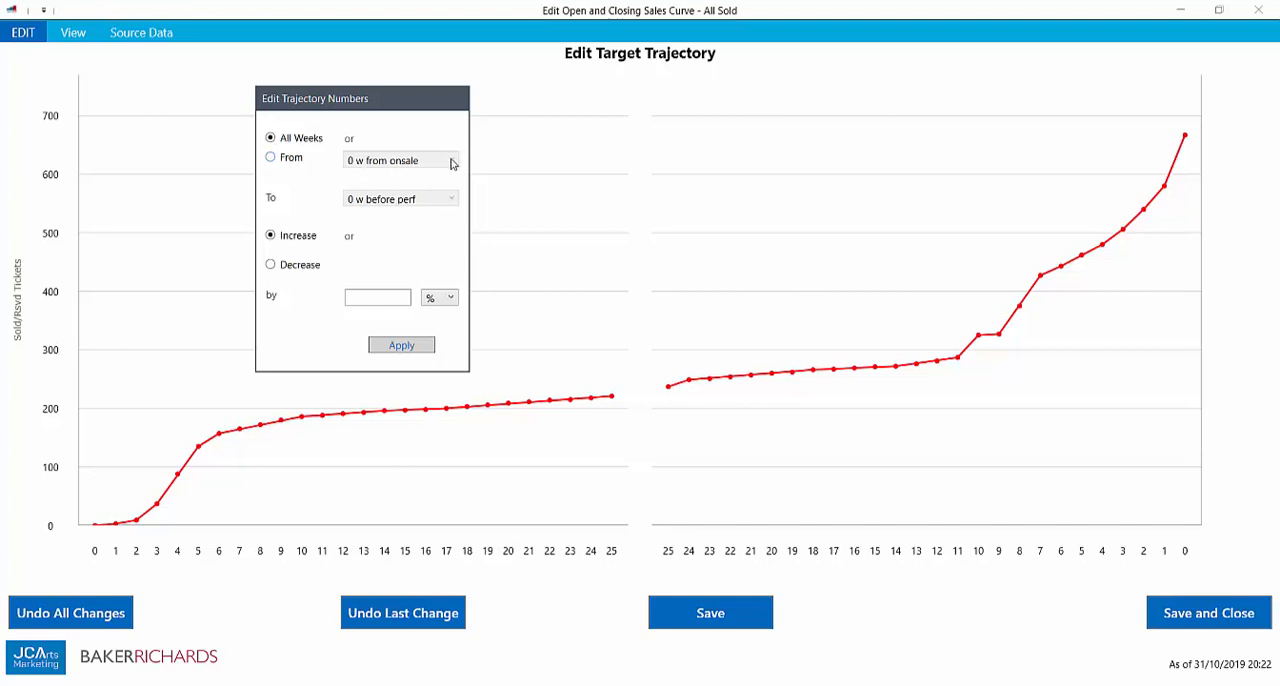
Step: Limit the adjustment to From '7 w before perf' and switch the increase unit from % to #
left_click(270, 157)
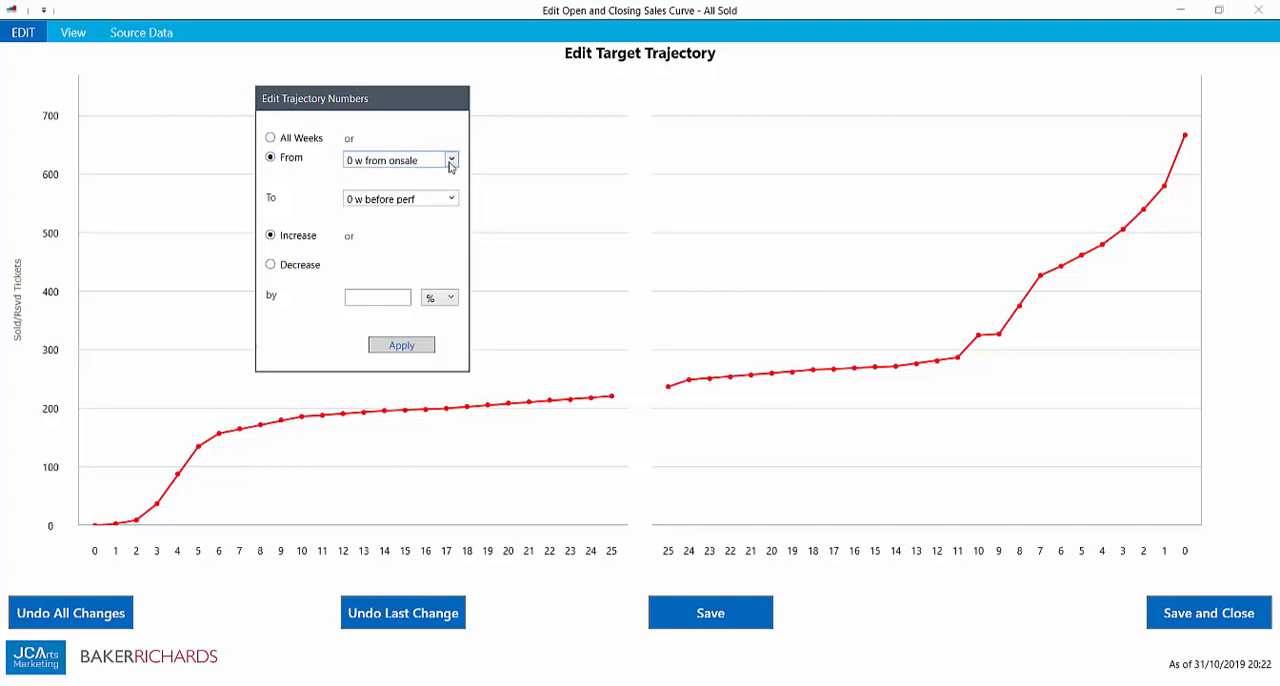
left_click(450, 160)
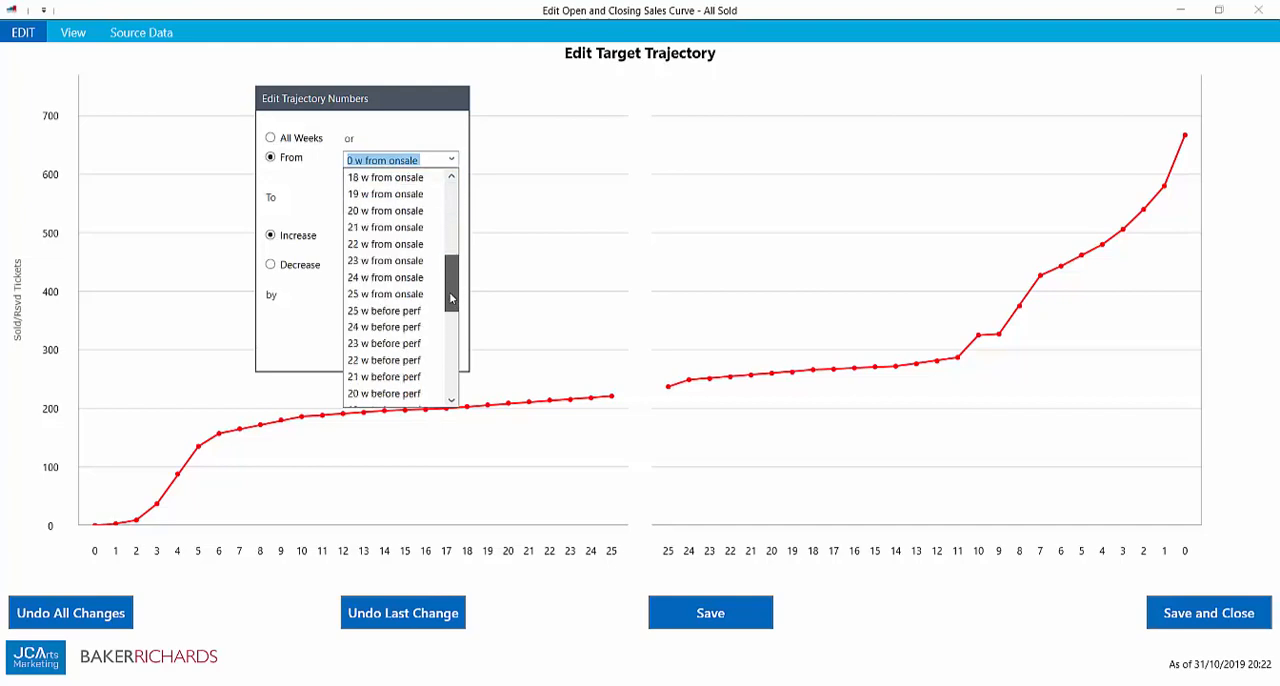
scroll("down", 3)
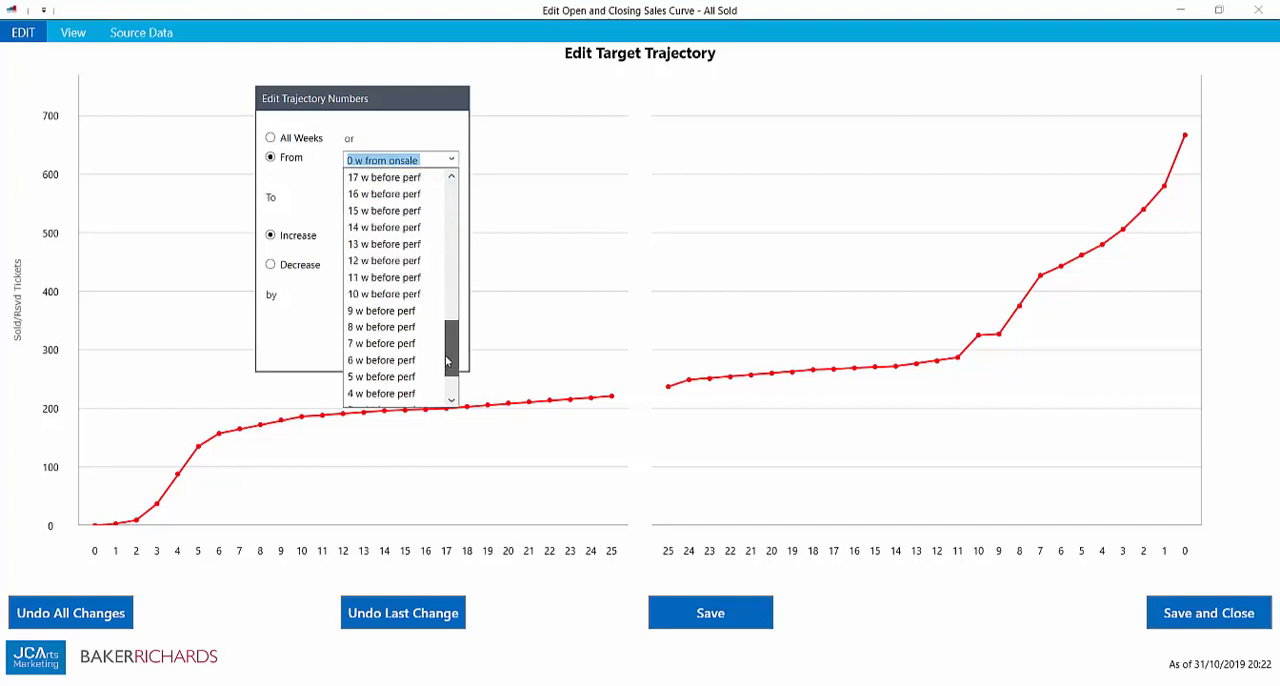
left_click(381, 343)
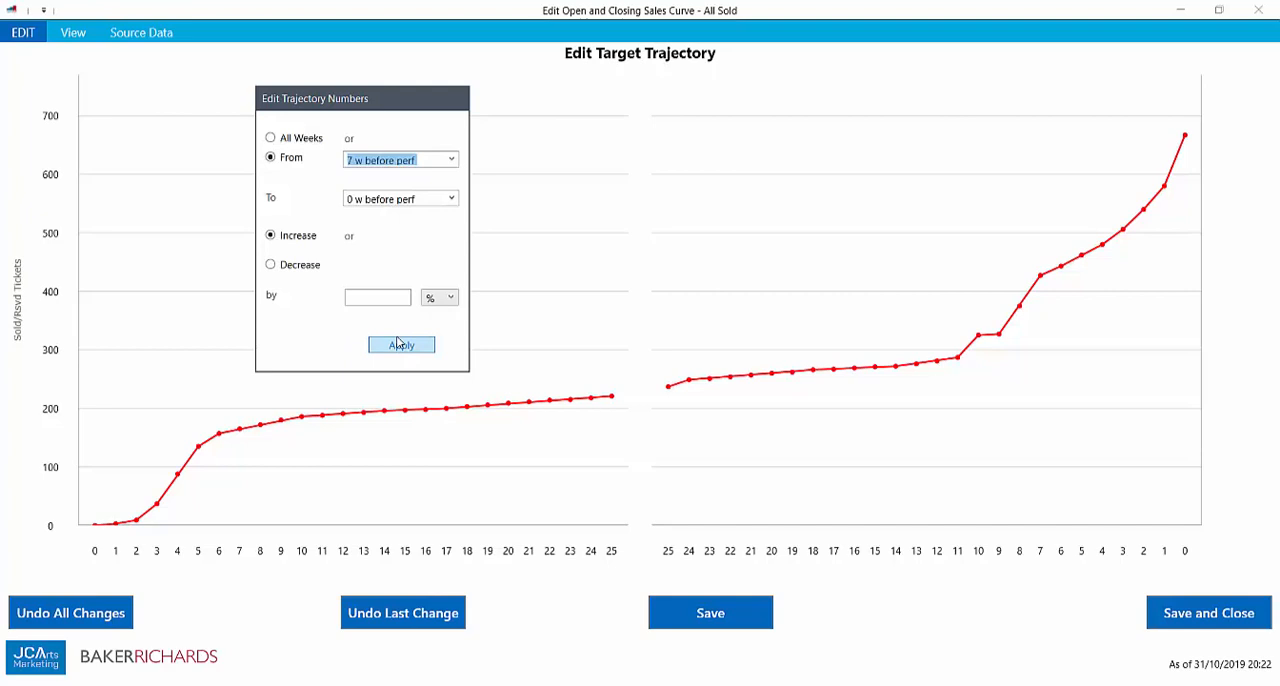
mouse_move(437, 200)
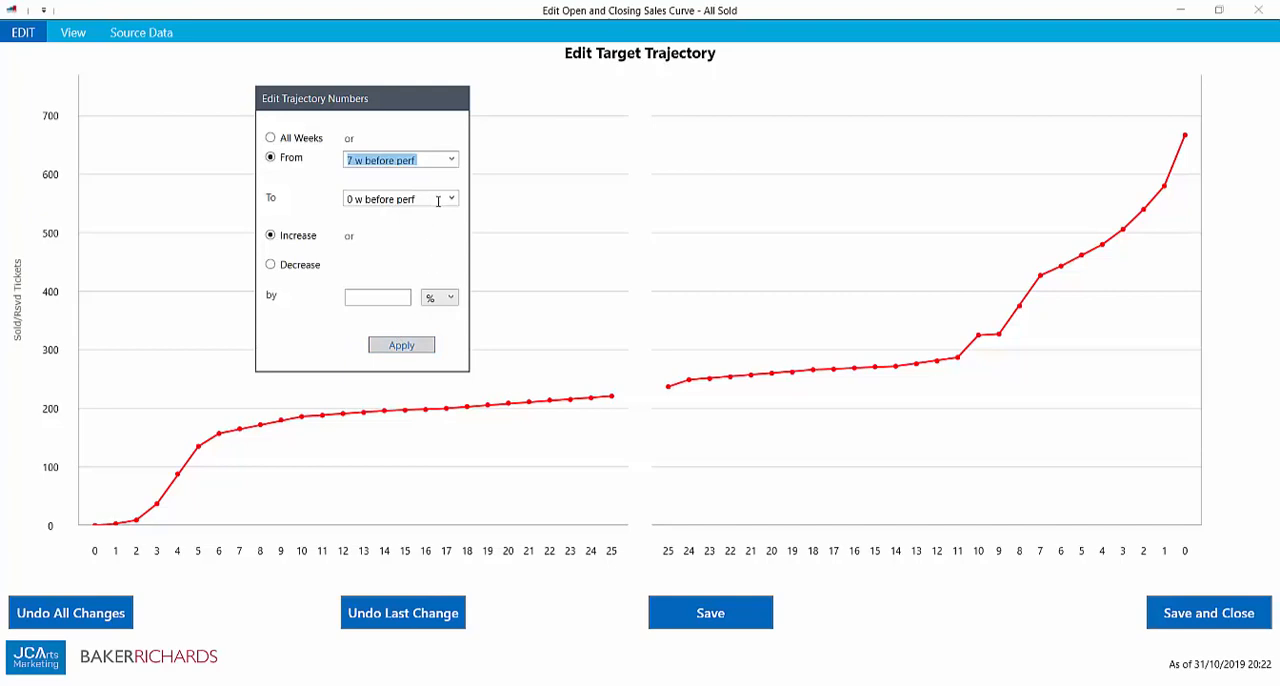
mouse_move(425, 228)
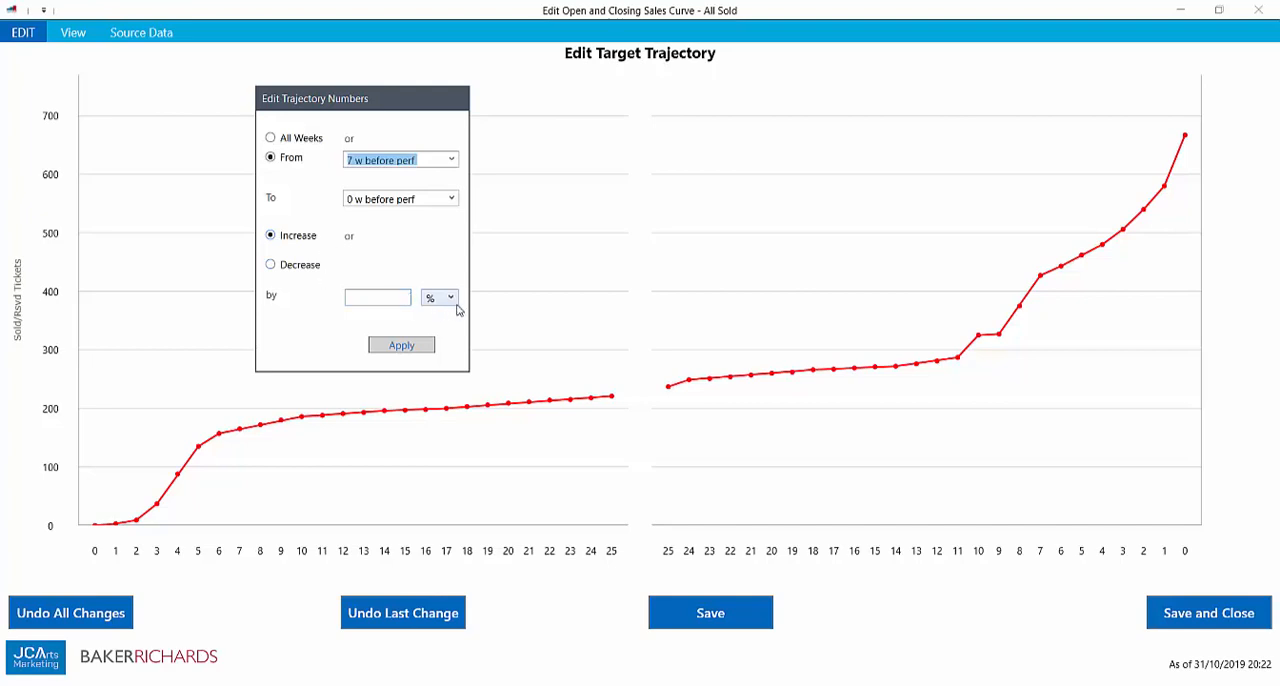
left_click(439, 297)
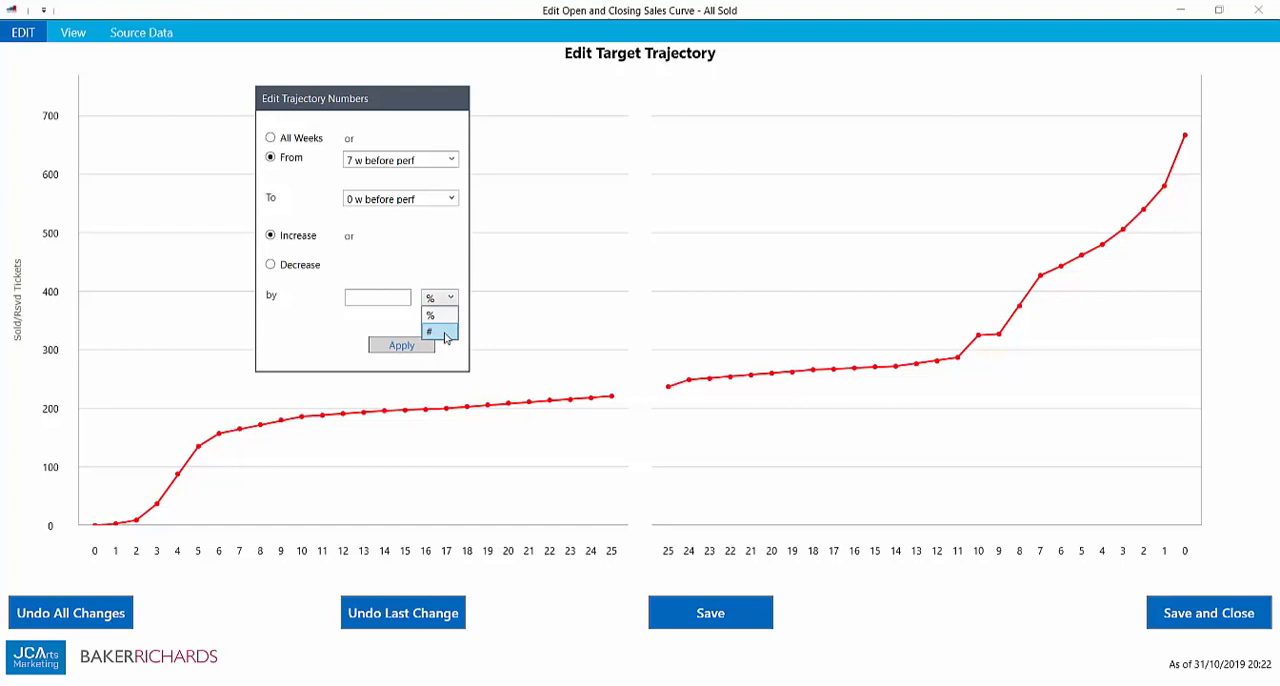
left_click(428, 331)
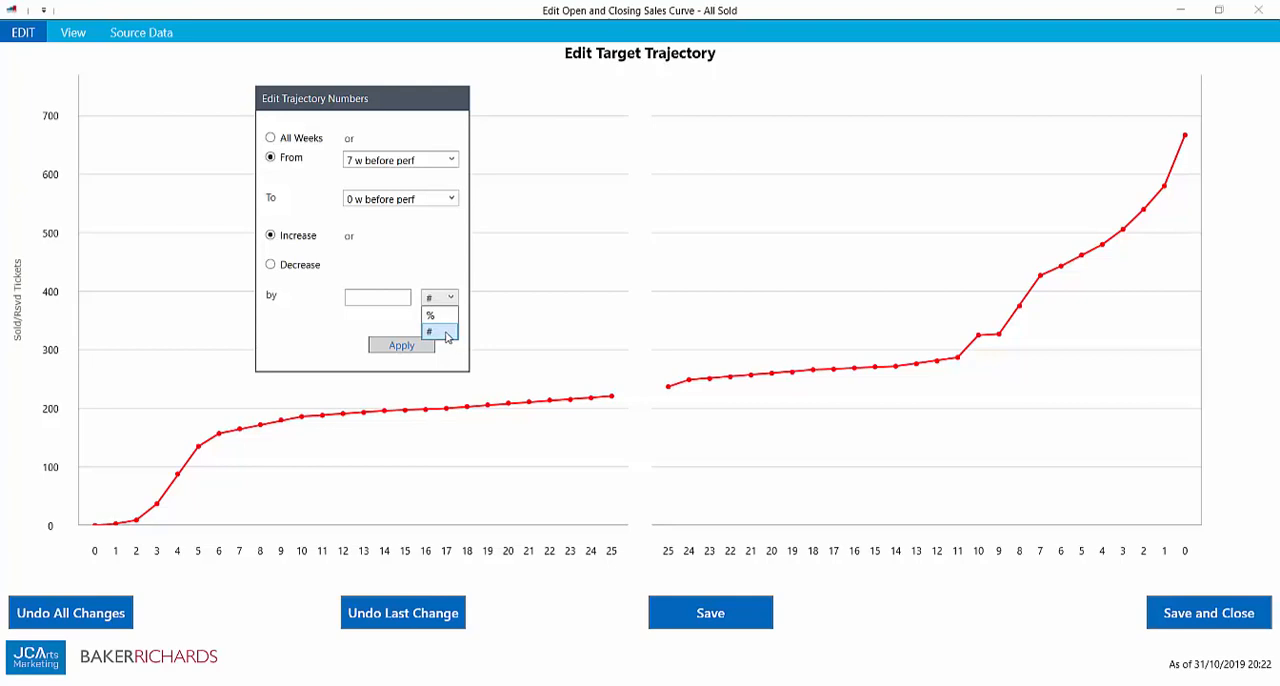
left_click(430, 331)
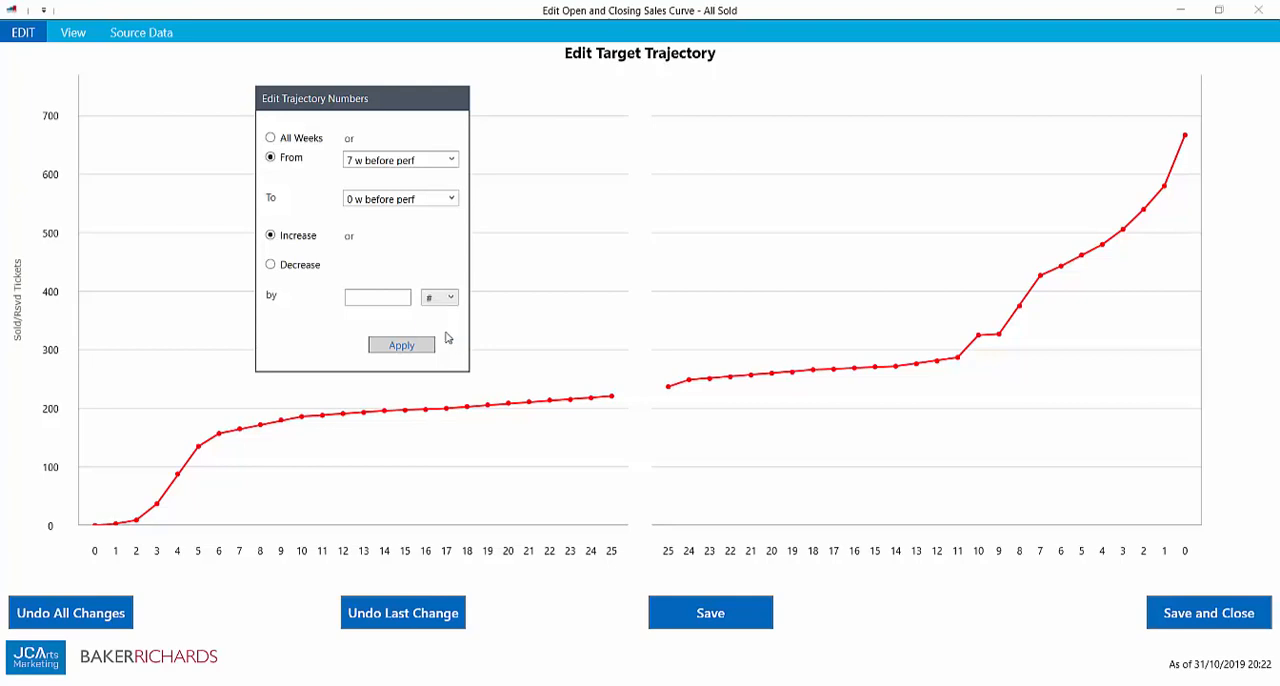
Step: Try a 100-ticket increase, undo it, then apply a 30-ticket increase instead
left_click(377, 297)
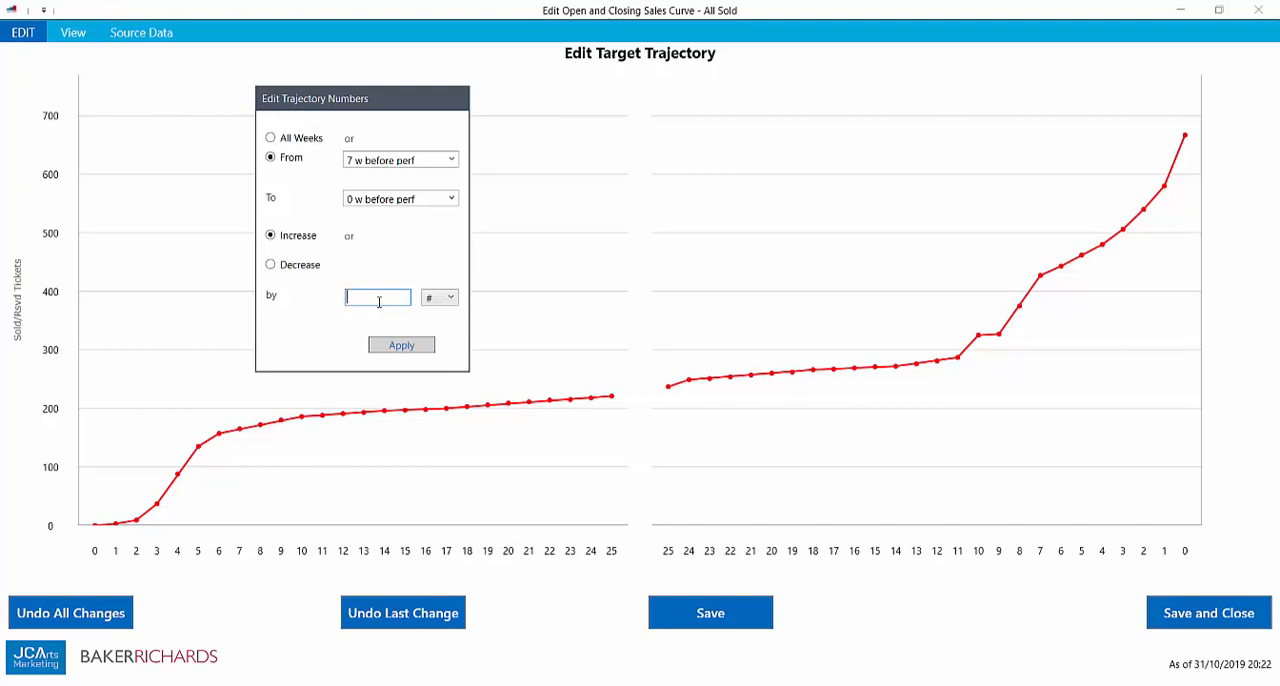
type("100")
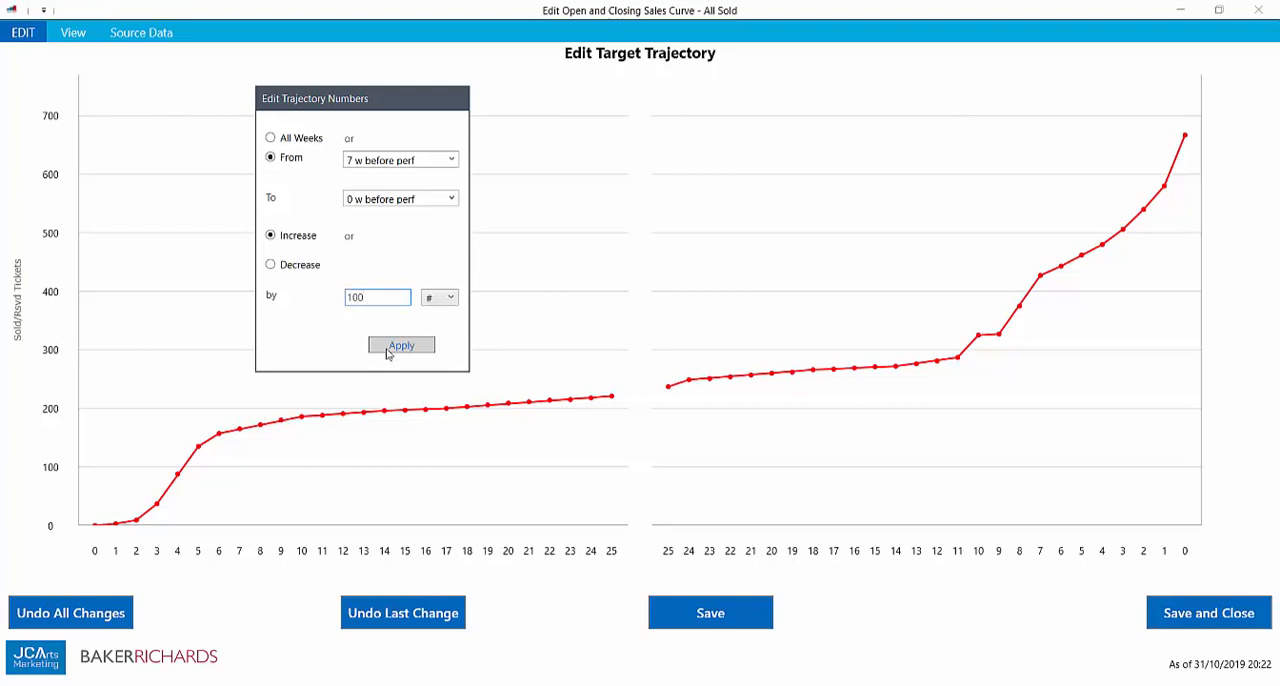
left_click(401, 345)
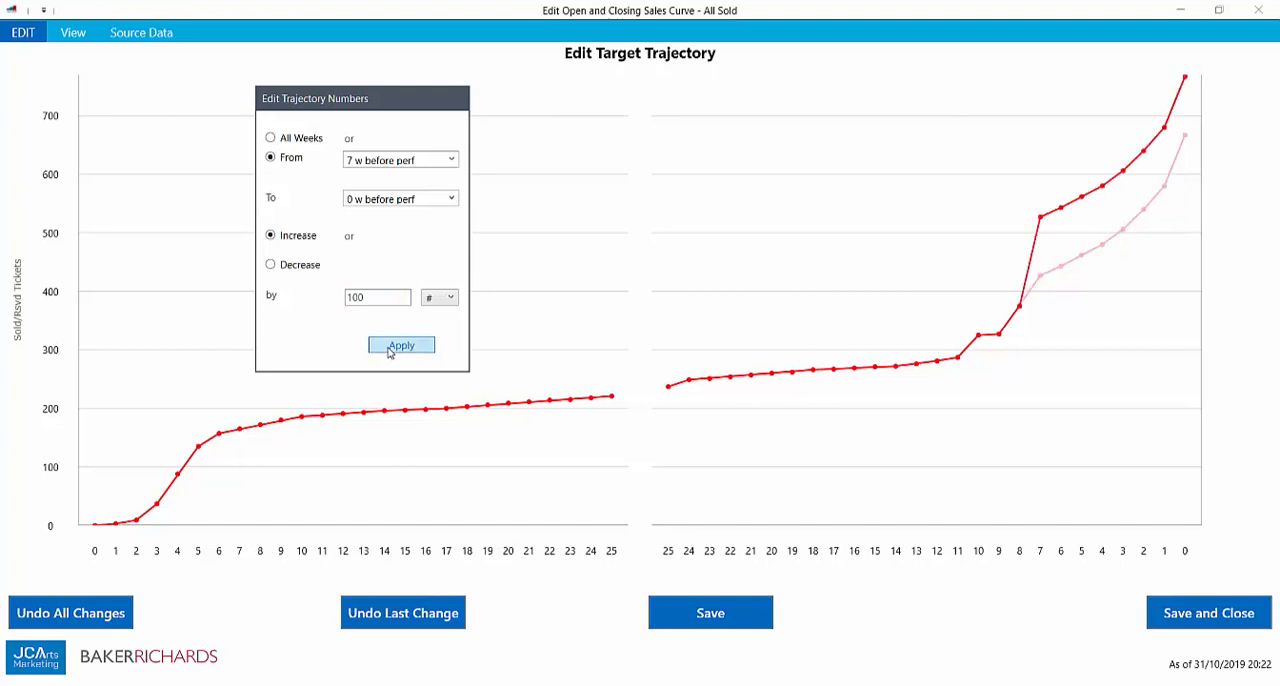
left_click(401, 345)
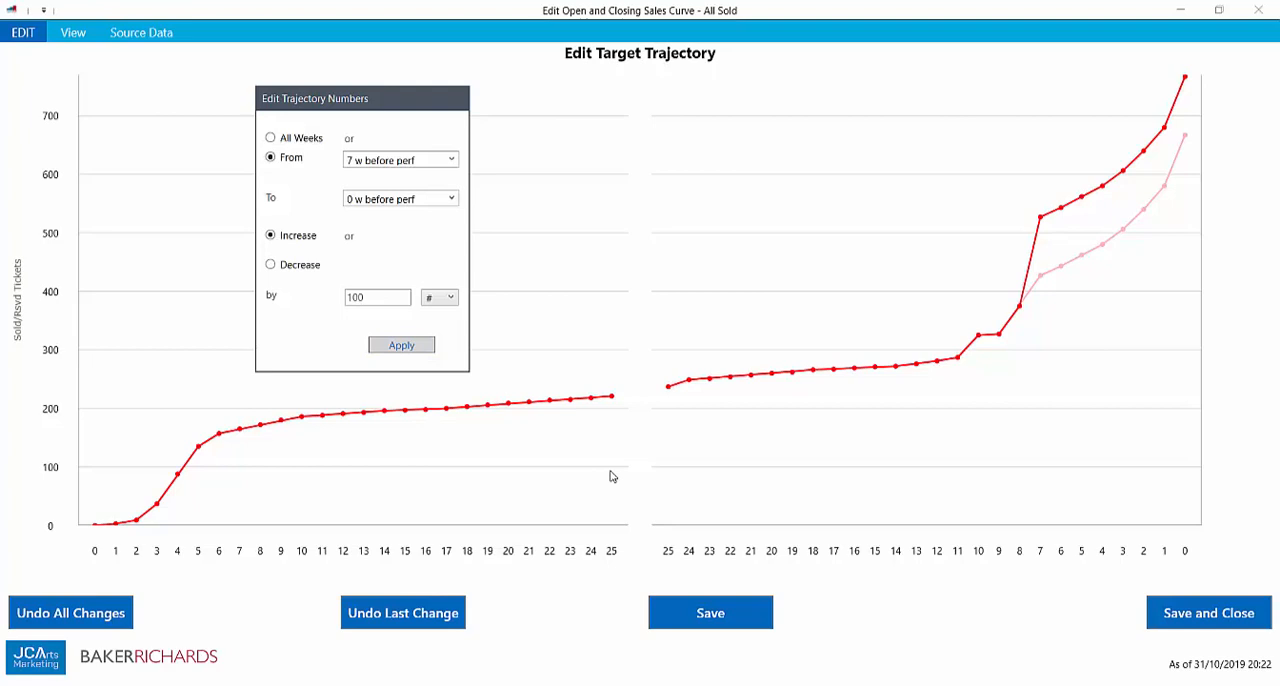
left_click(403, 612)
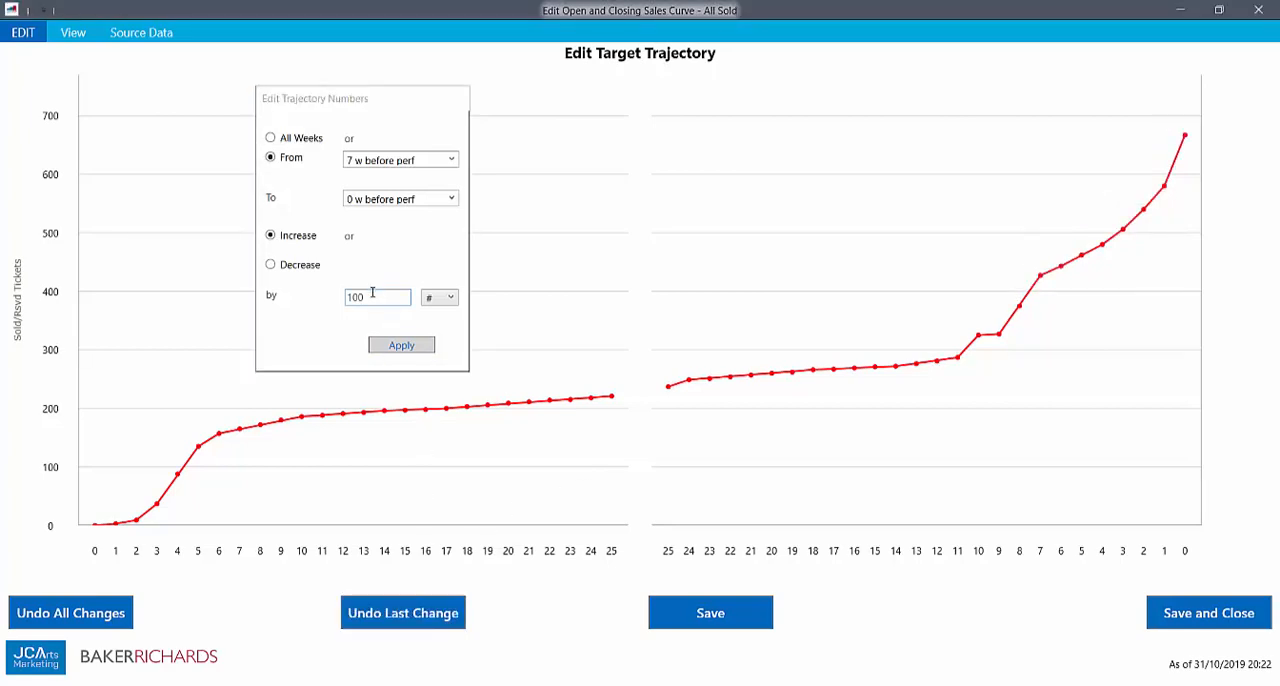
triple_click(377, 297)
type("30")
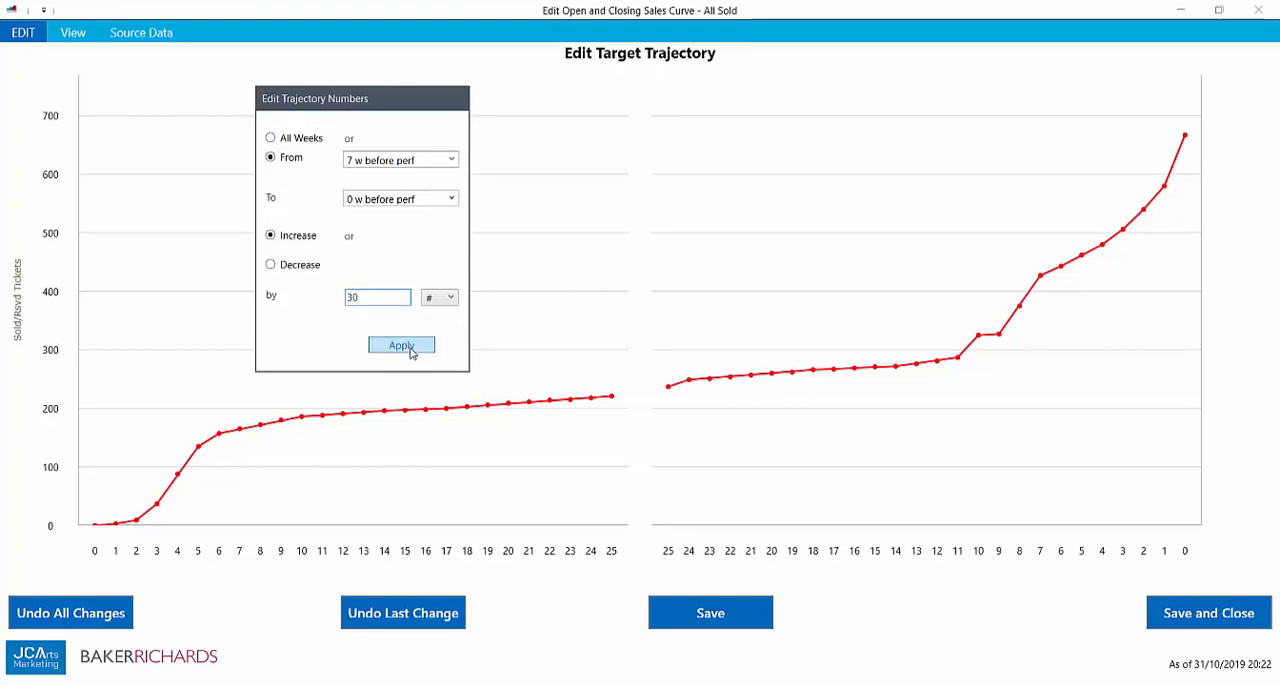
left_click(401, 345)
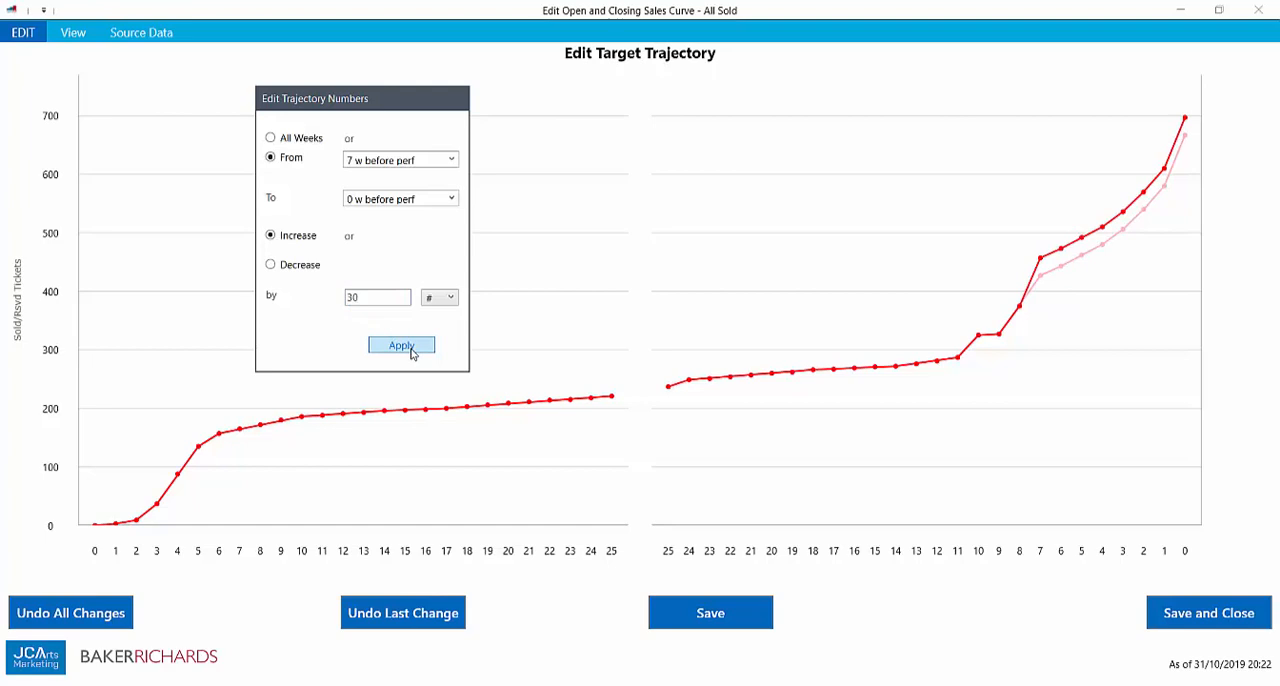
mouse_move(795, 504)
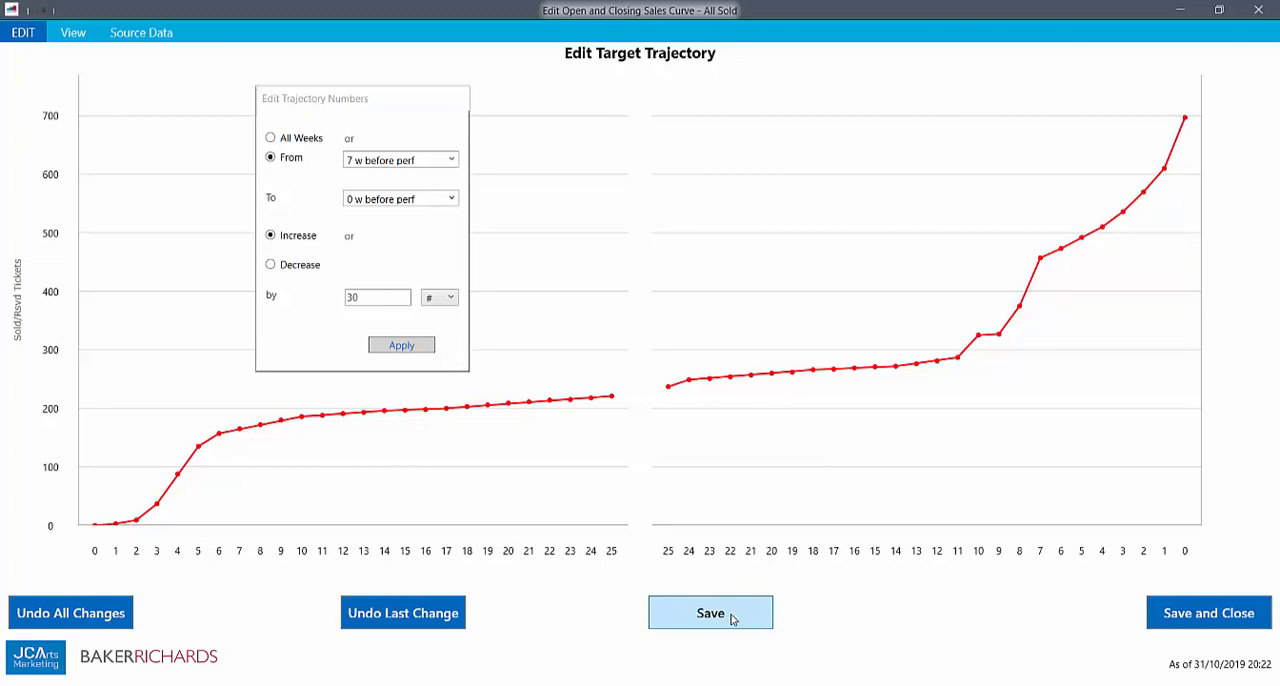
mouse_move(915, 538)
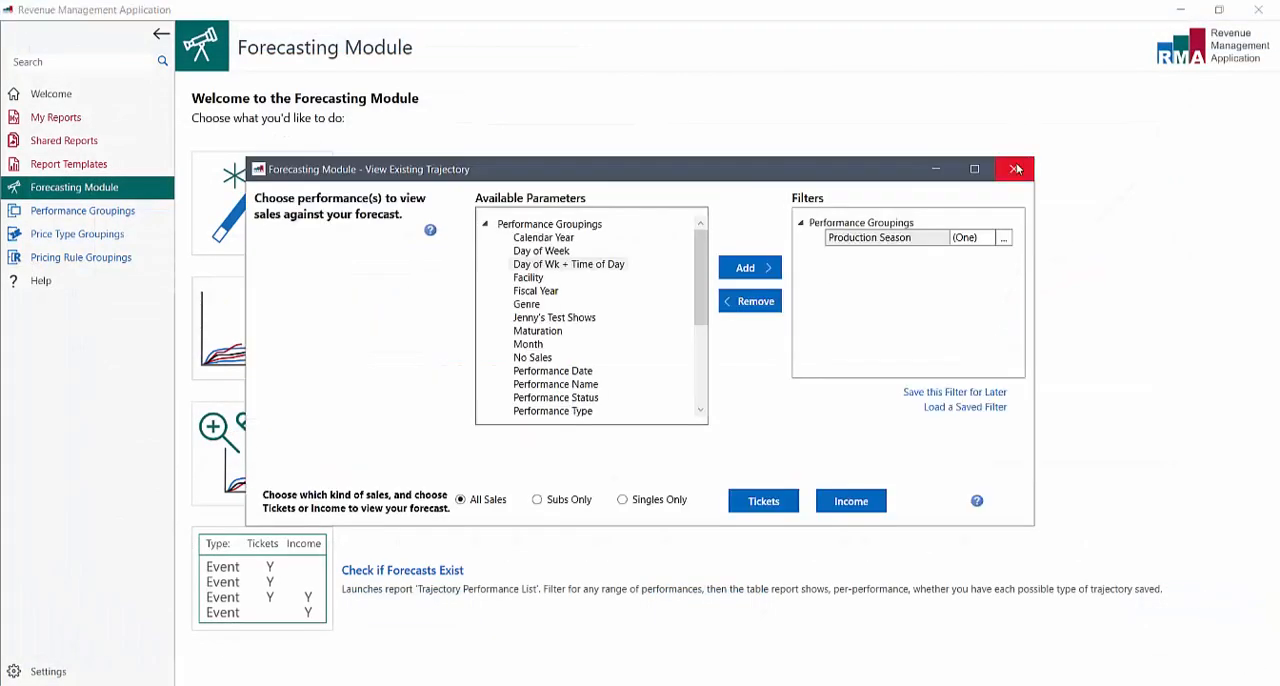
Step: Close the View Existing Trajectory dialog to return to the Forecasting Module welcome page
left_click(1016, 168)
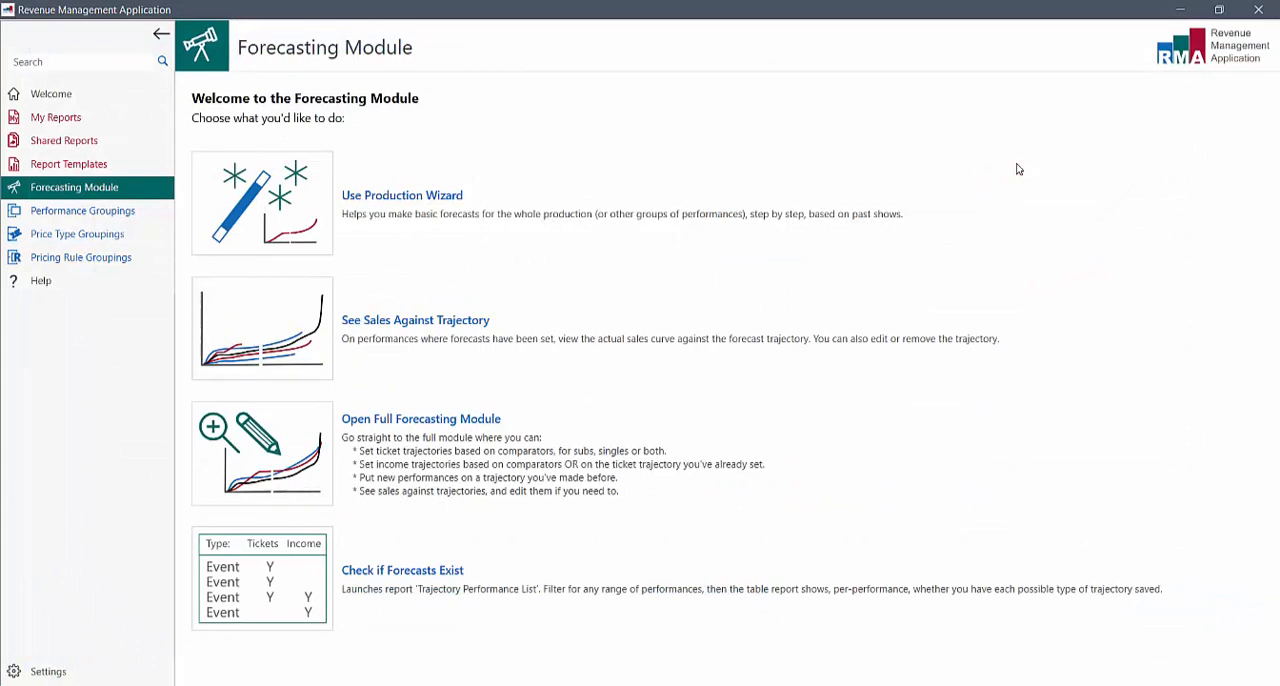
mouse_move(177, 183)
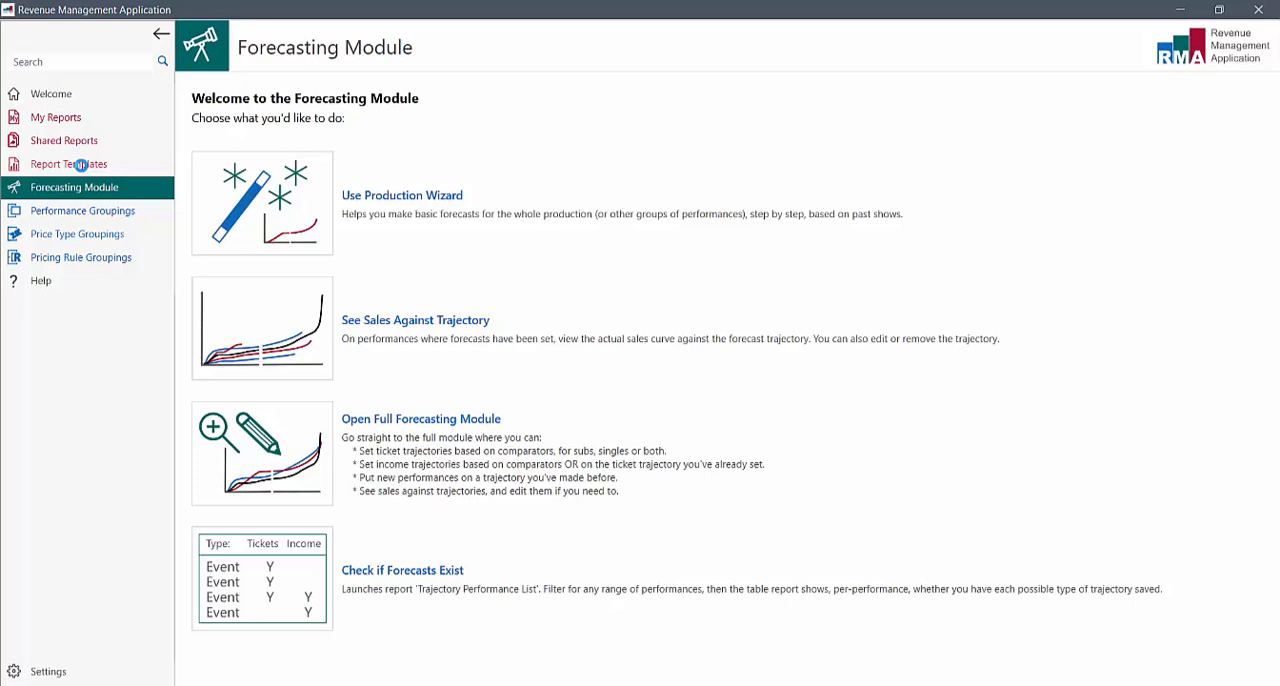
Step: Open Report Templates > Monitoring Dashboards > Configurable Monitoring Dashboard
left_click(69, 163)
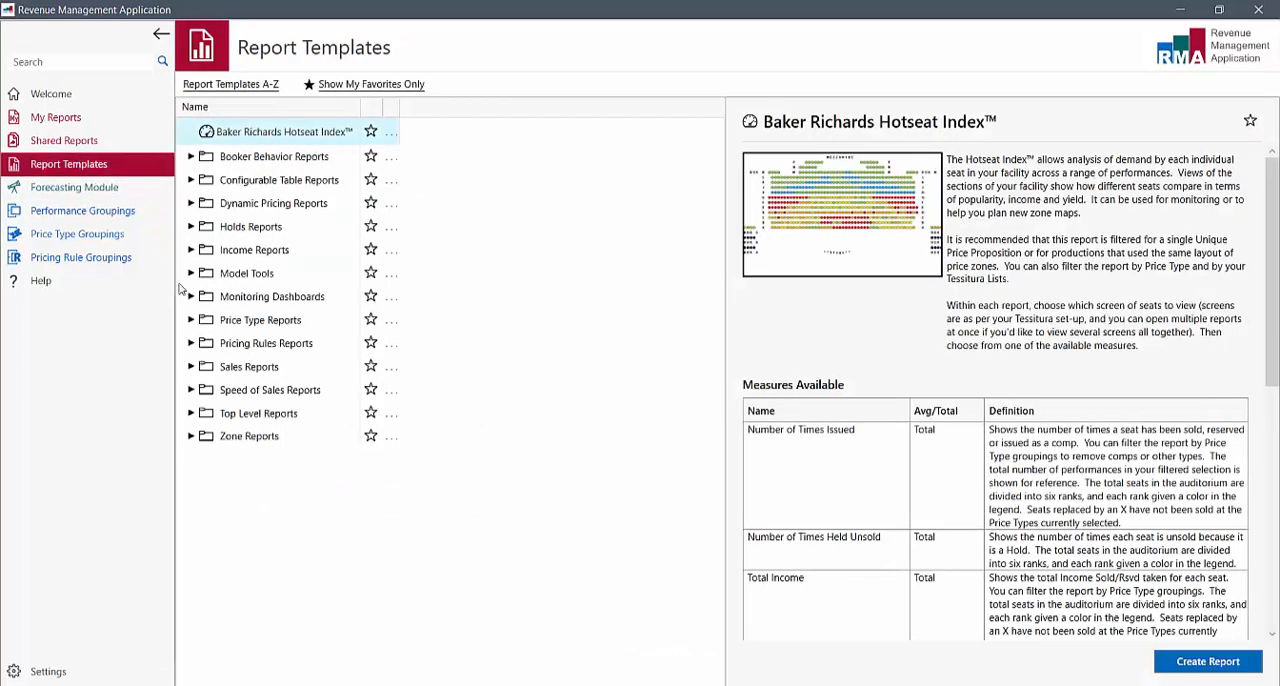
left_click(190, 296)
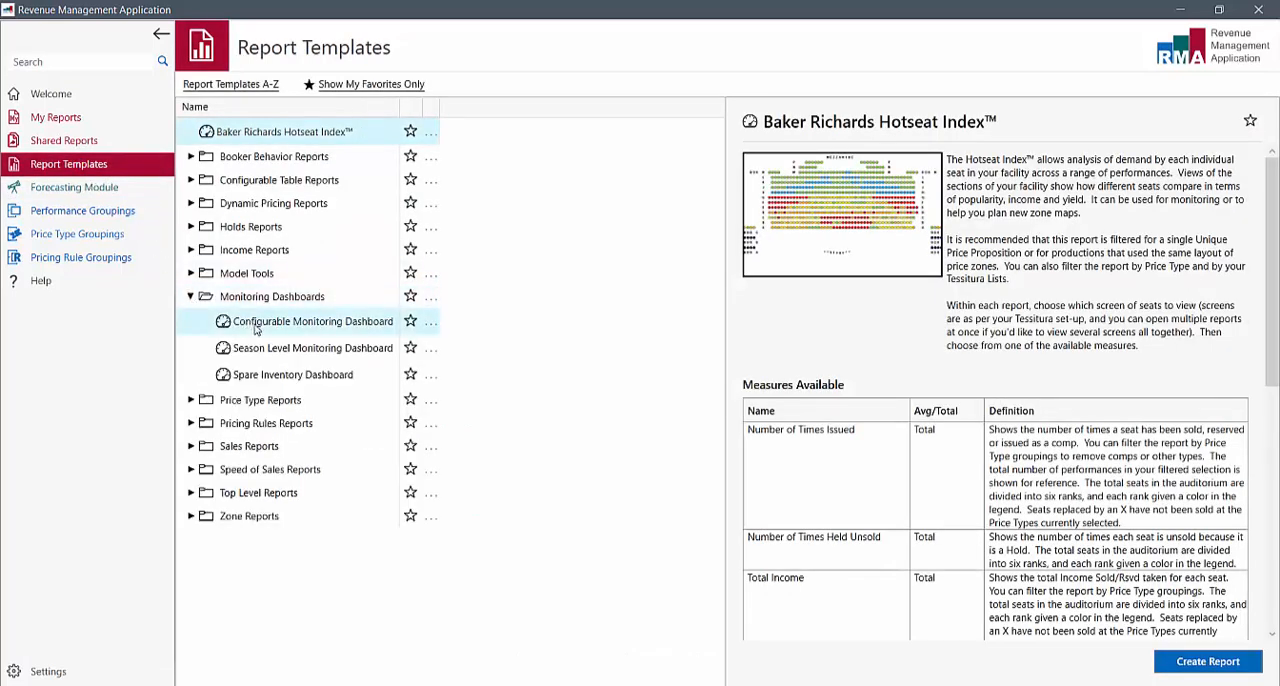
left_click(311, 321)
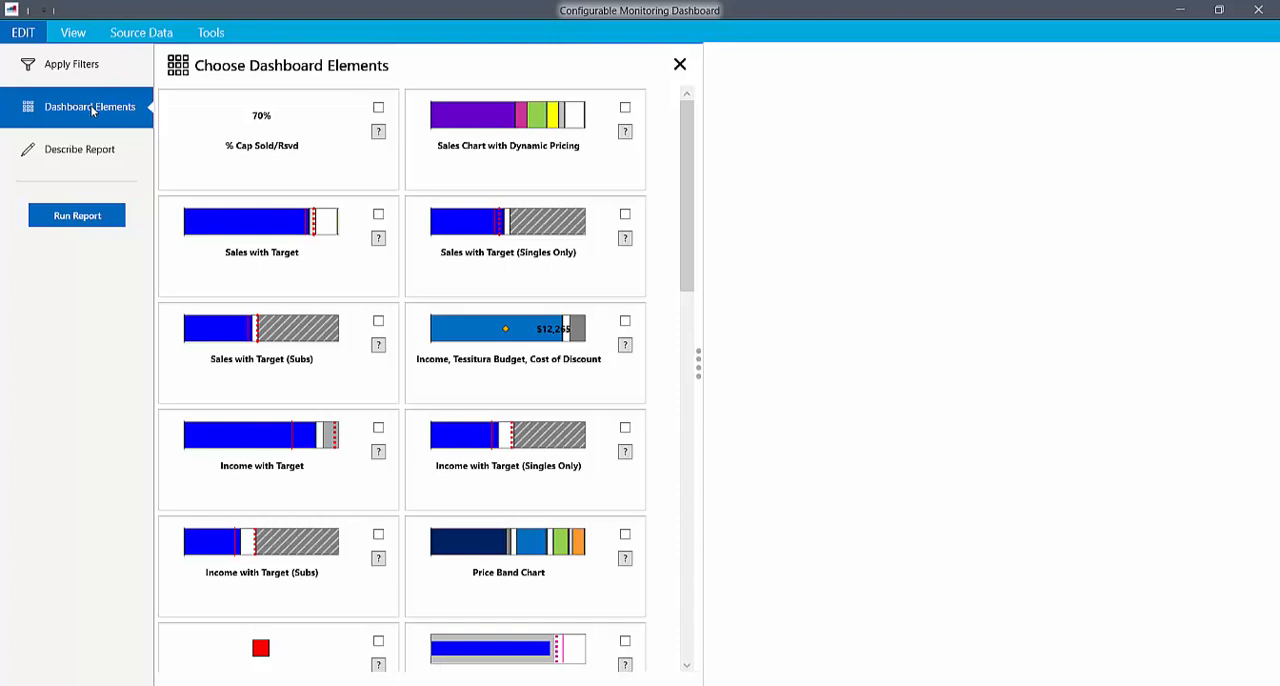
mouse_move(658, 216)
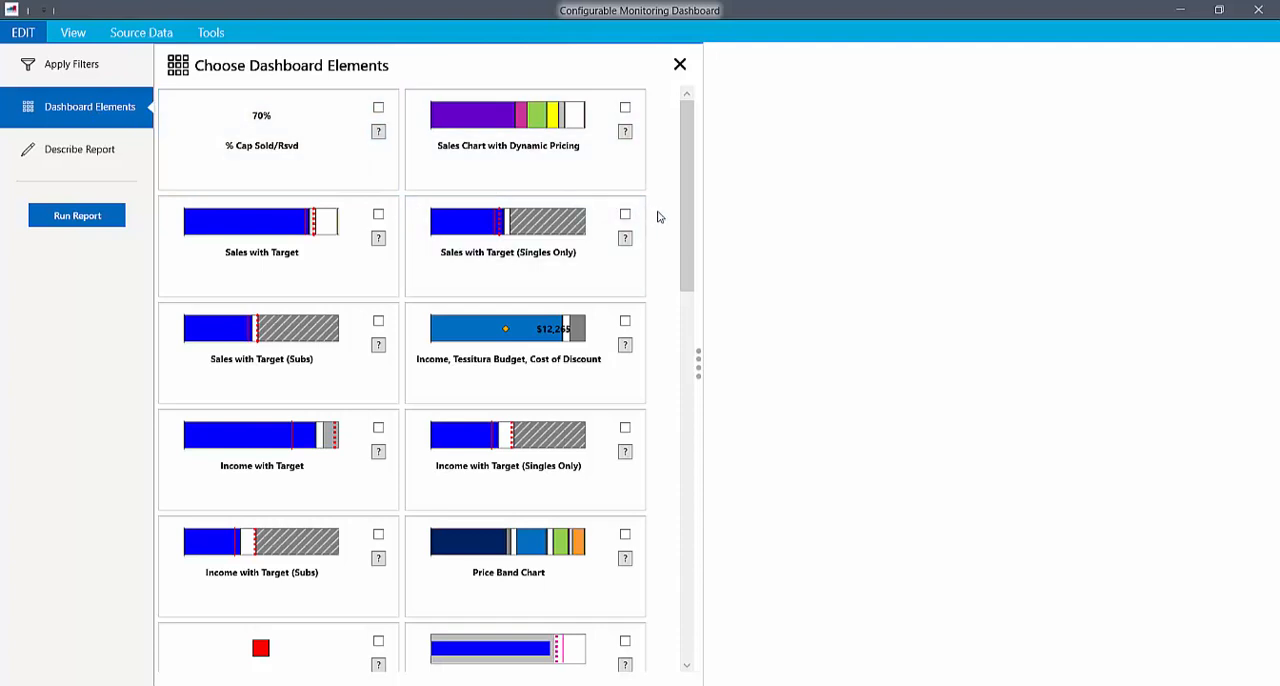
mouse_move(604, 260)
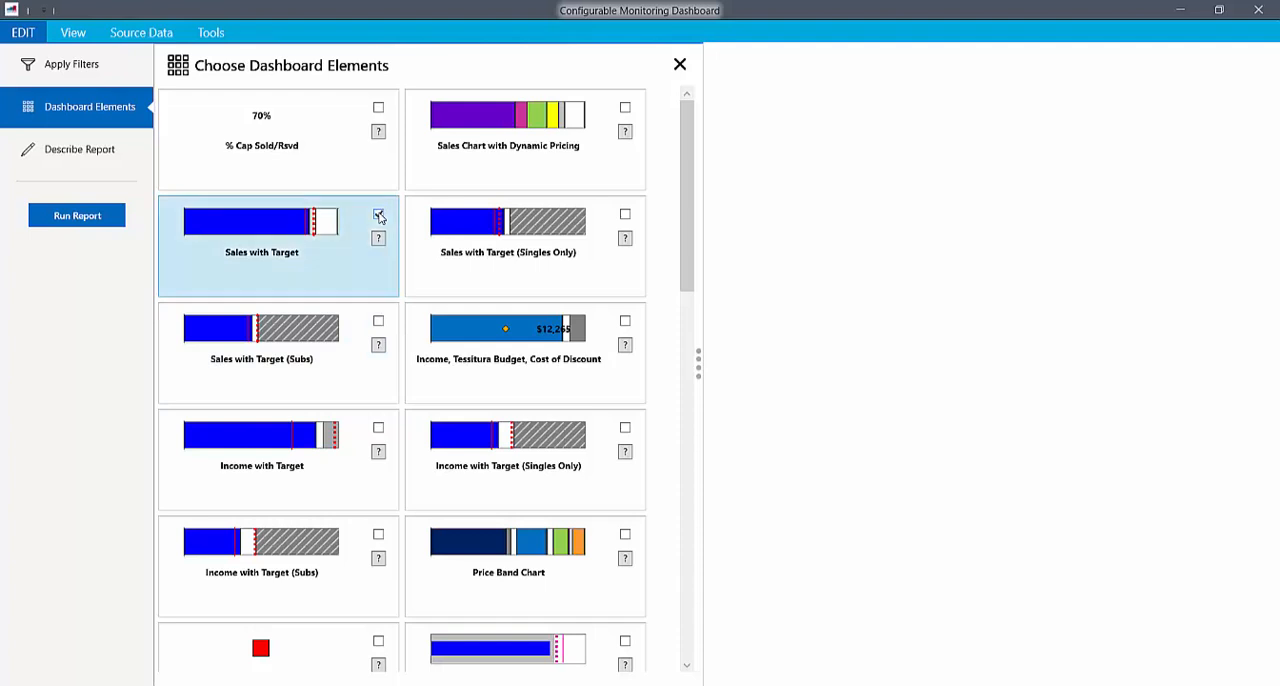
Step: Add the Above/Below Trajectory Alert - Tickets element and run the dashboard report
scroll("down", 3)
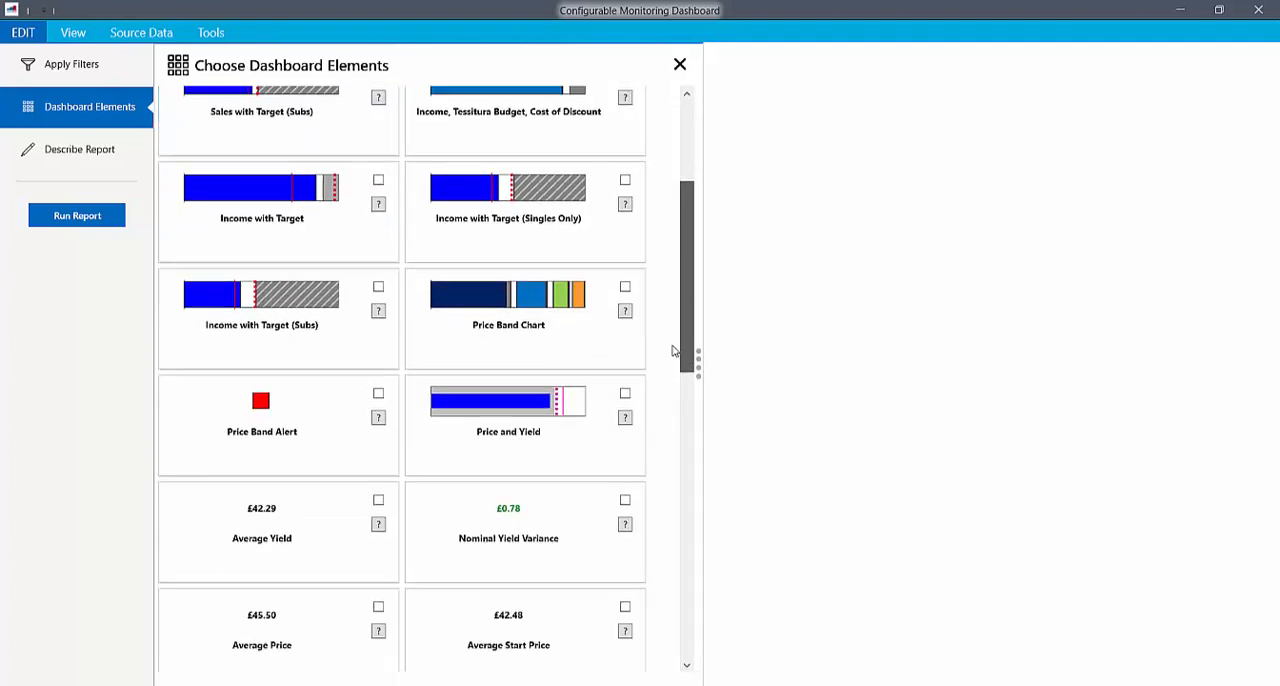
scroll("down", 3)
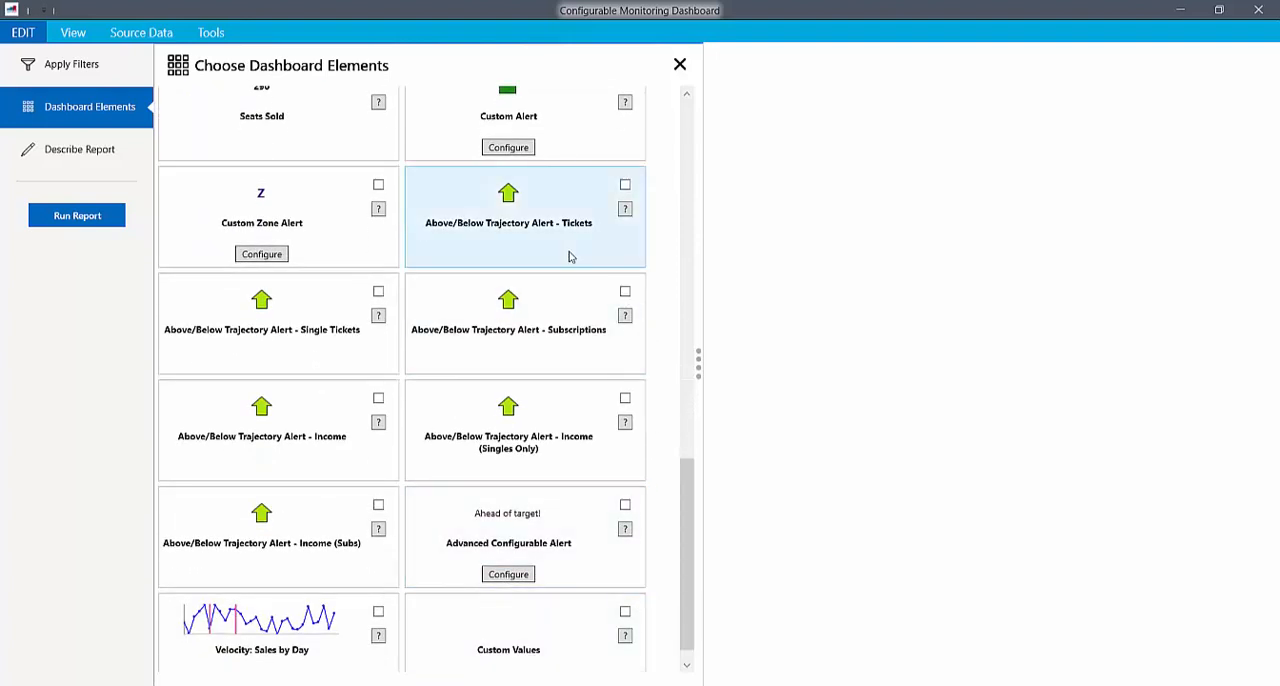
mouse_move(610, 207)
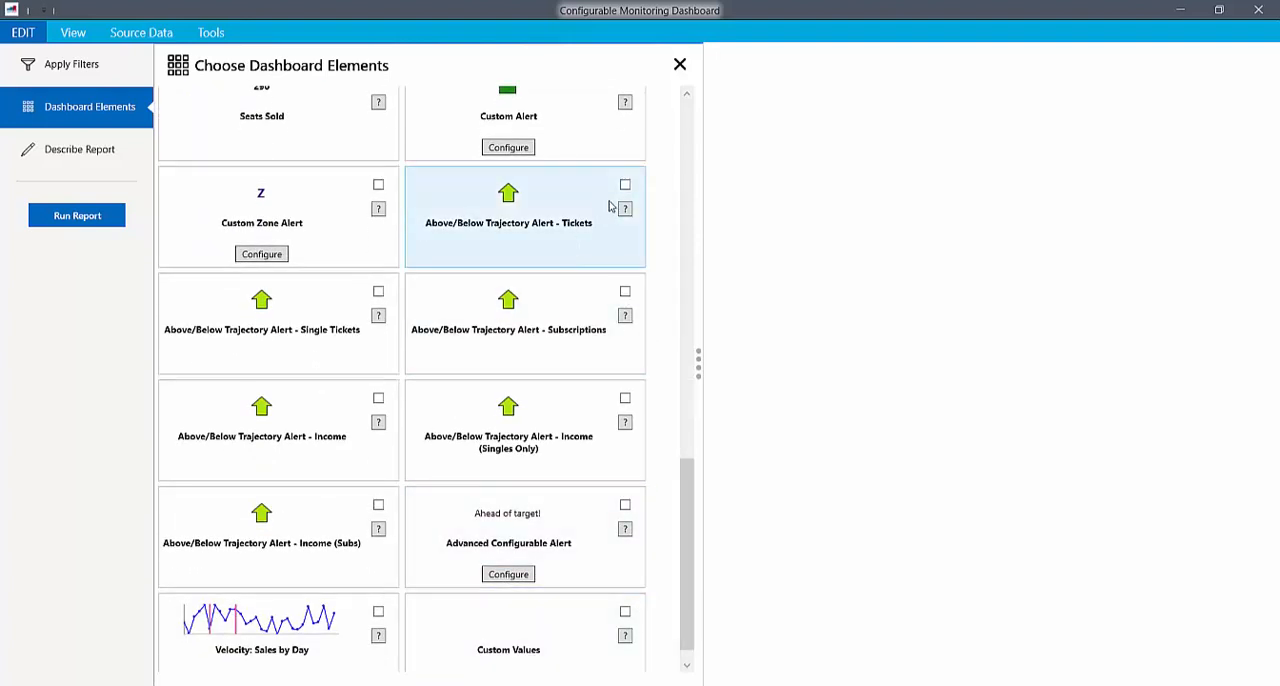
left_click(625, 185)
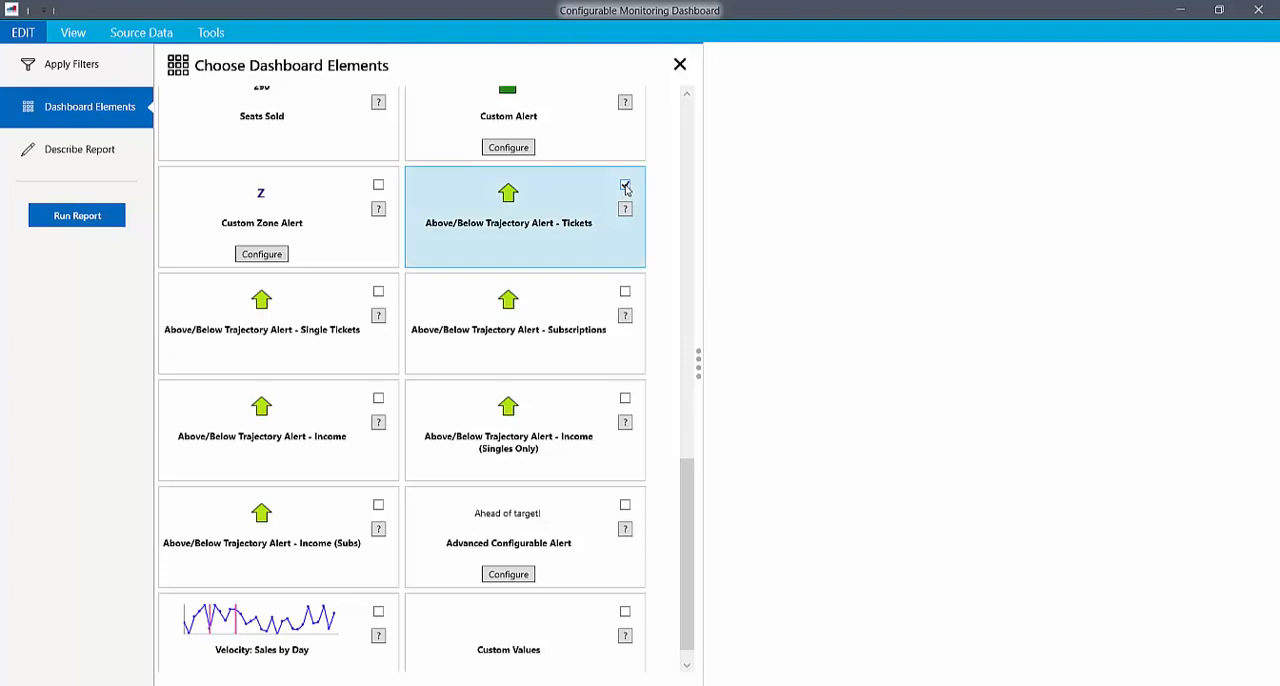
left_click(625, 184)
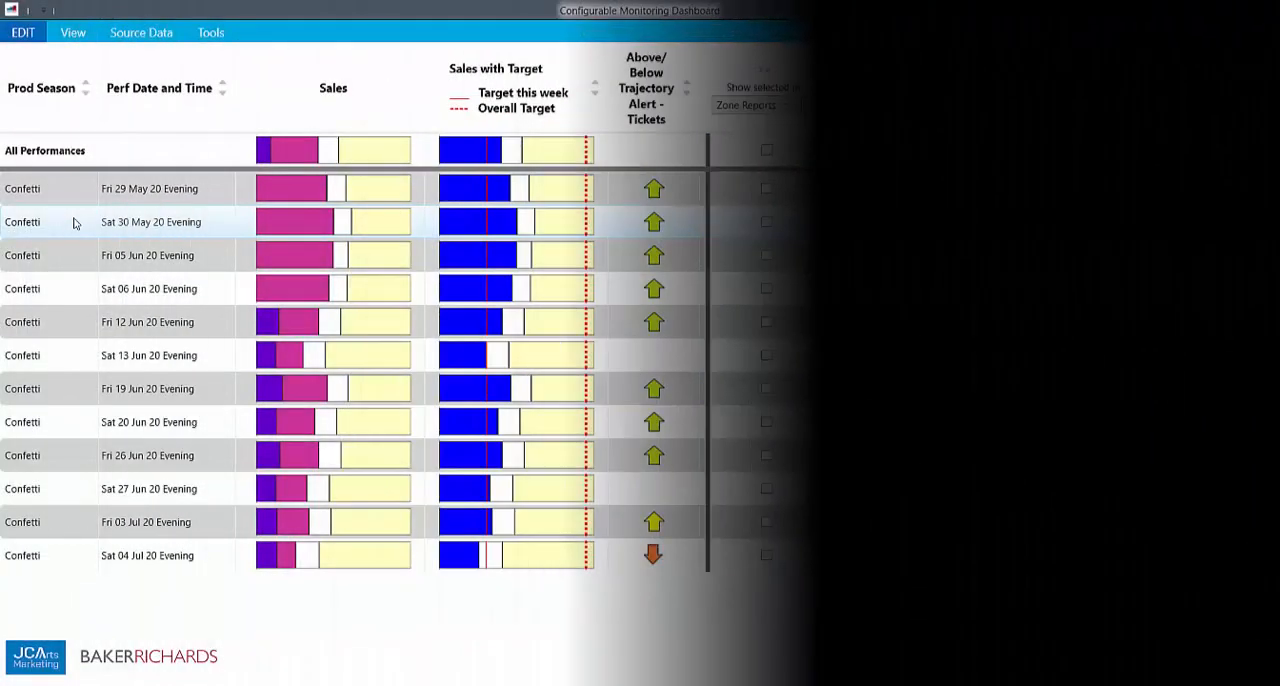
left_click(1218, 10)
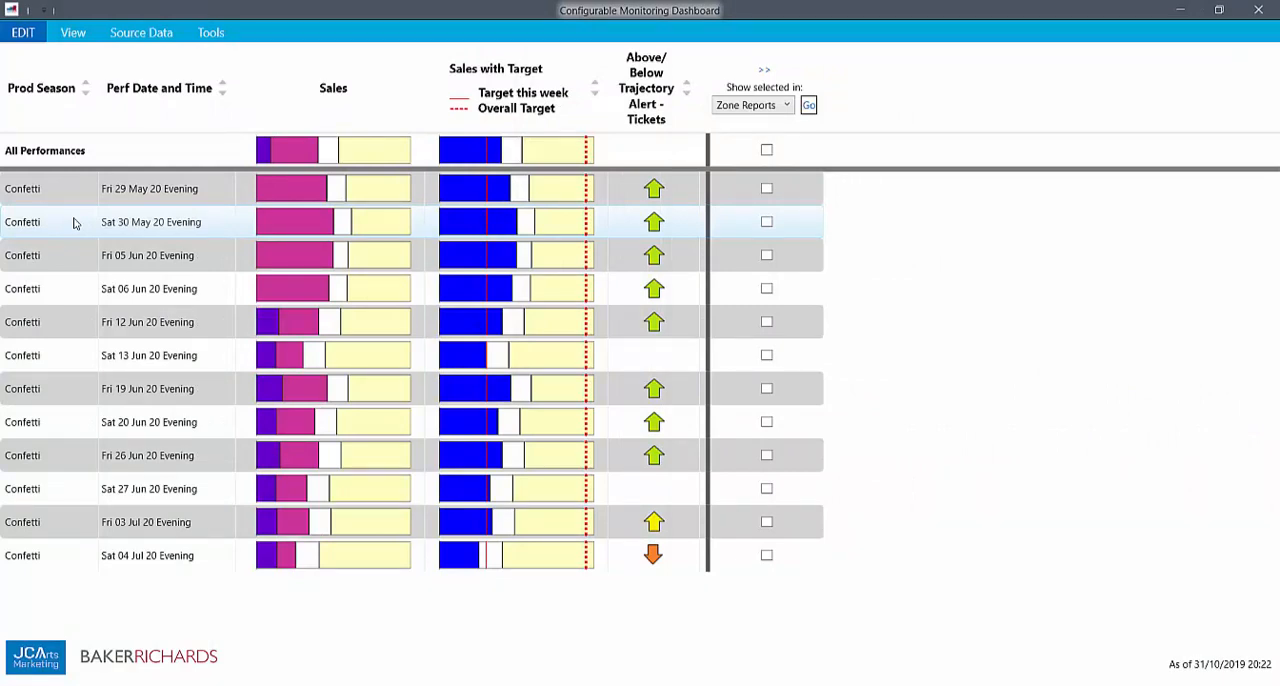
mouse_move(450, 155)
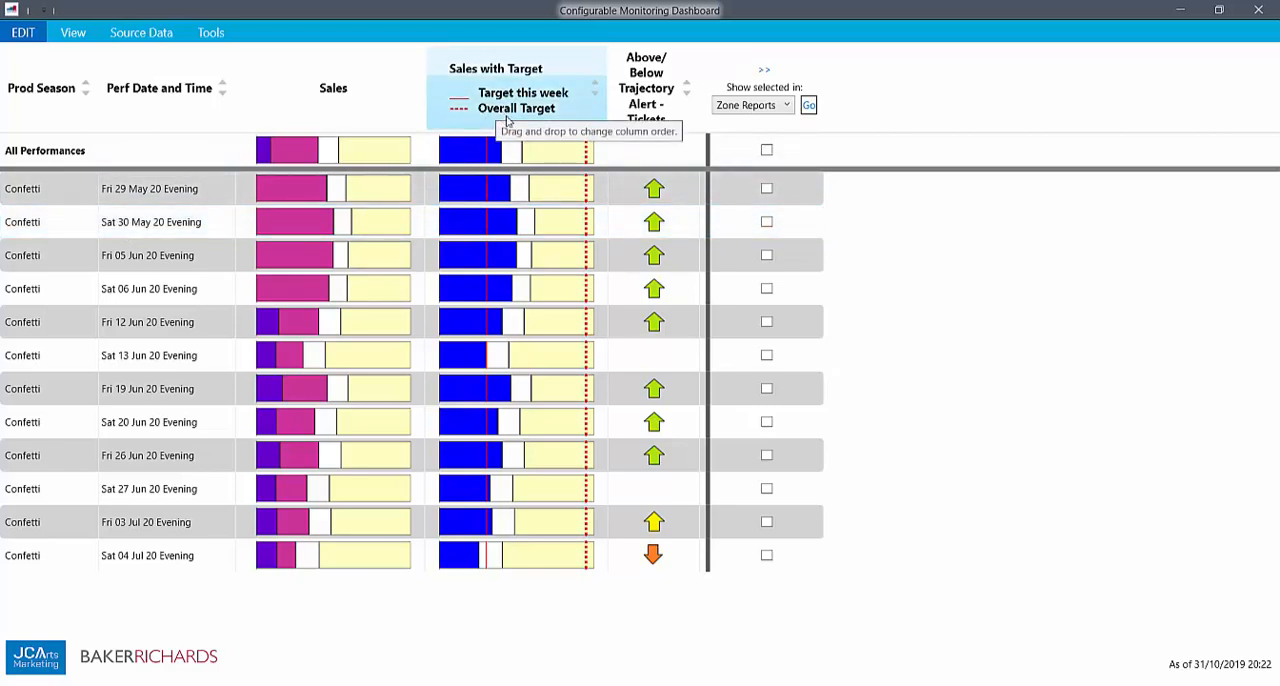
mouse_move(518, 222)
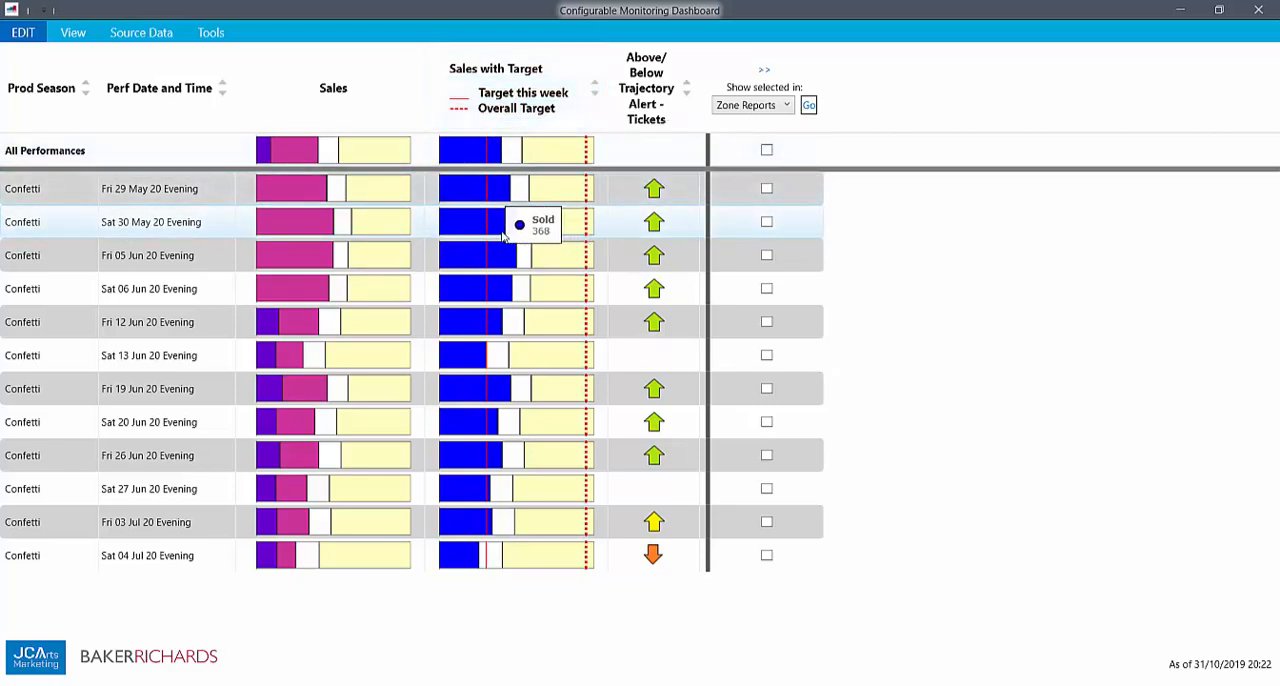
mouse_move(537, 224)
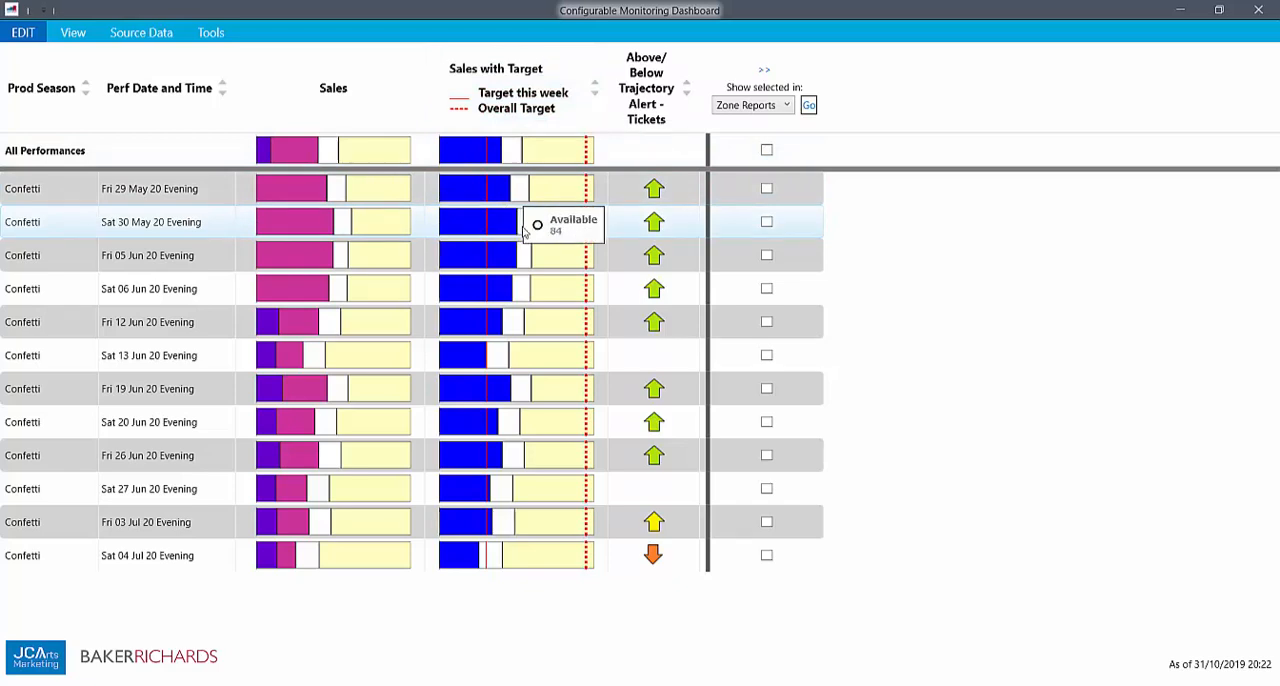
mouse_move(563, 225)
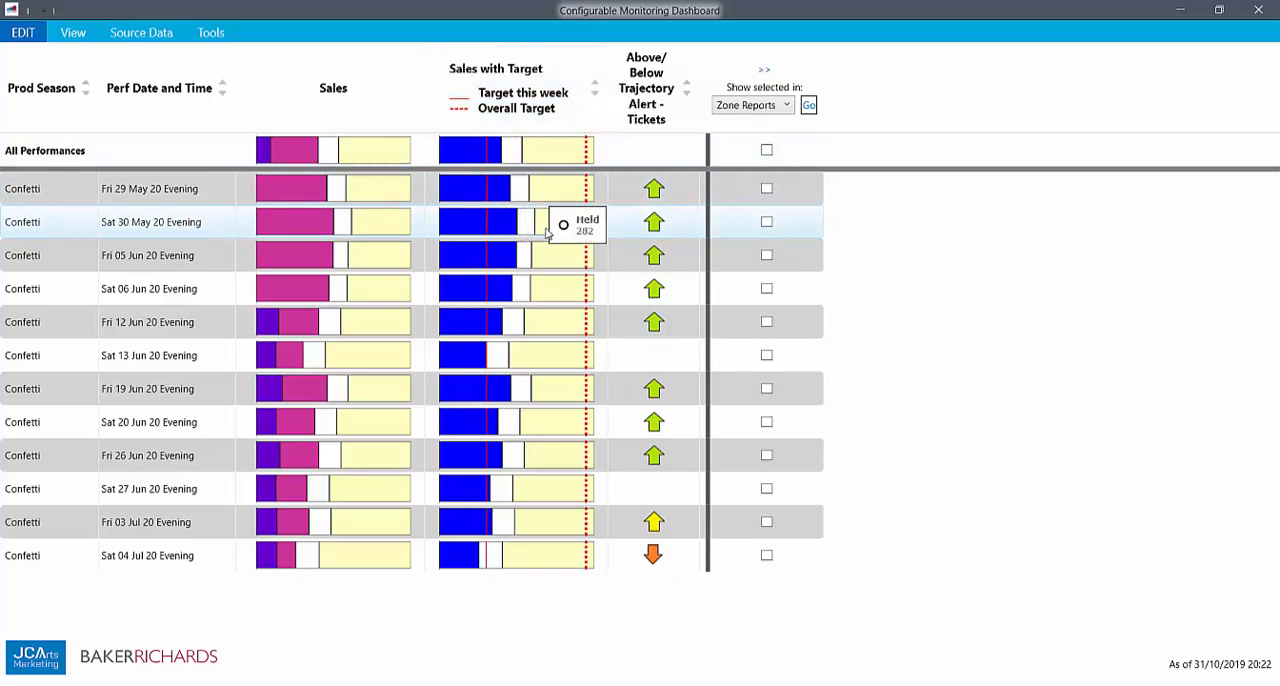
mouse_move(490, 221)
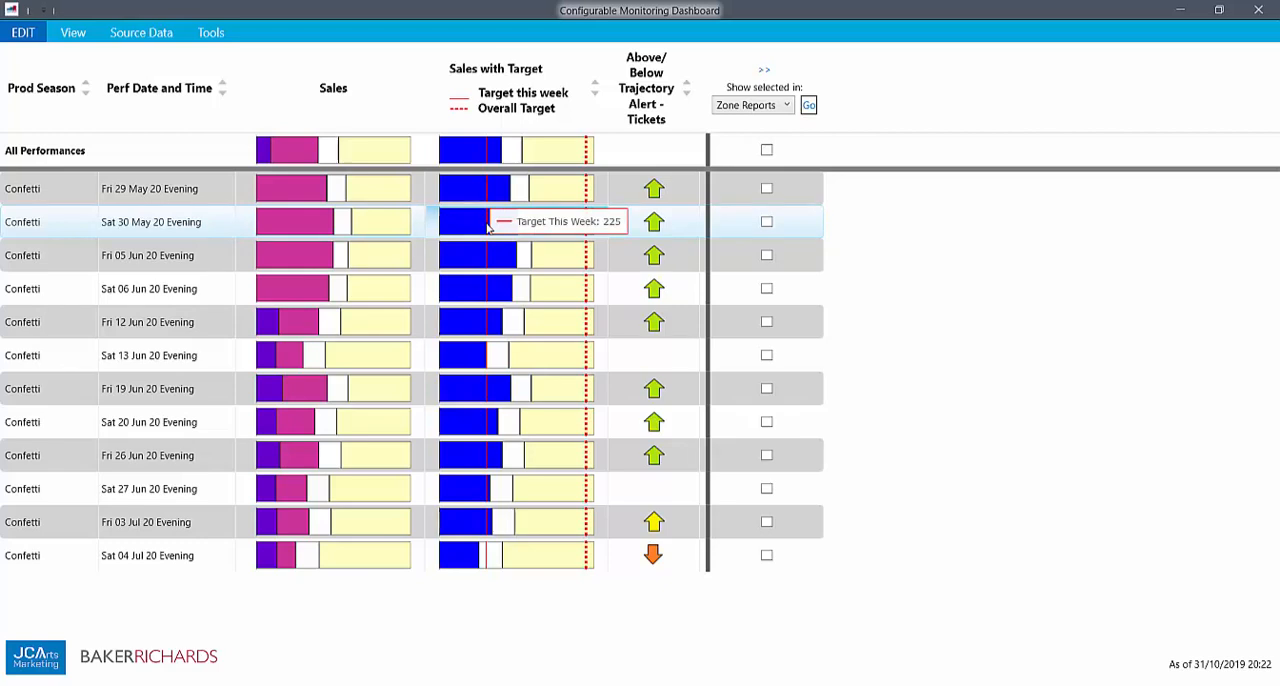
mouse_move(592, 222)
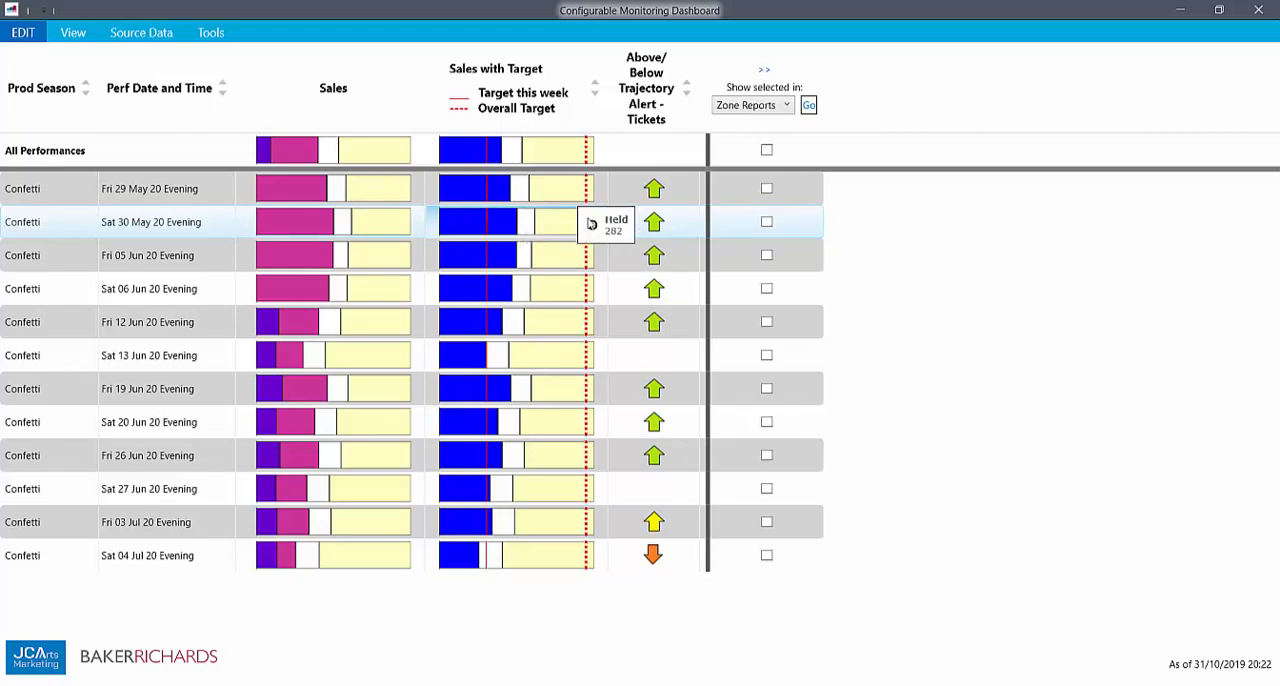
mouse_move(580, 221)
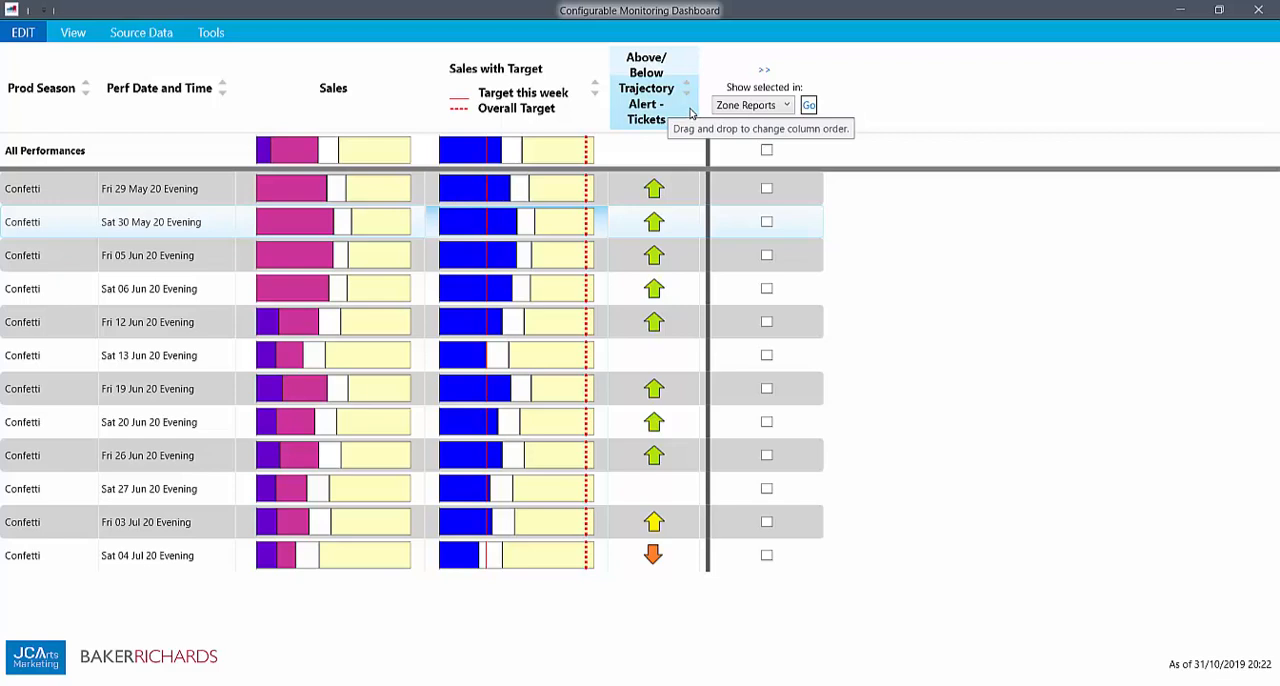
mouse_move(656, 195)
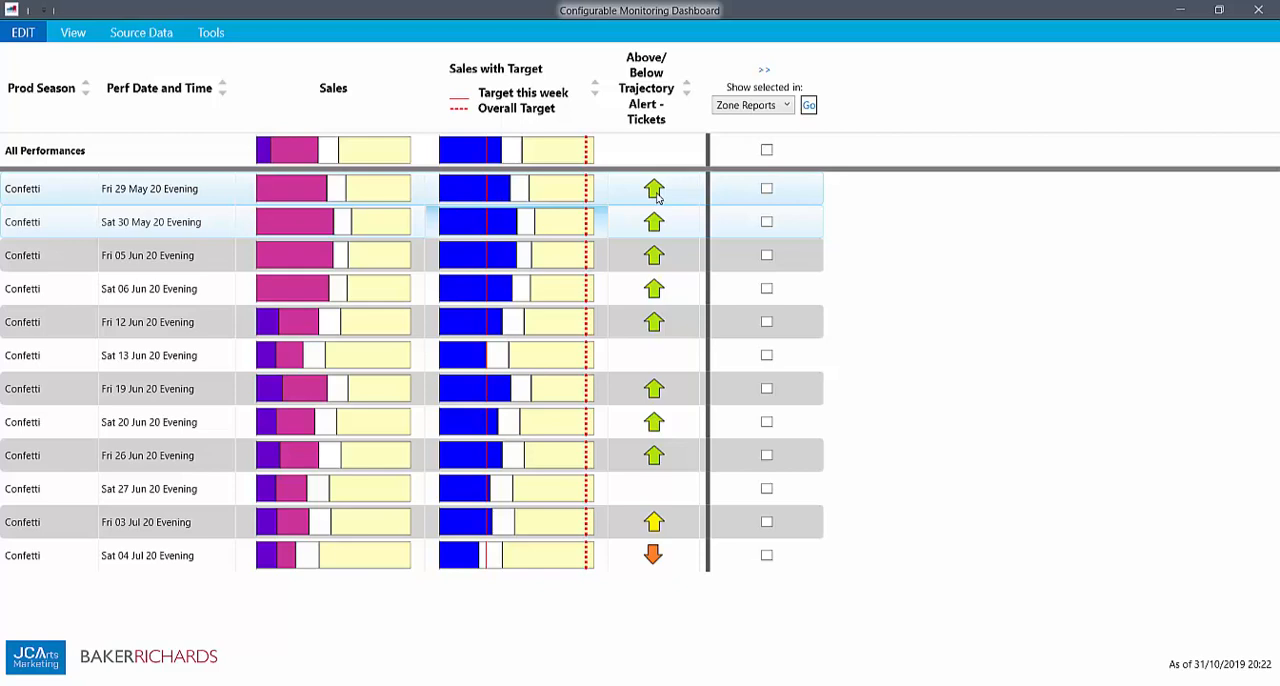
mouse_move(490, 190)
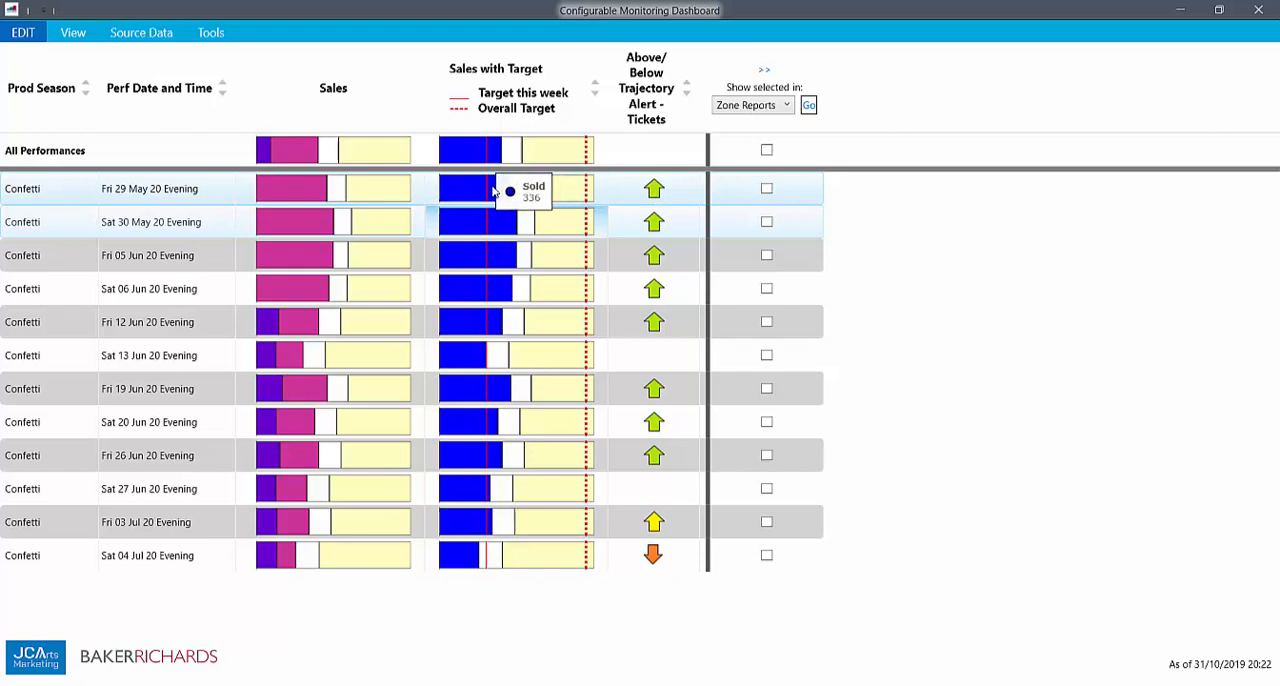
mouse_move(678, 469)
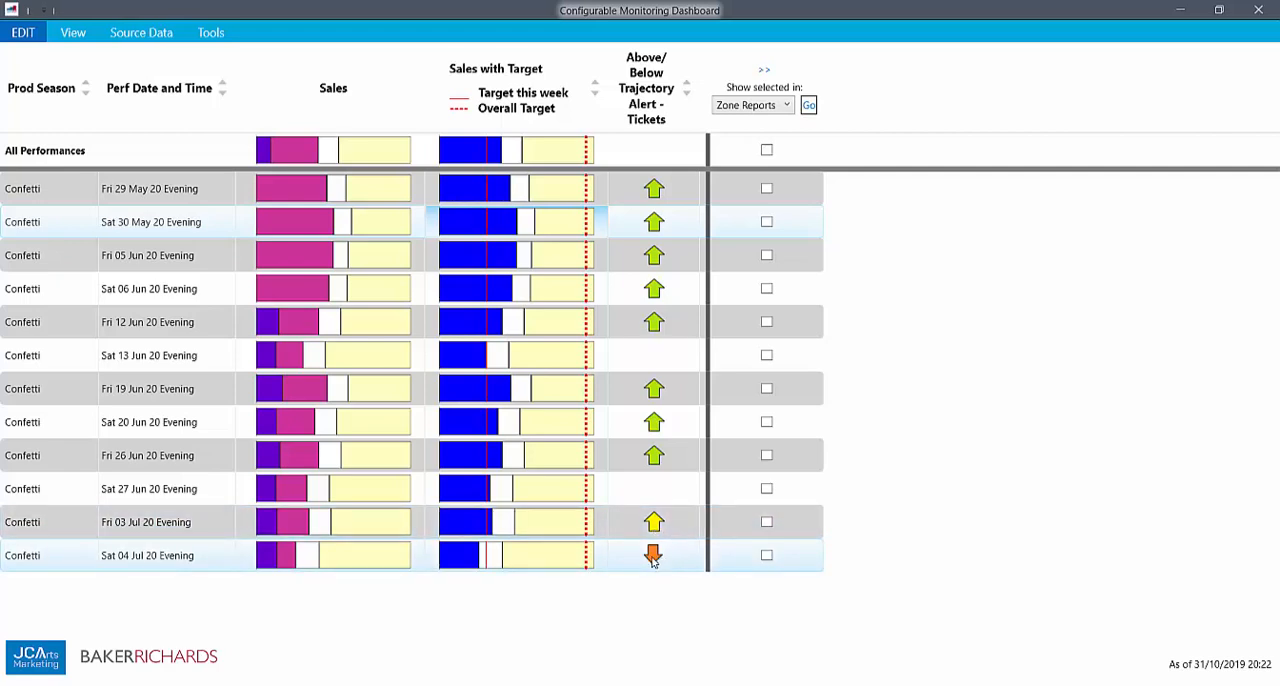
mouse_move(490, 557)
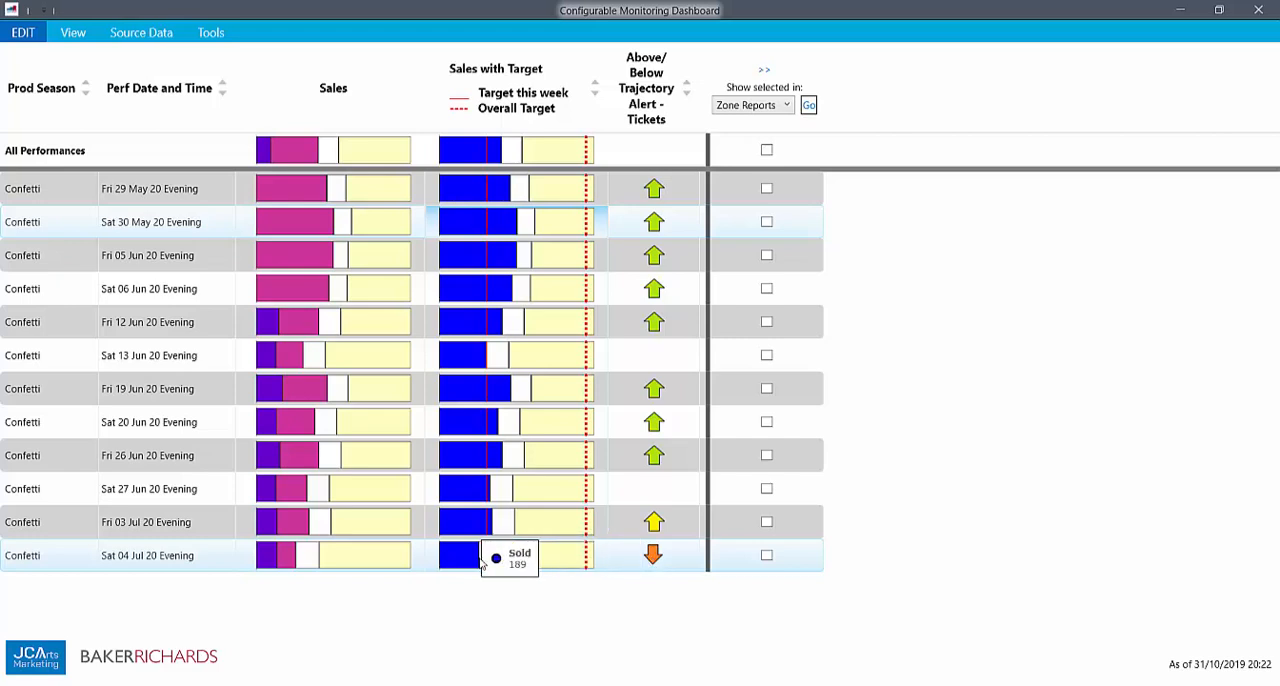
mouse_move(655, 557)
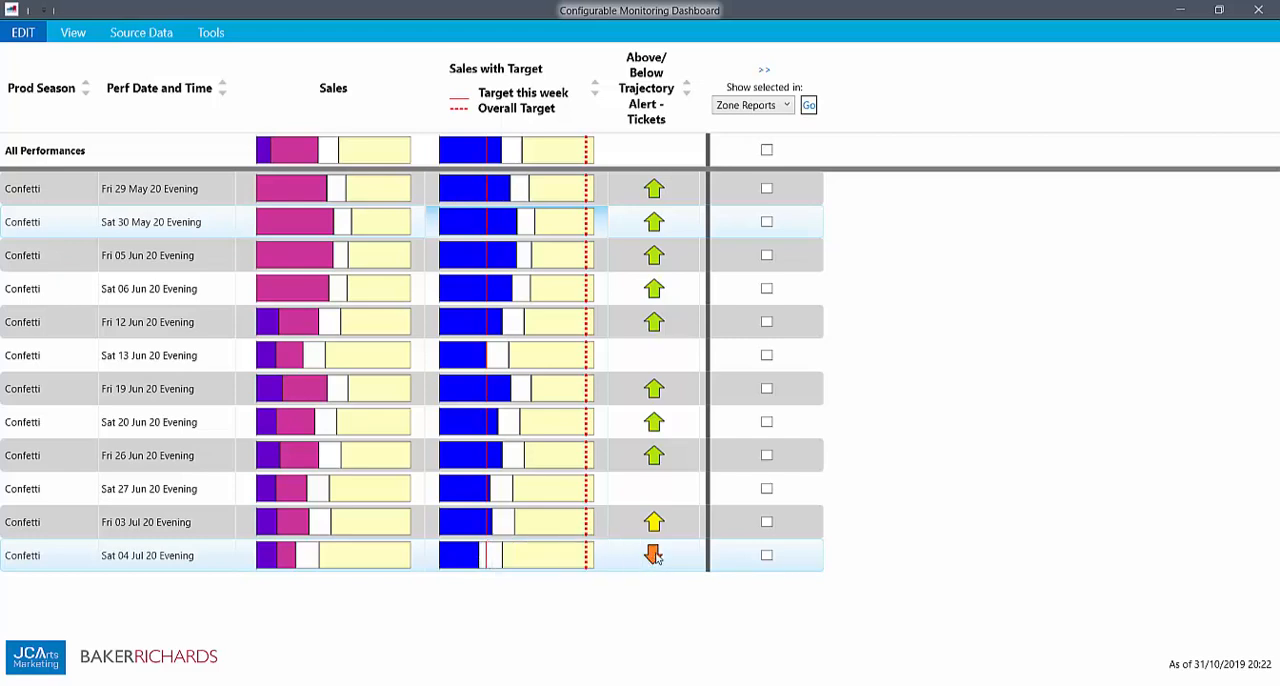